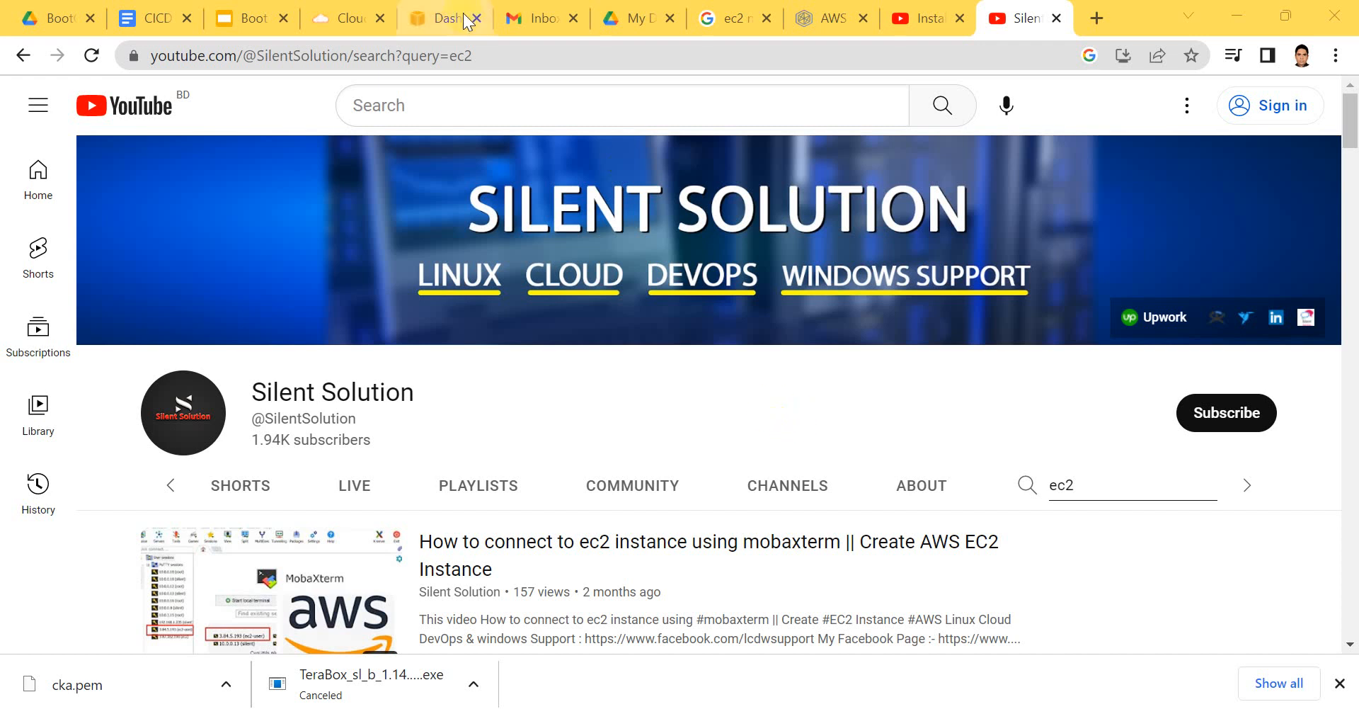
pyautogui.moveTo(898, 342)
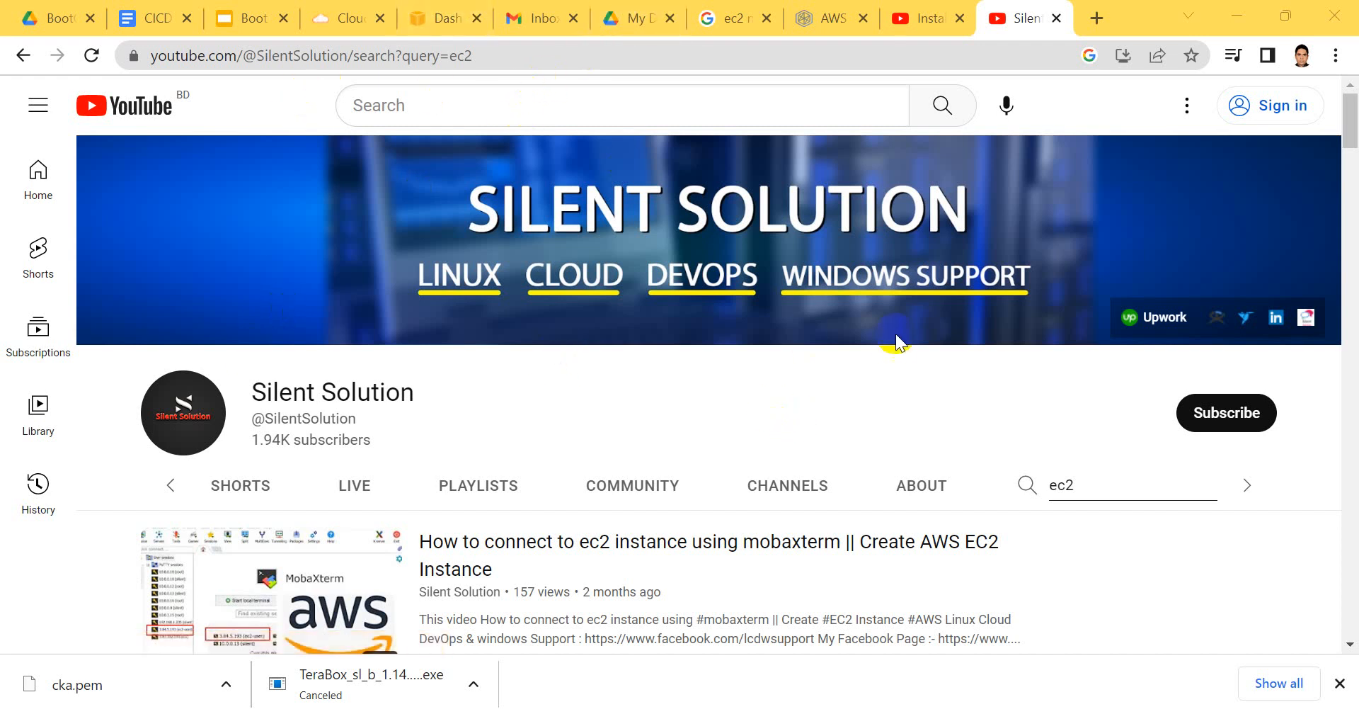
# Show the OS release details with cat /etc/os-release (Ubuntu 22.04.1 LTS), then clear the terminal.
pyautogui.scroll(-3)
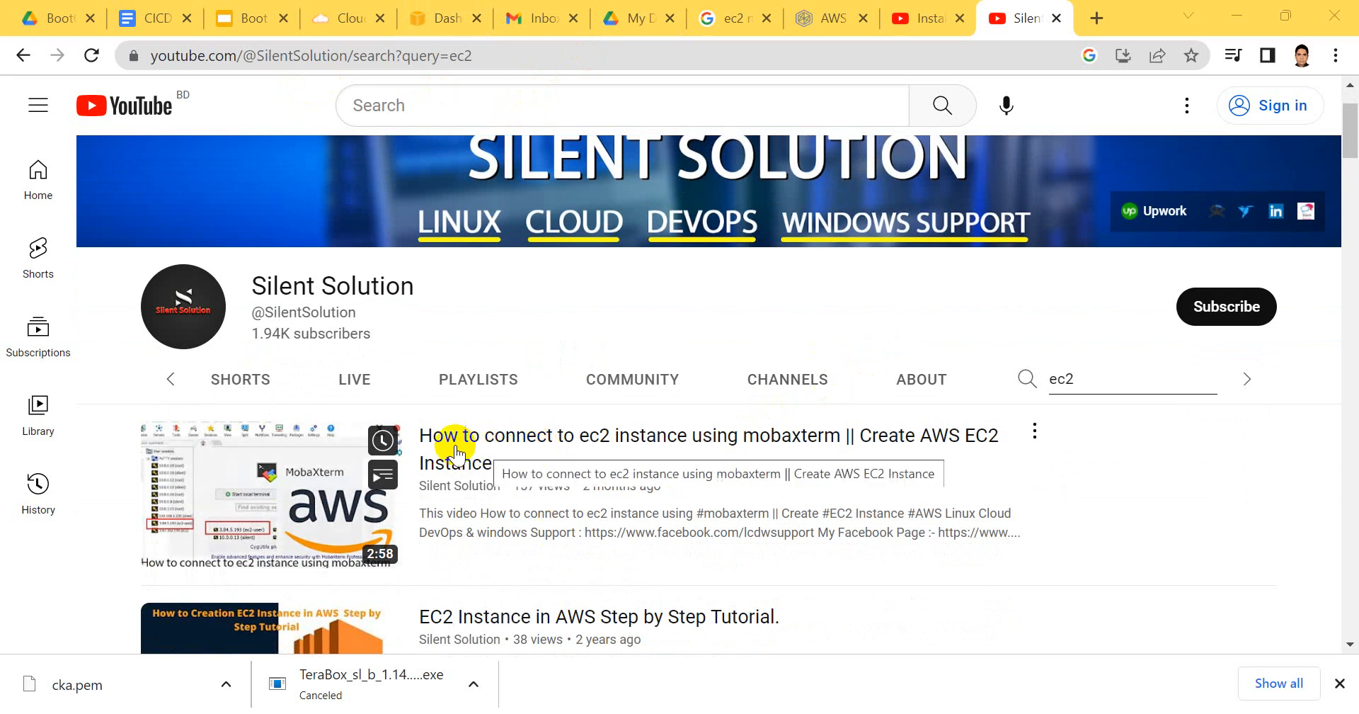
pyautogui.moveTo(723, 437)
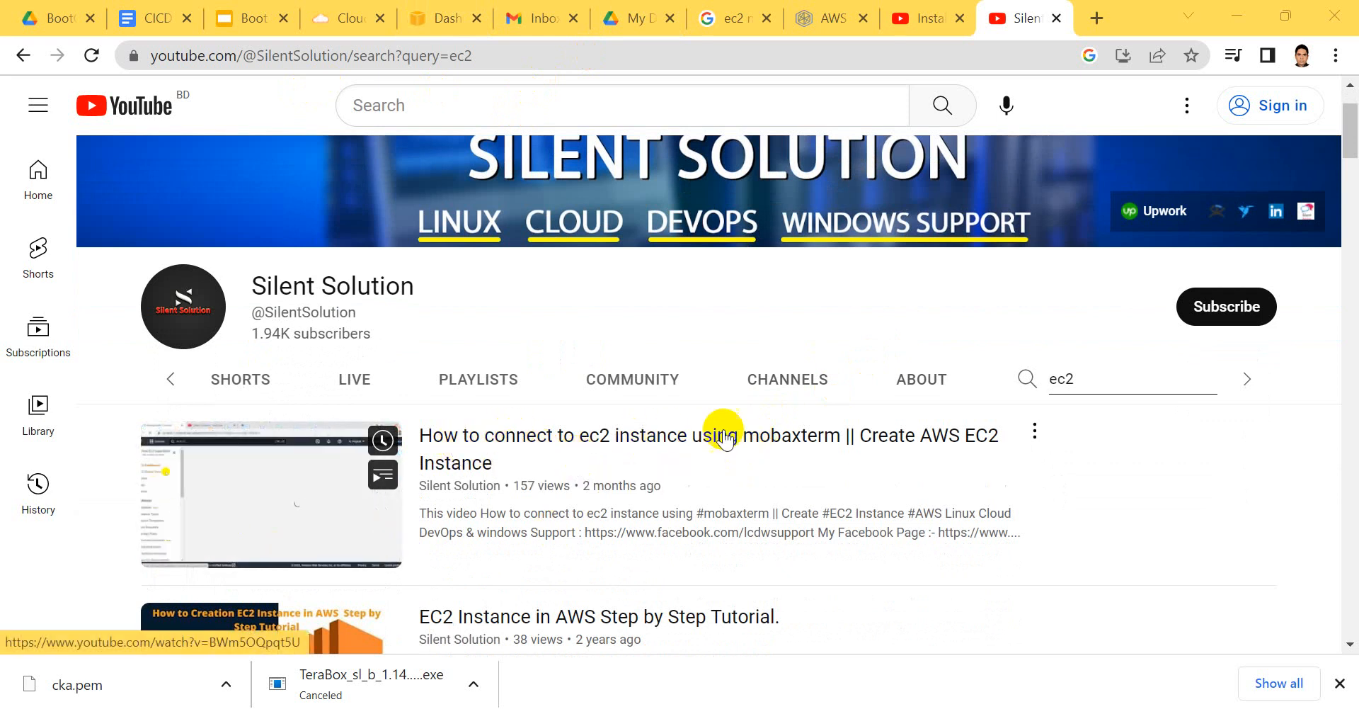
pyautogui.moveTo(715, 498)
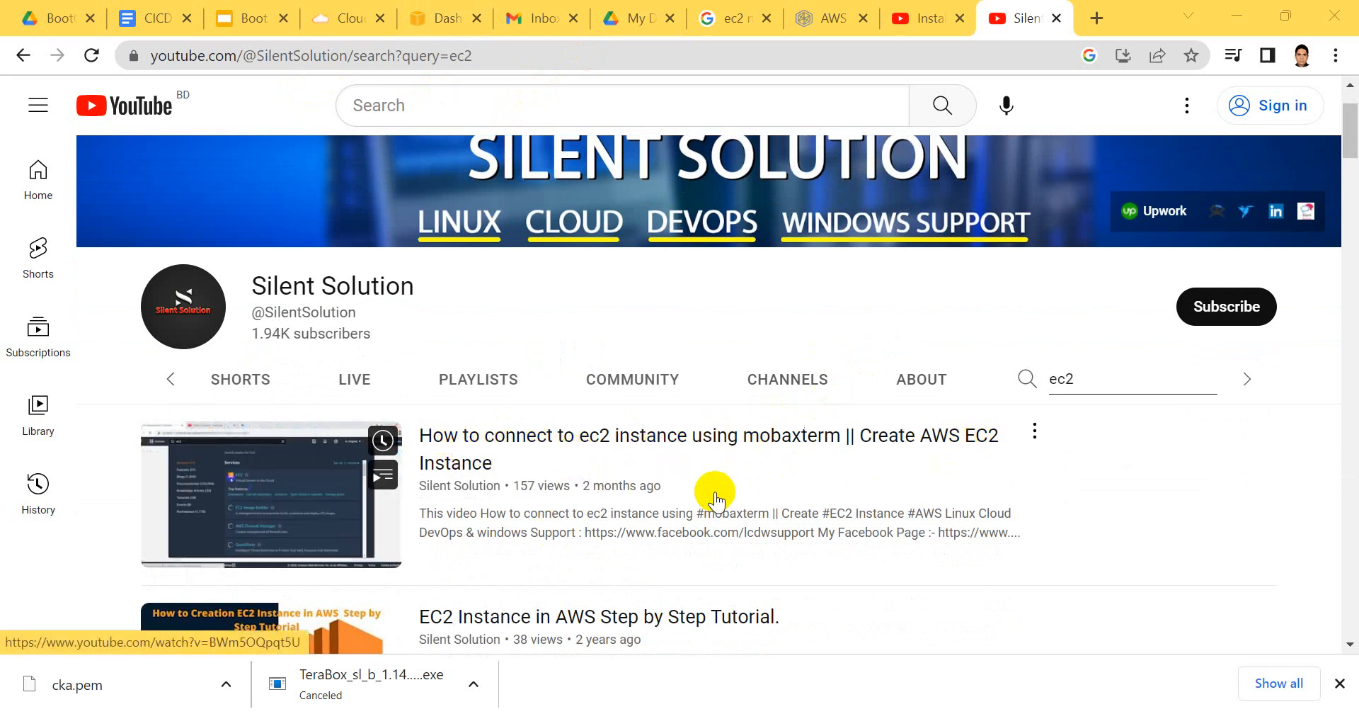
pyautogui.moveTo(627, 446)
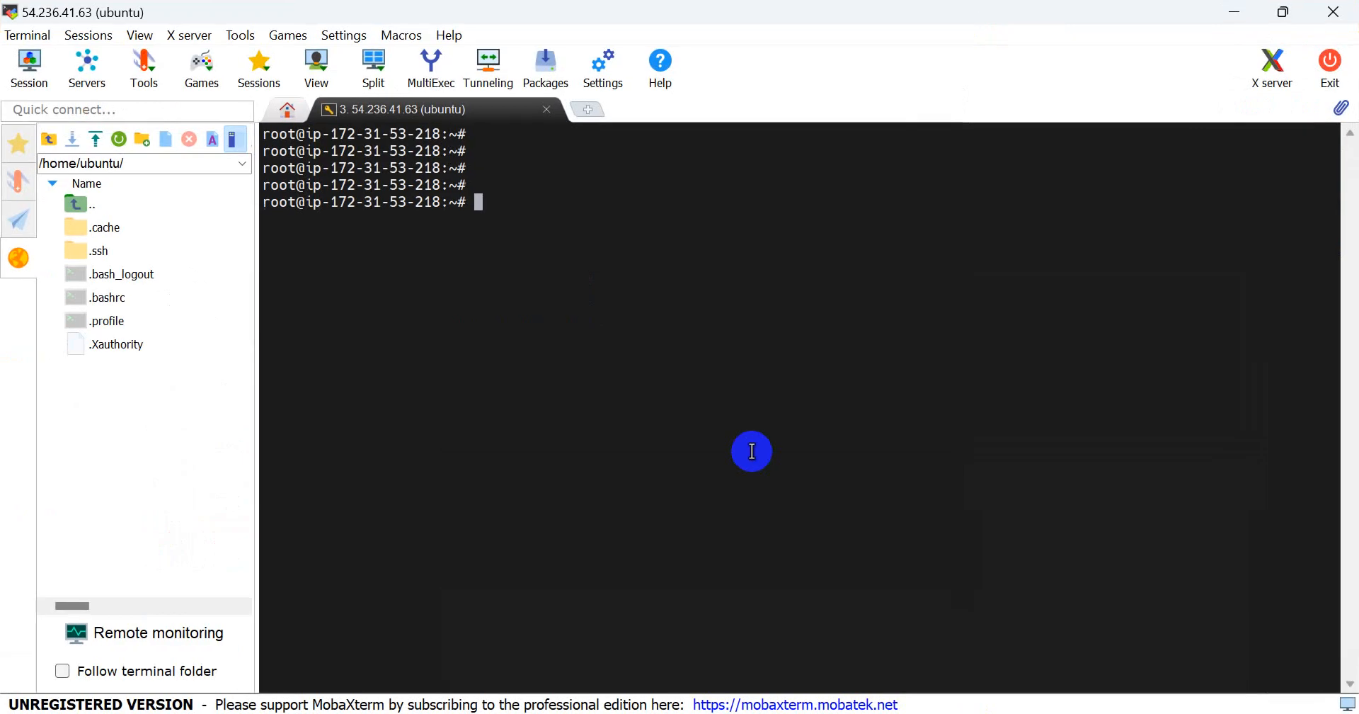
pyautogui.write('ca t')
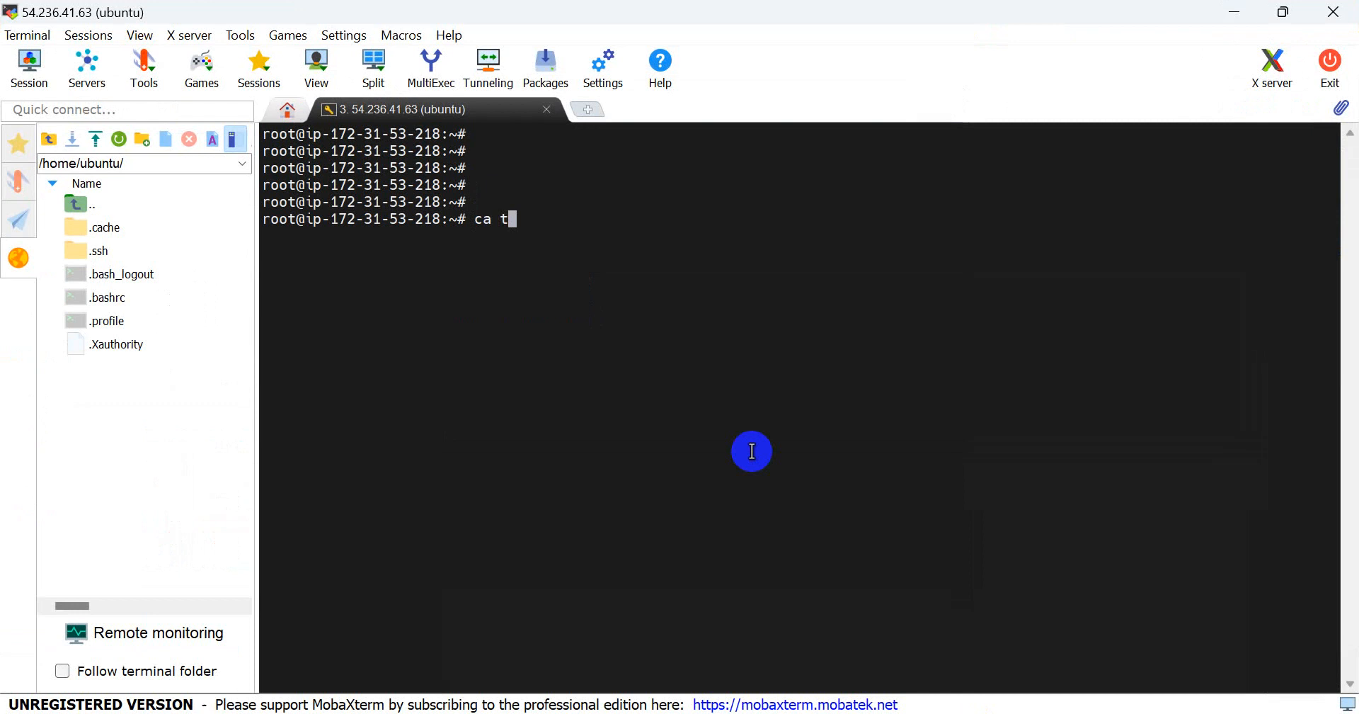
pyautogui.write('t')
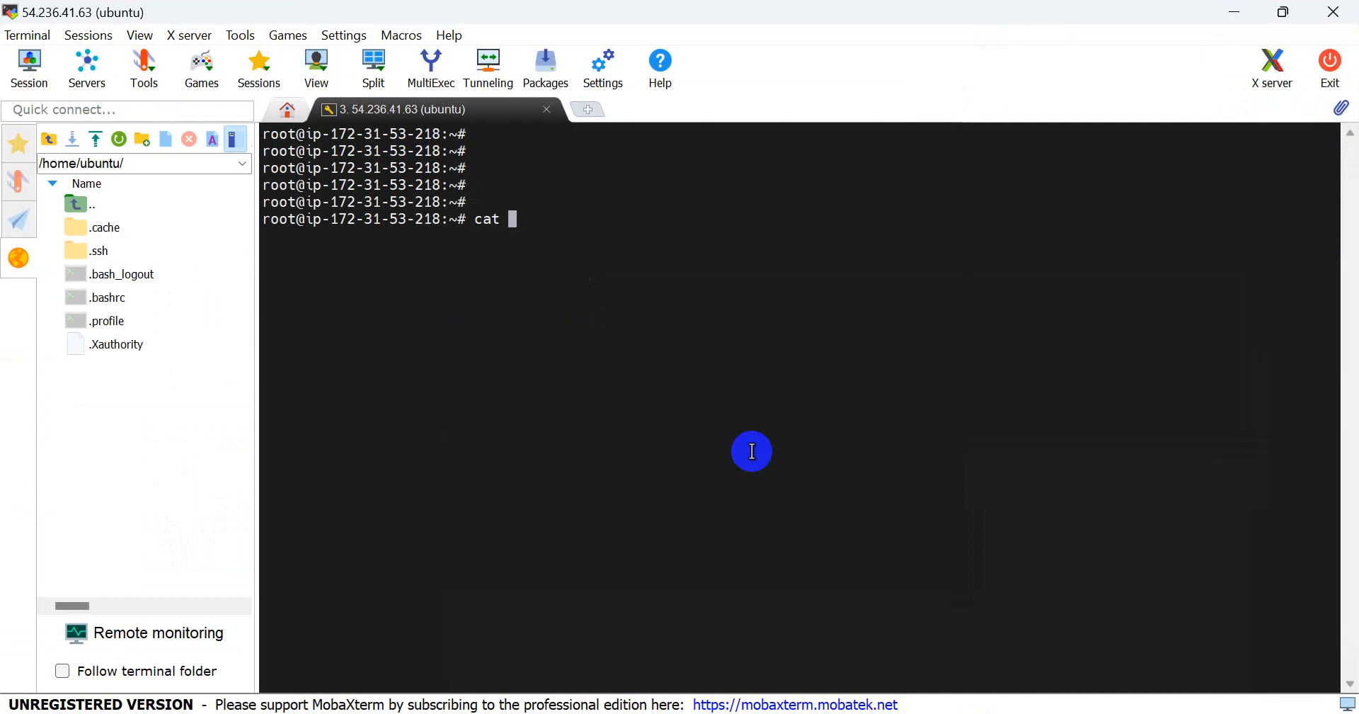
pyautogui.write('/etc/')
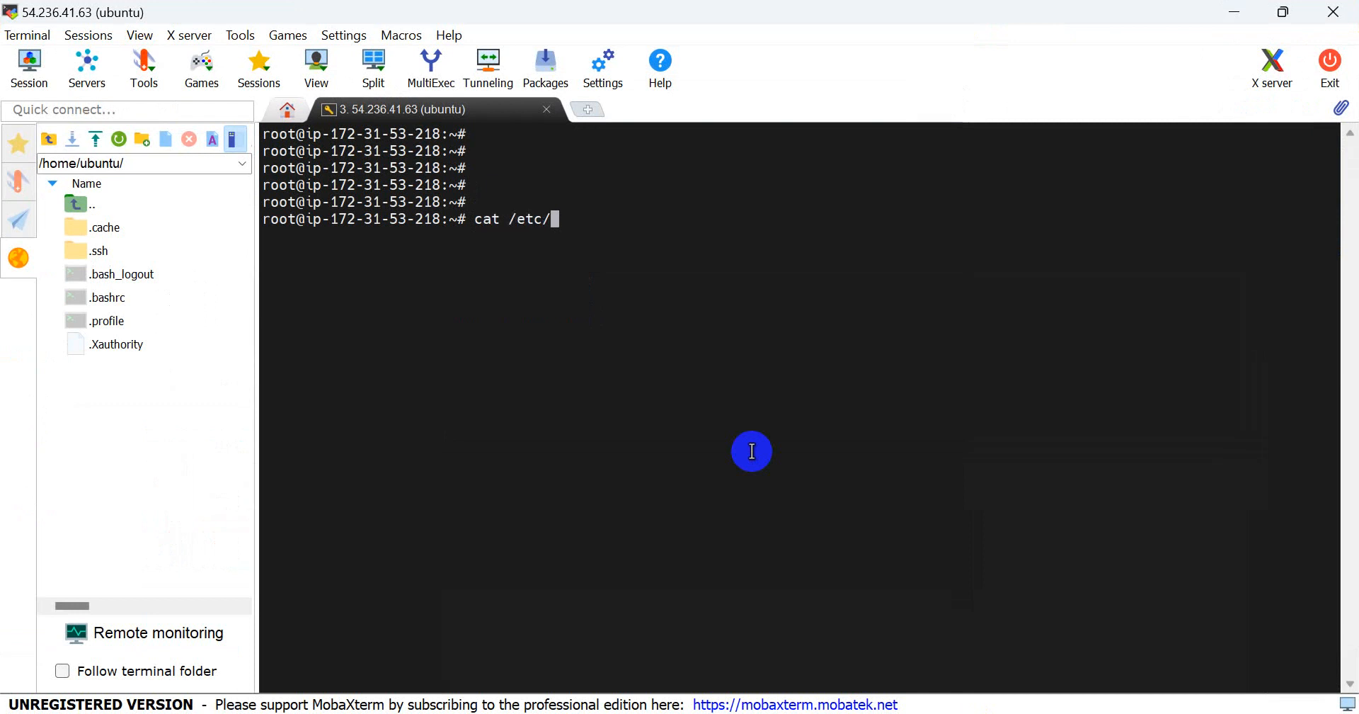
pyautogui.press('Return')
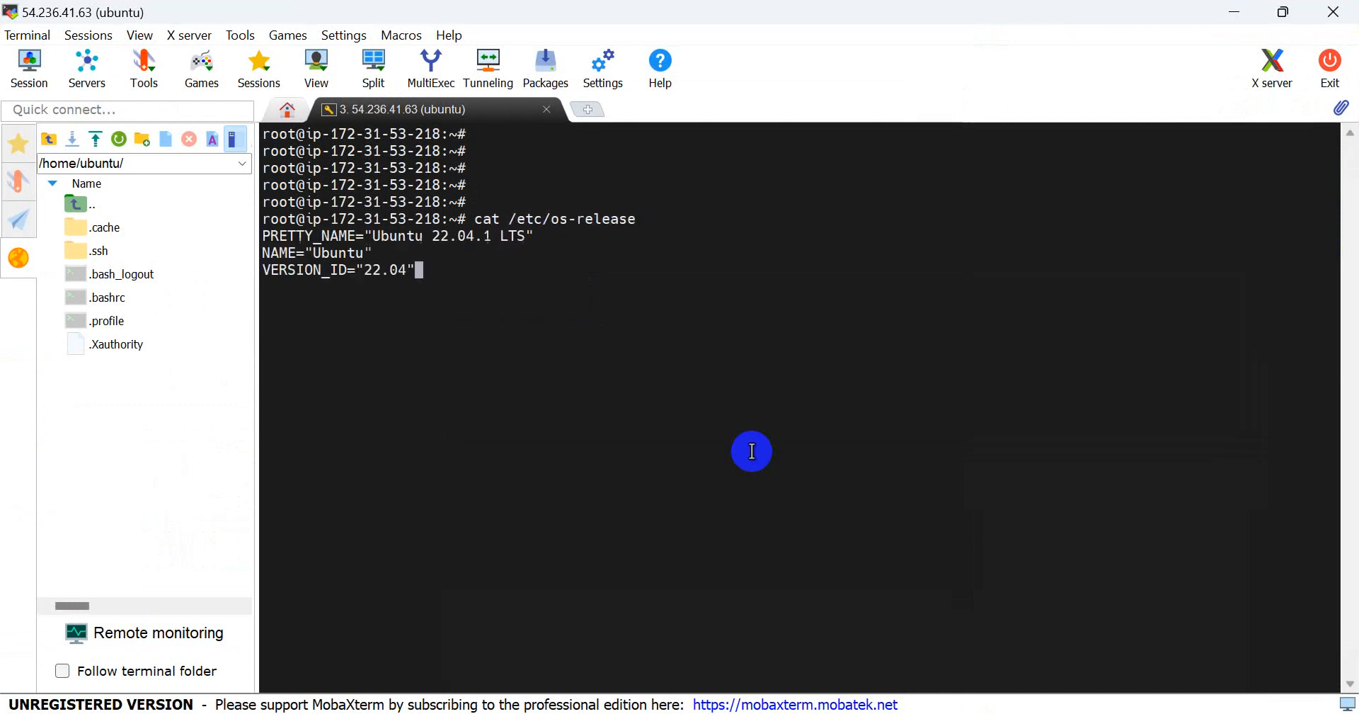
pyautogui.press('Return')
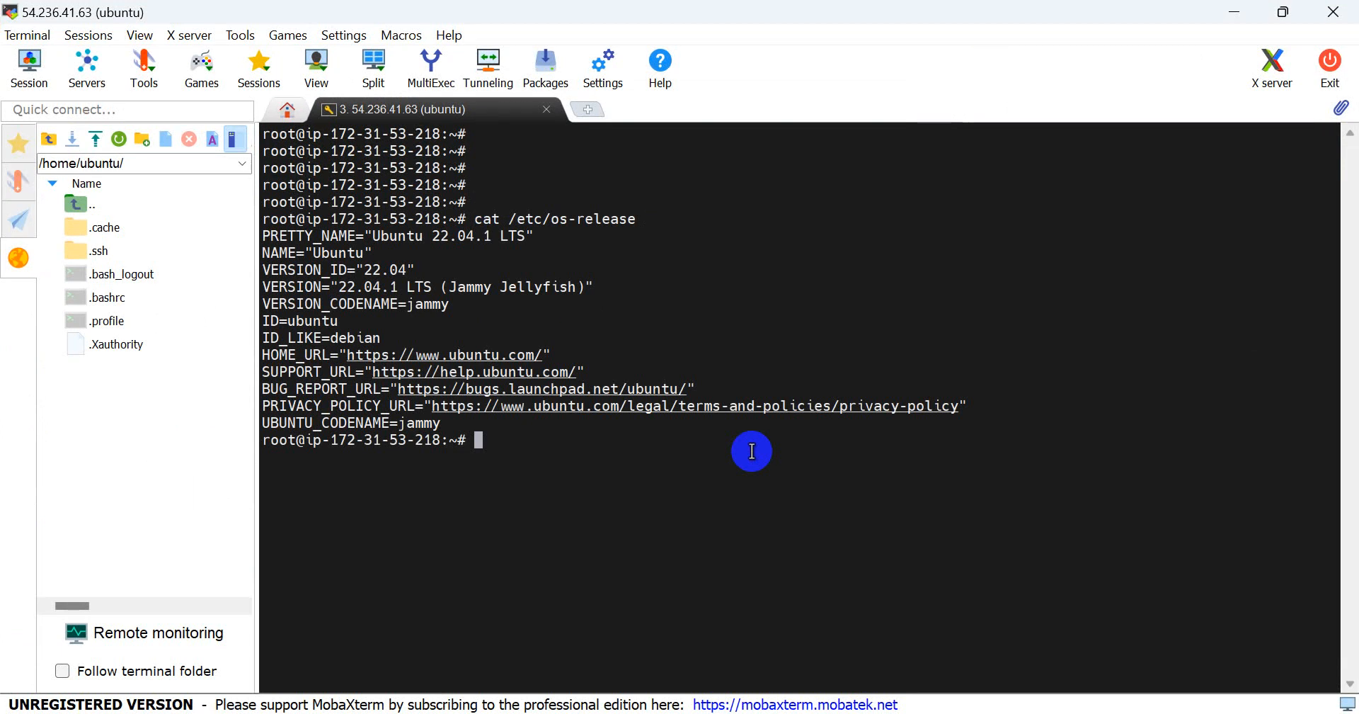
pyautogui.press('ctrl+l')
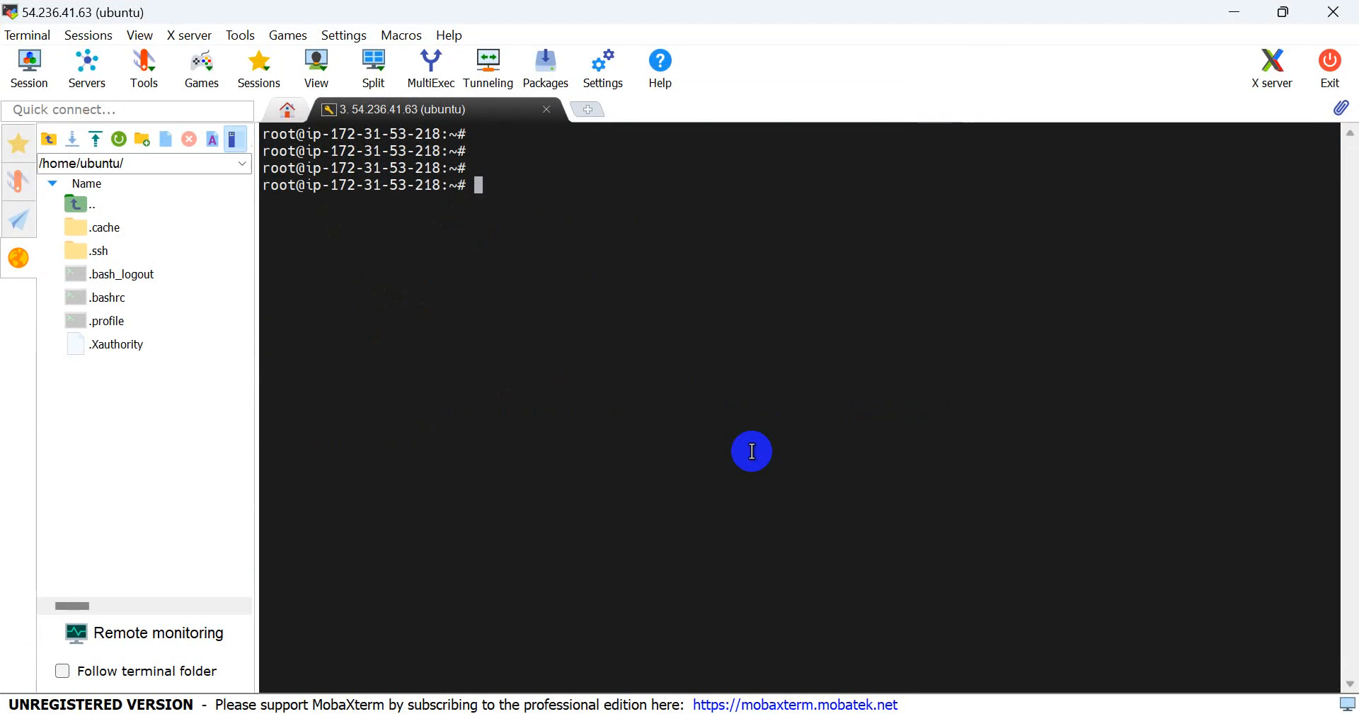
# Run sudo apt update to refresh the server's package lists.
pyautogui.write('su')
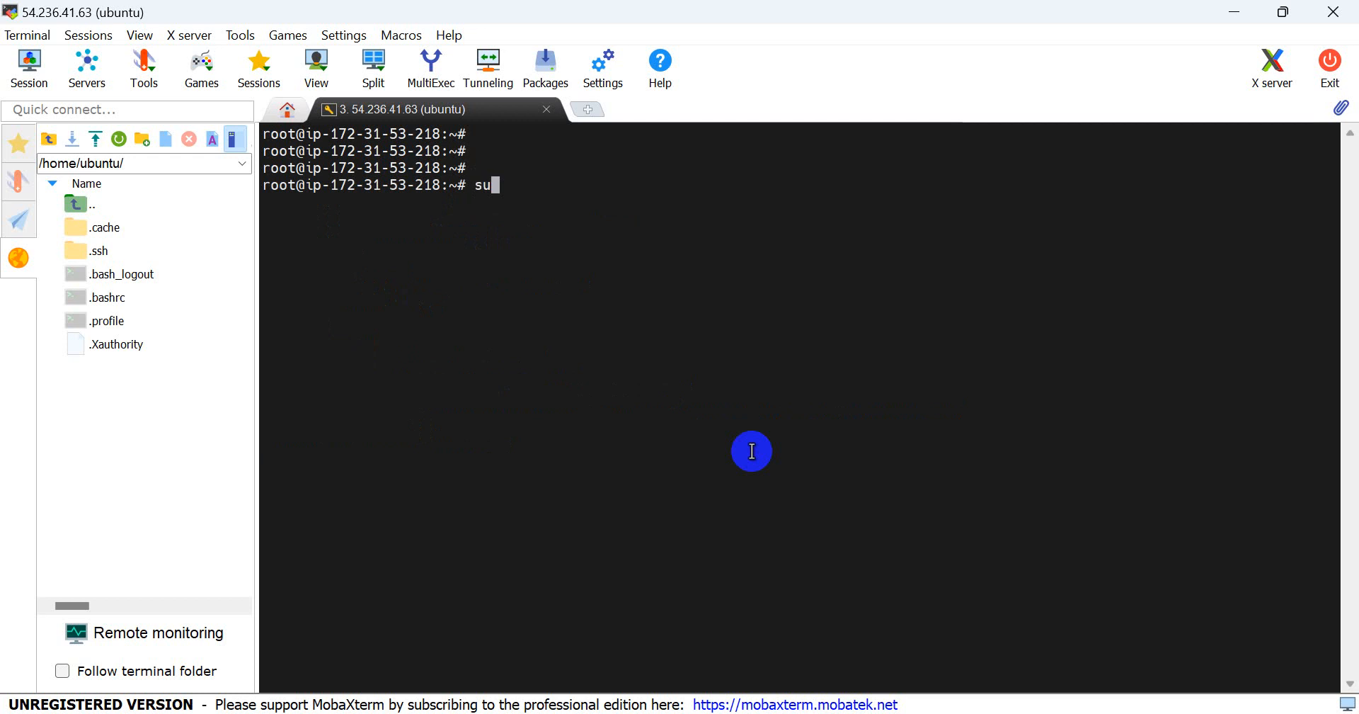
pyautogui.write('do apt')
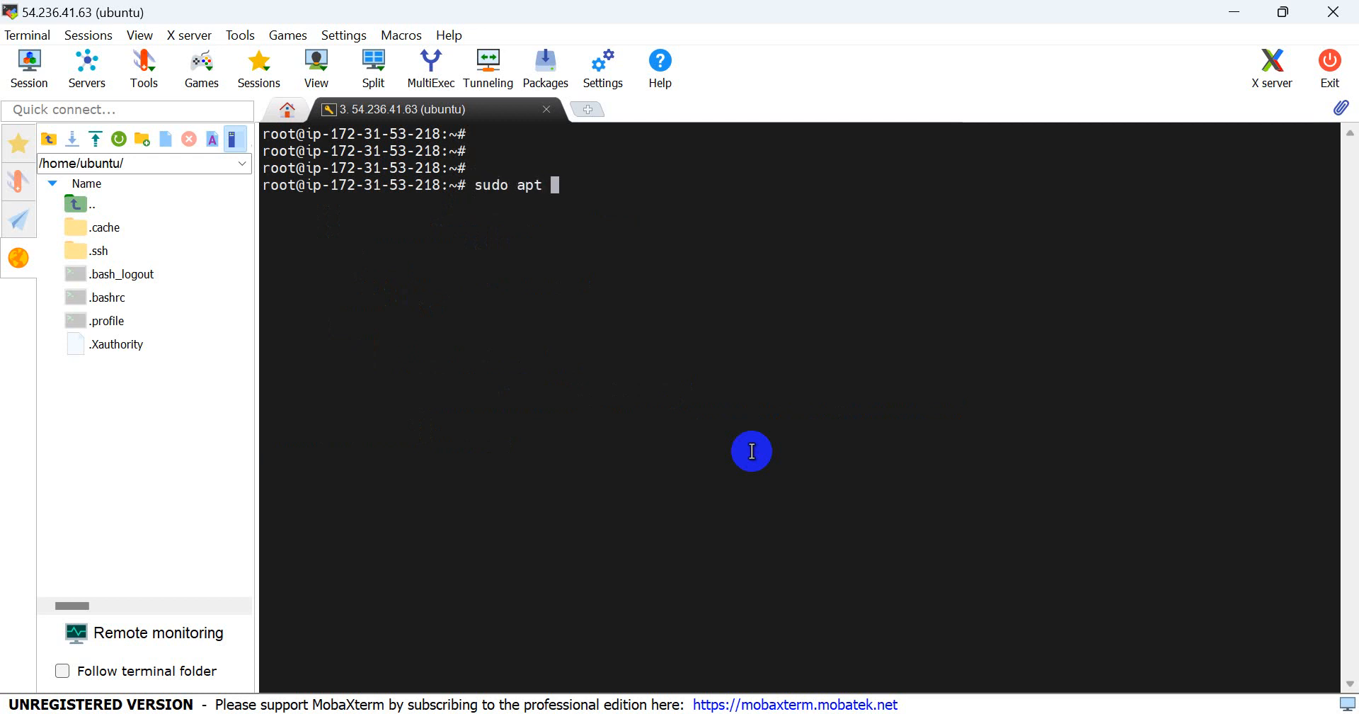
pyautogui.write('updat')
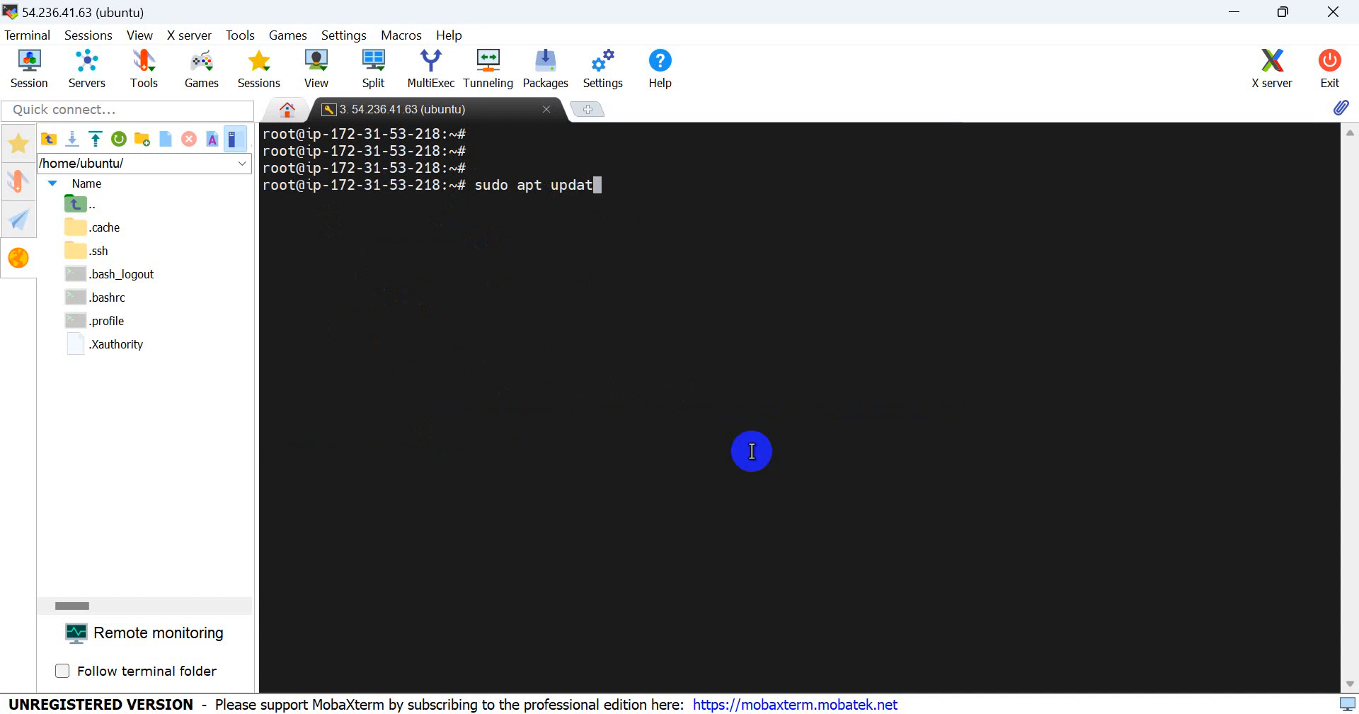
pyautogui.press('Return')
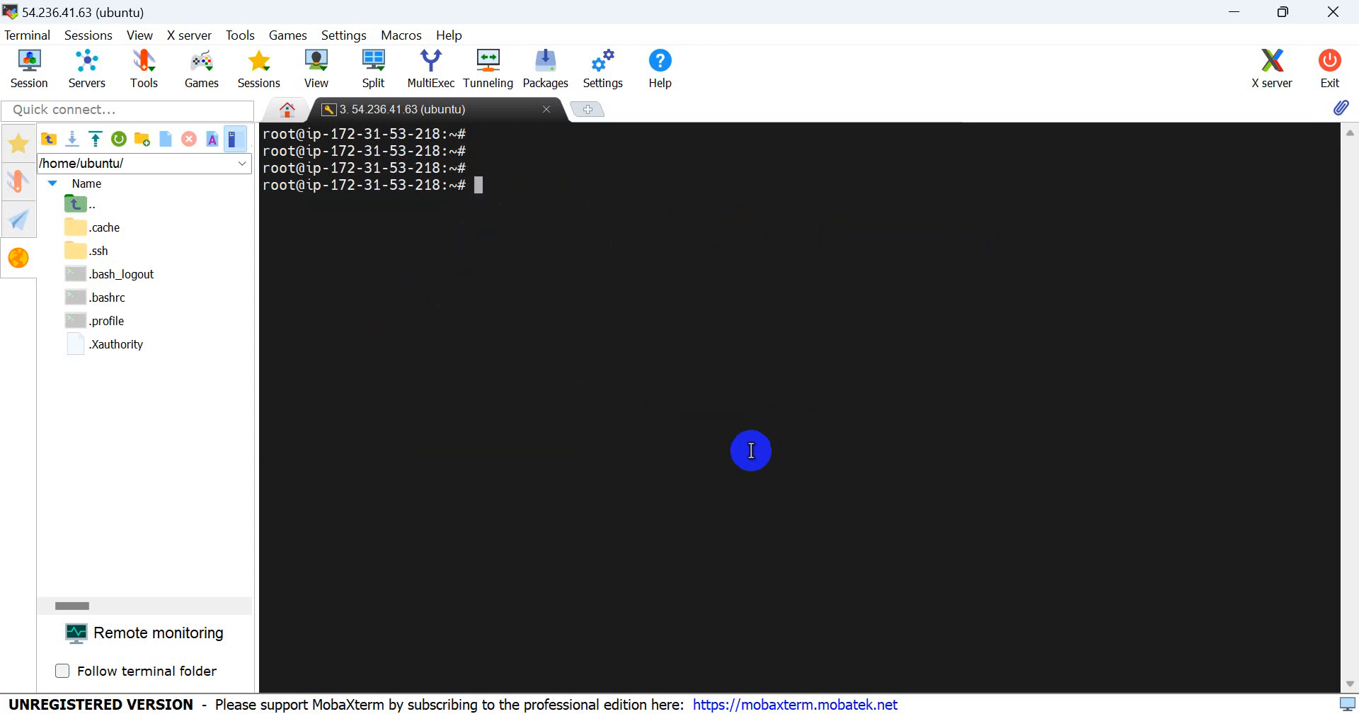
pyautogui.moveTo(790, 310)
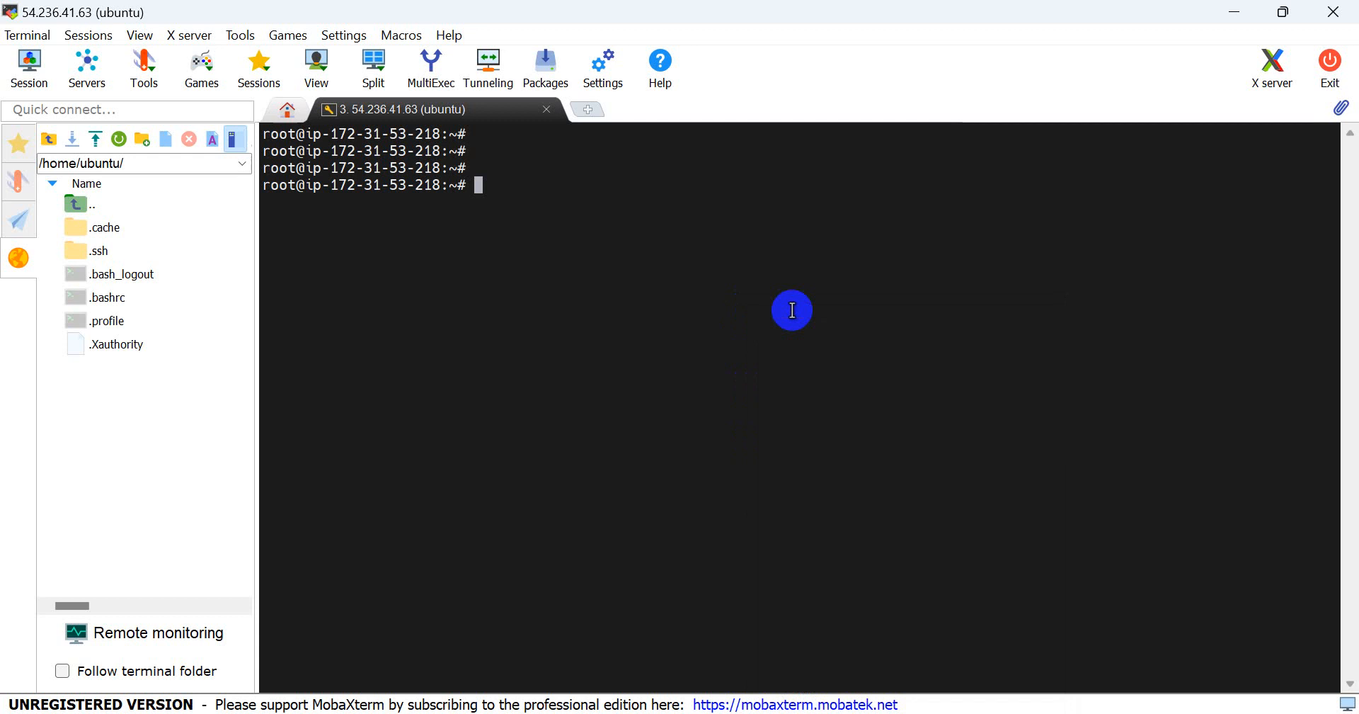
# Install nginx with sudo apt-get install nginx, confirm with y, then clear the output.
pyautogui.write('sudo apt-get install nginx')
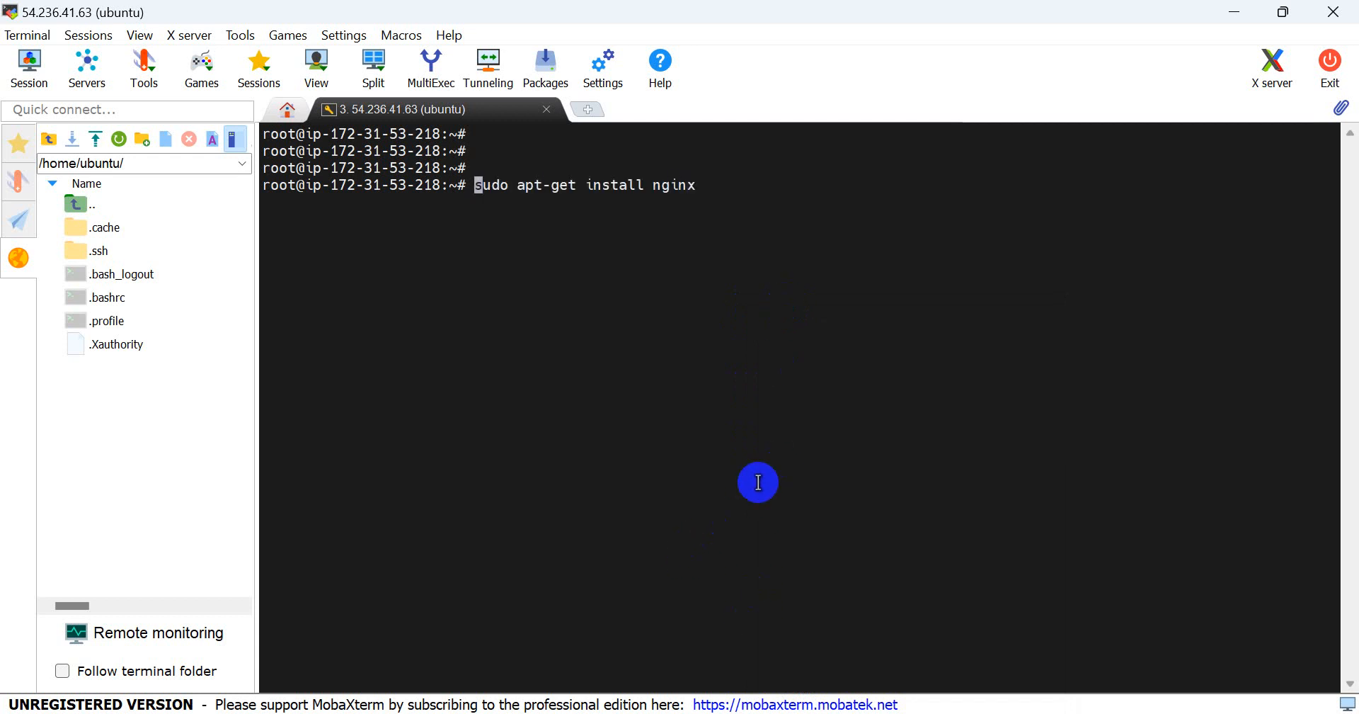
pyautogui.press('Return')
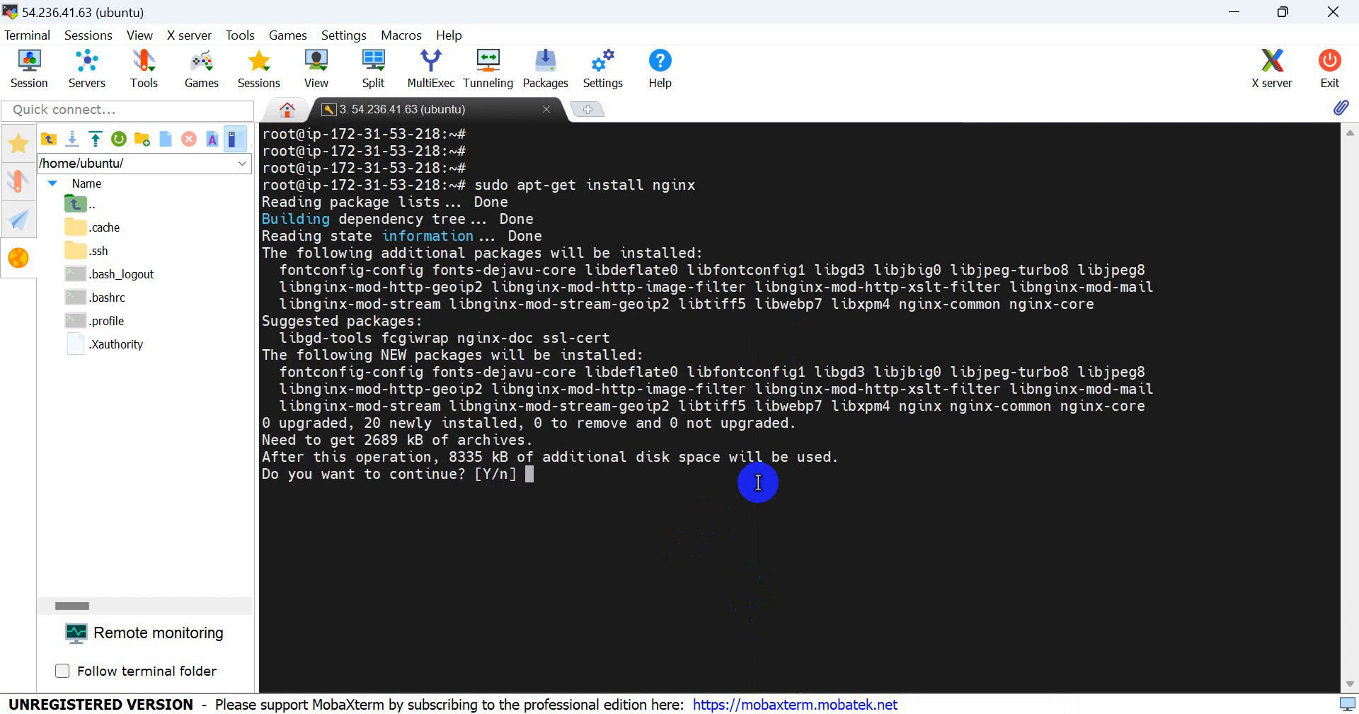
pyautogui.write('y')
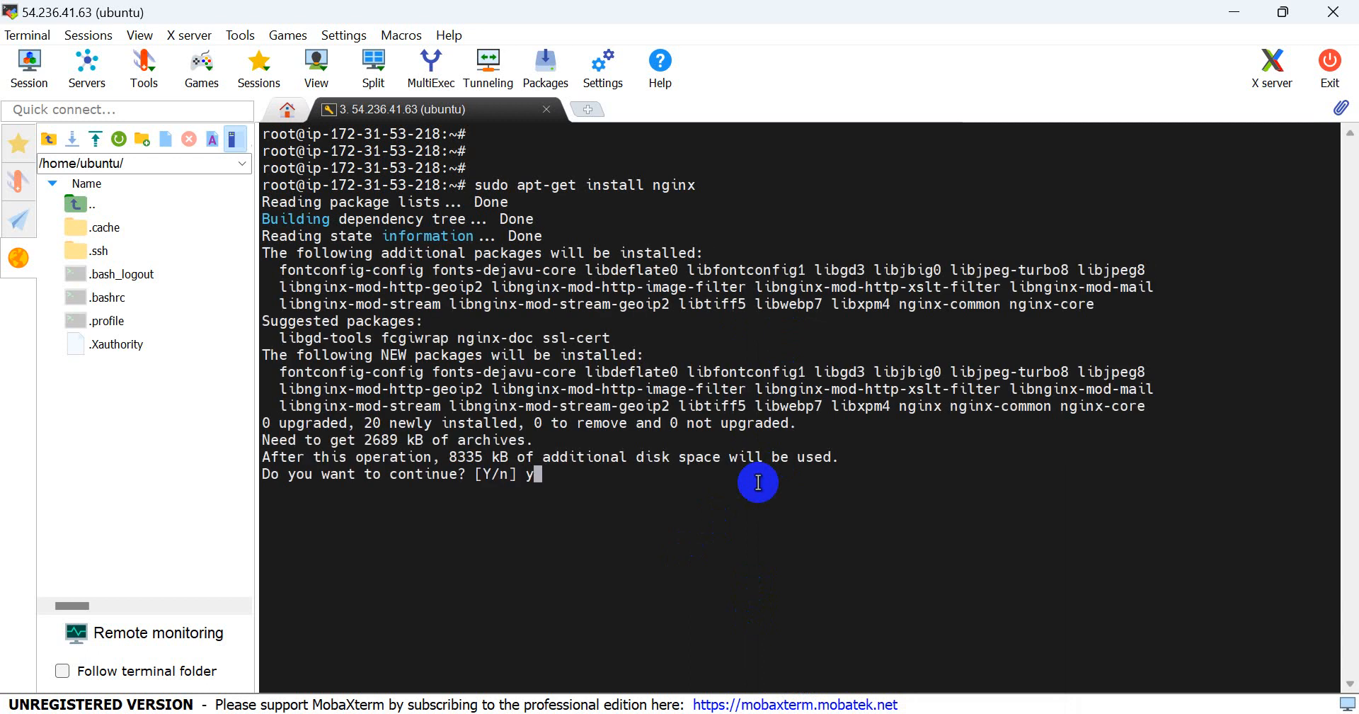
pyautogui.press('Return')
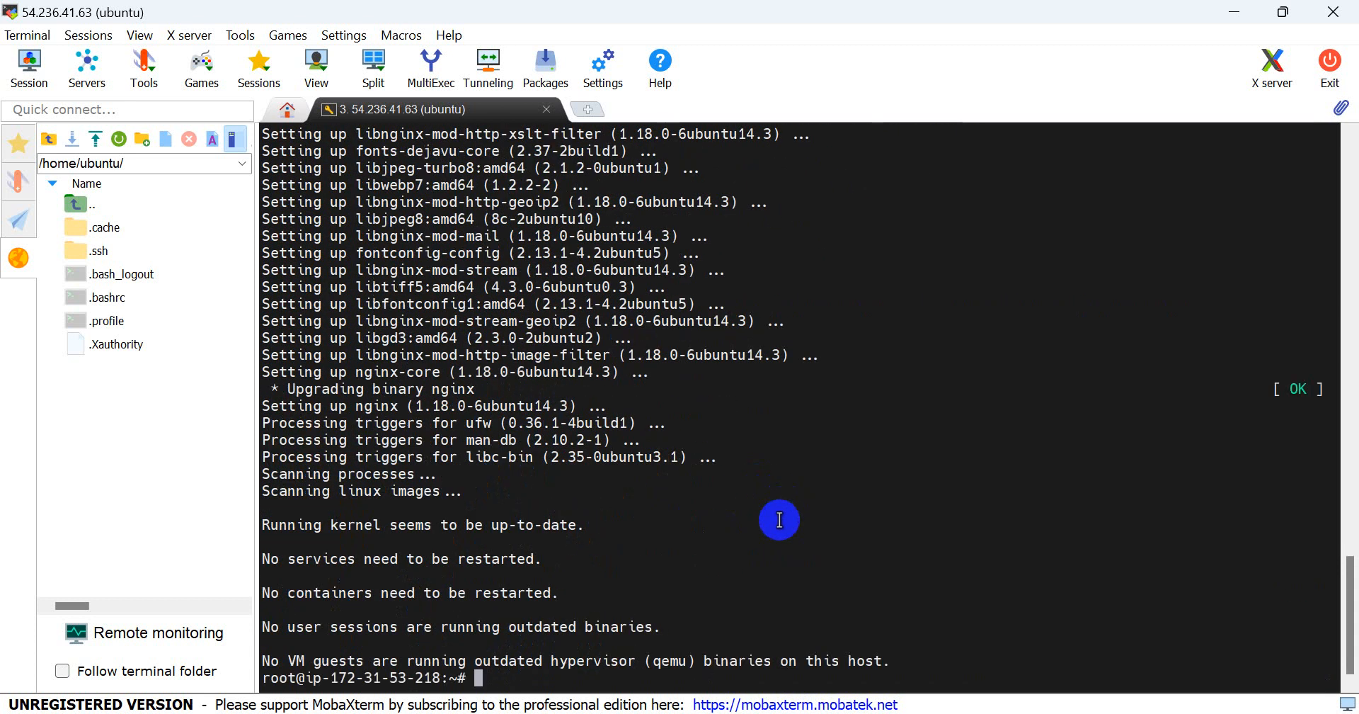
pyautogui.write('clar')
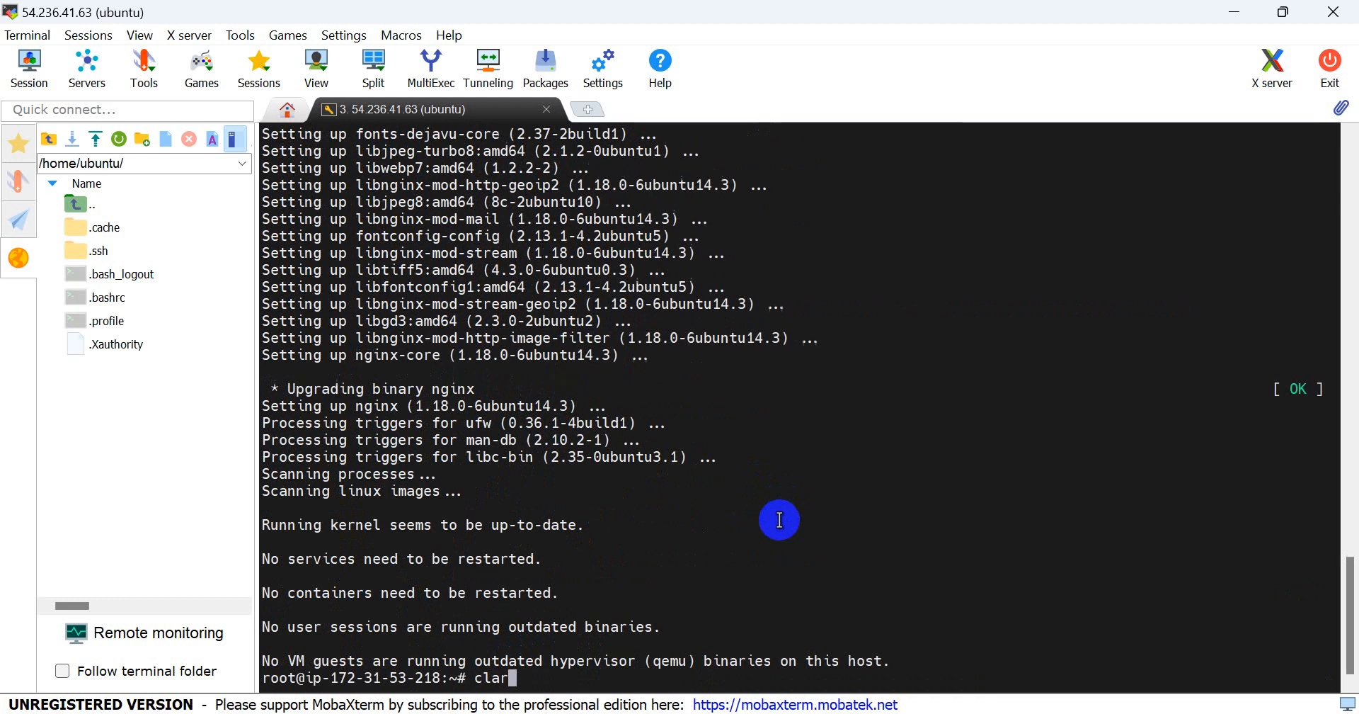
pyautogui.press('Return')
pyautogui.write('syst')
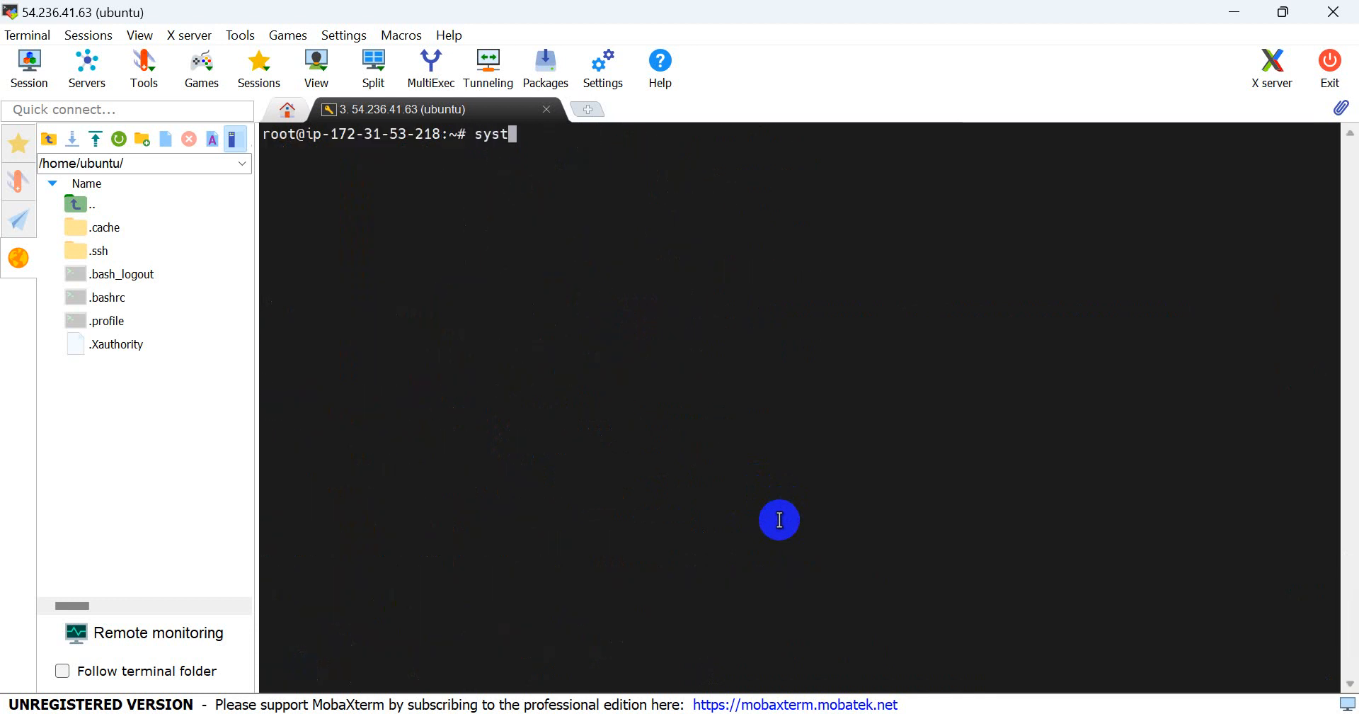
# Run systemctl status ngix; the unit is reported not found.
pyautogui.write('ct')
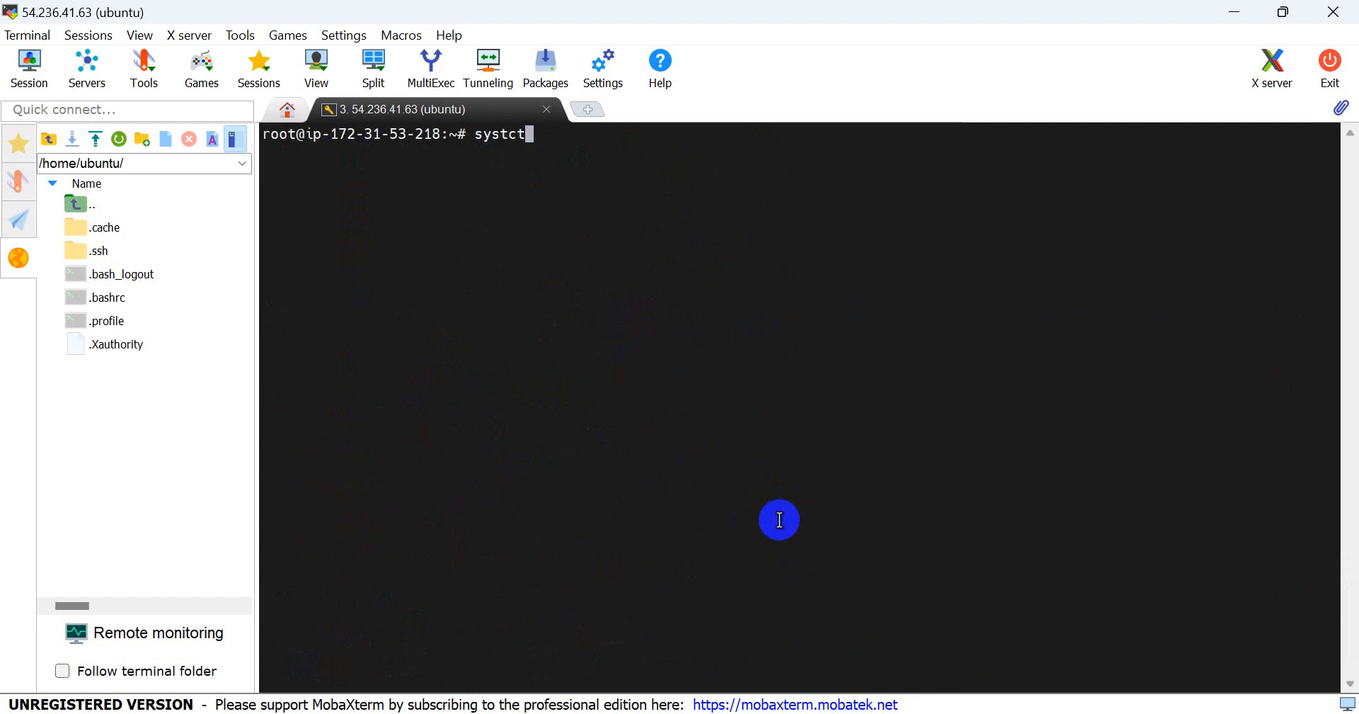
pyautogui.press('BackSpace')
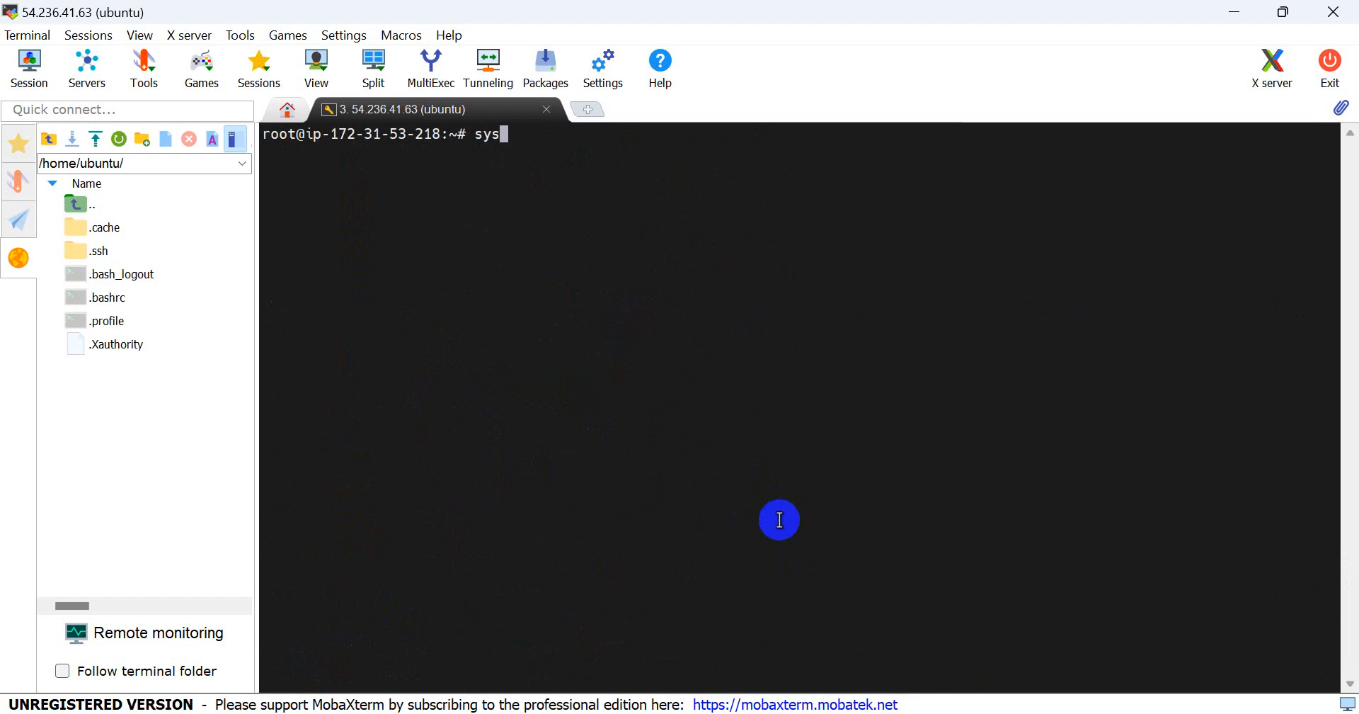
pyautogui.write('temc')
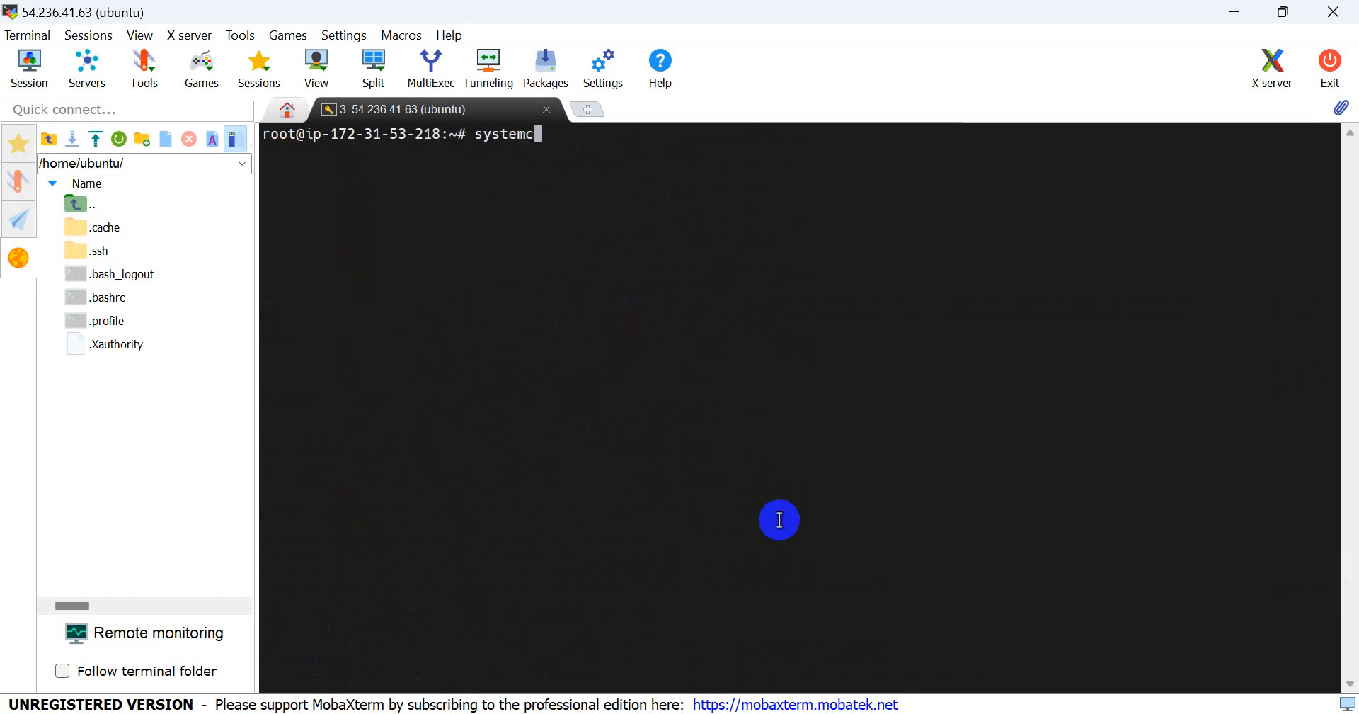
pyautogui.write('tl s')
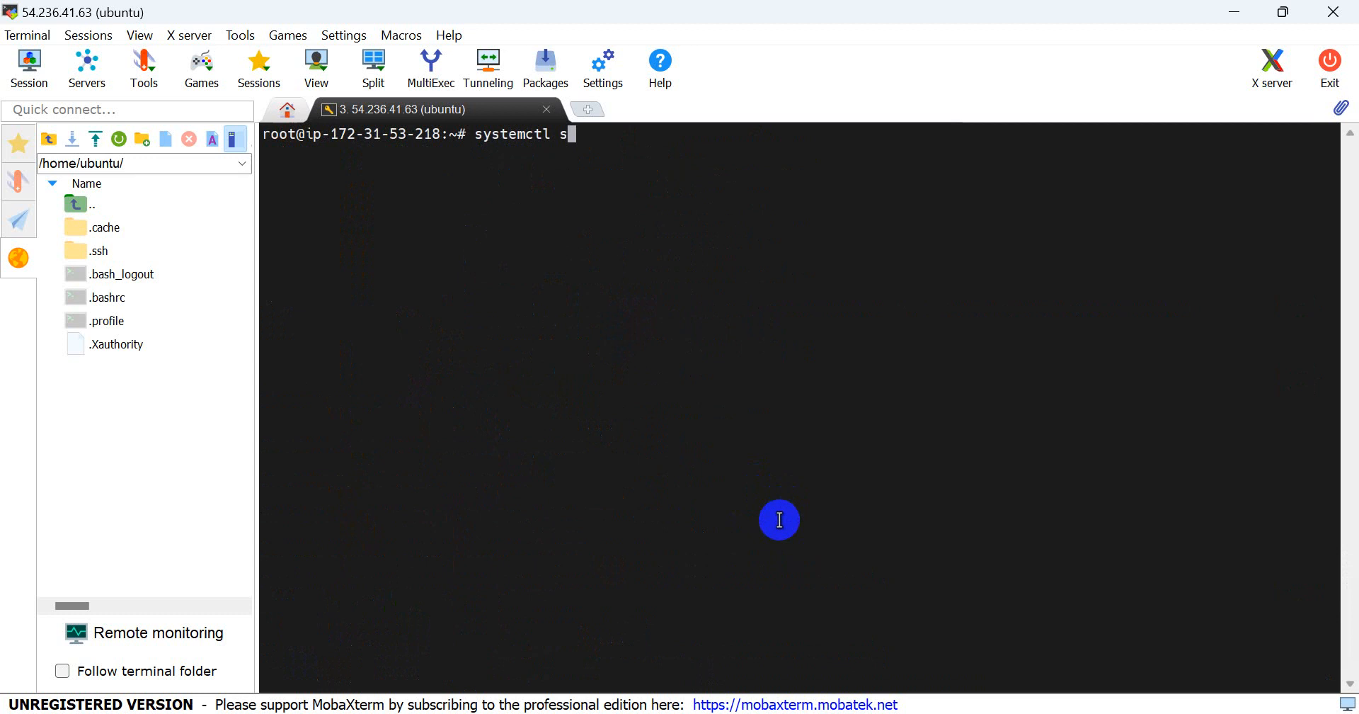
pyautogui.write('taus')
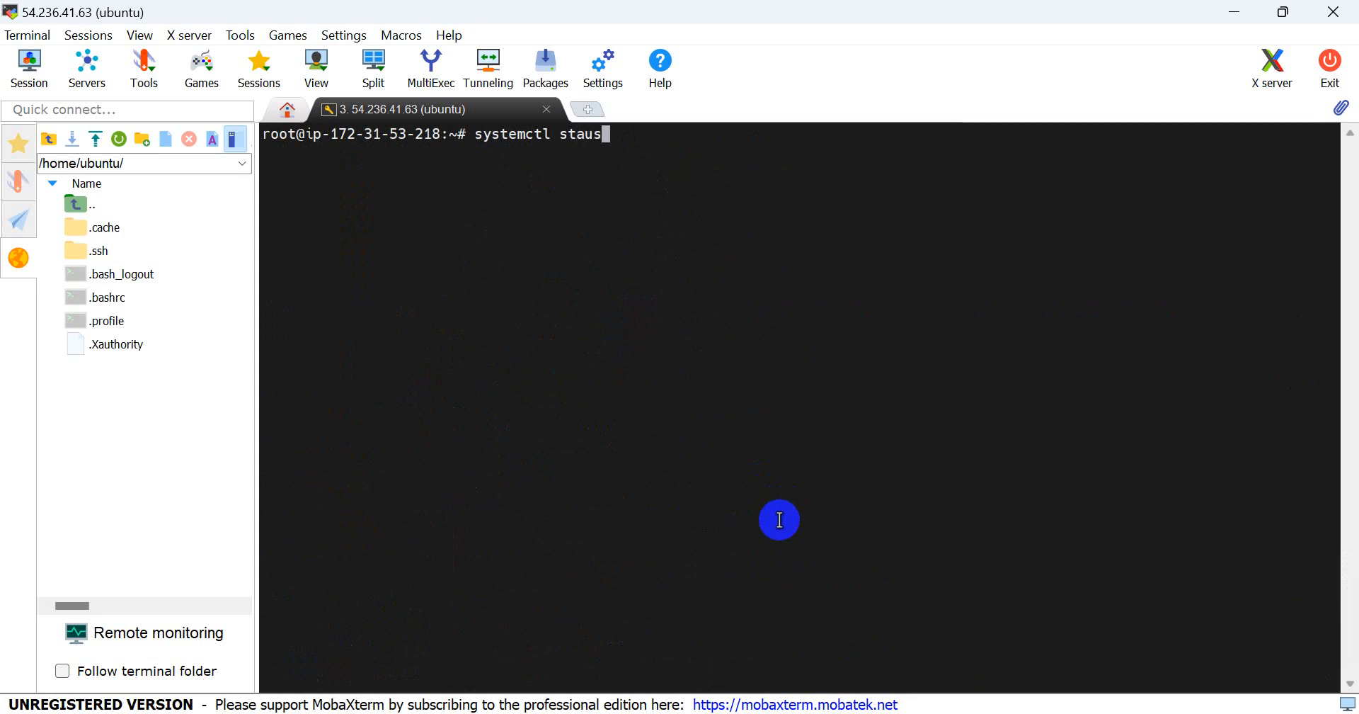
pyautogui.press('BackSpace')
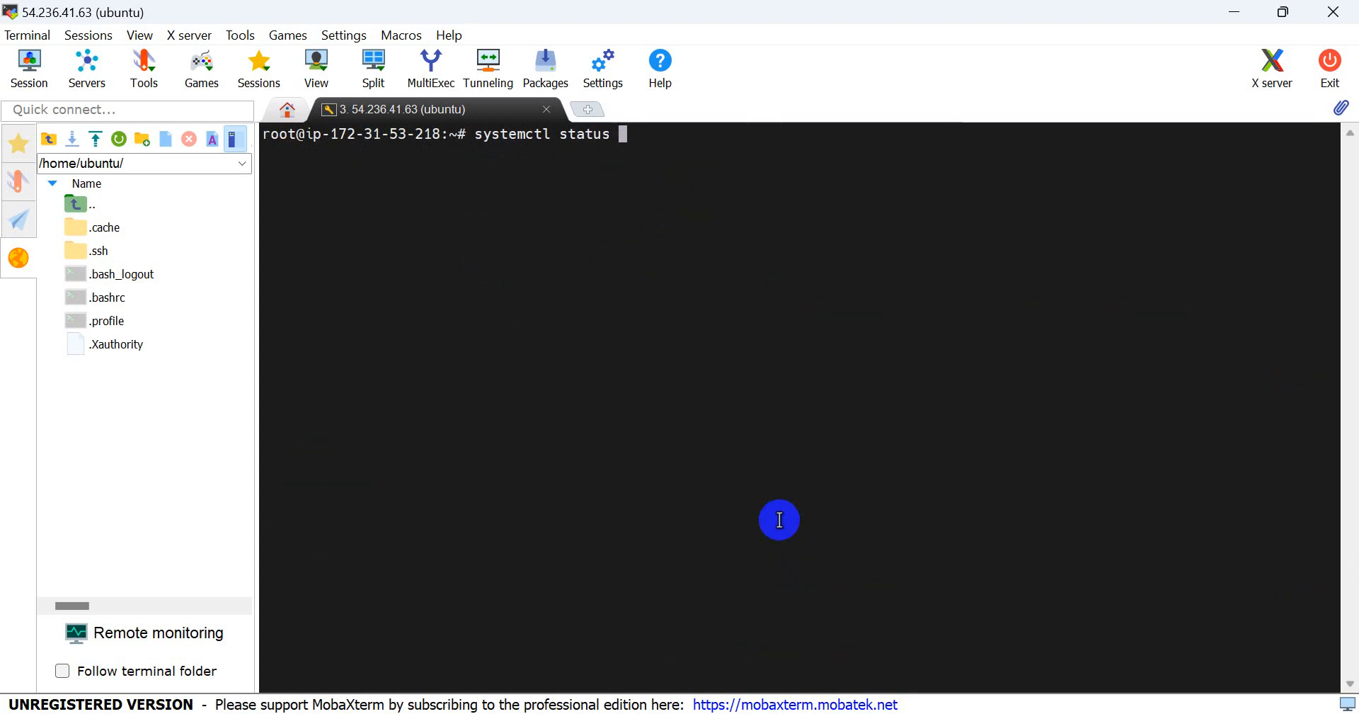
pyautogui.write('ngi')
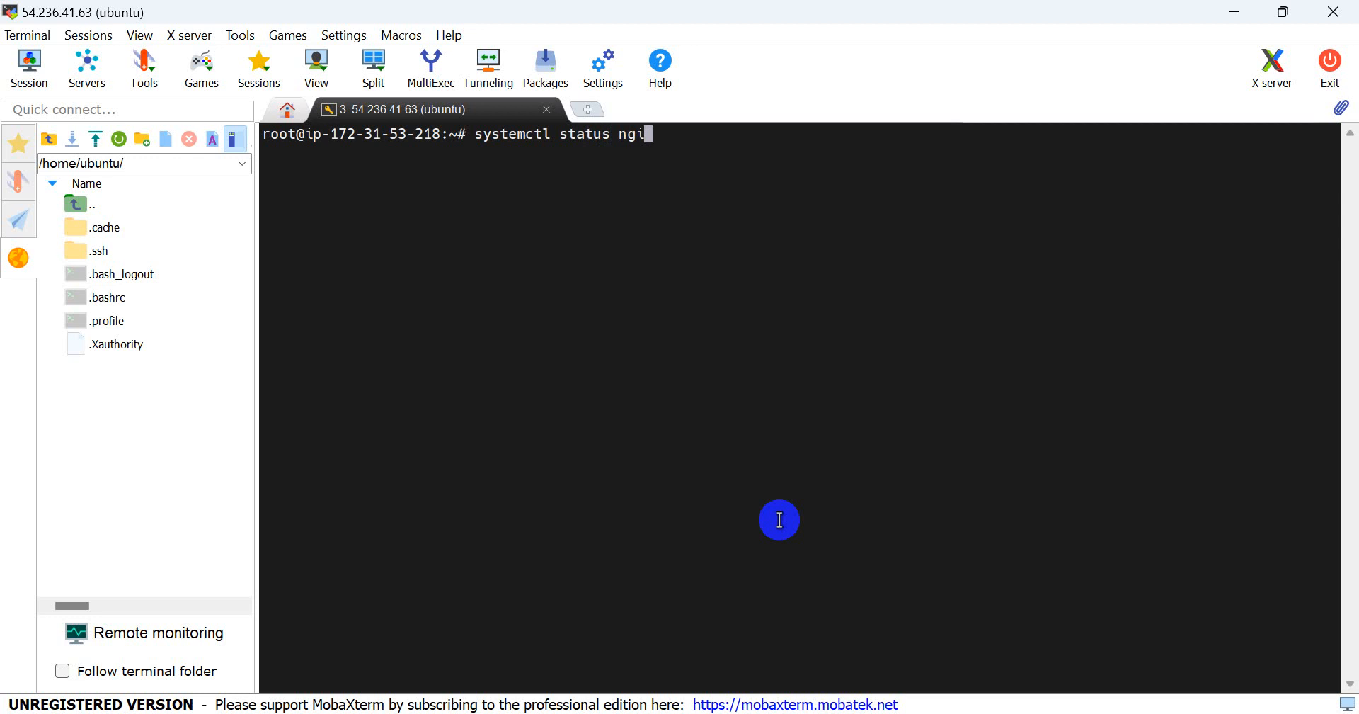
pyautogui.write('x')
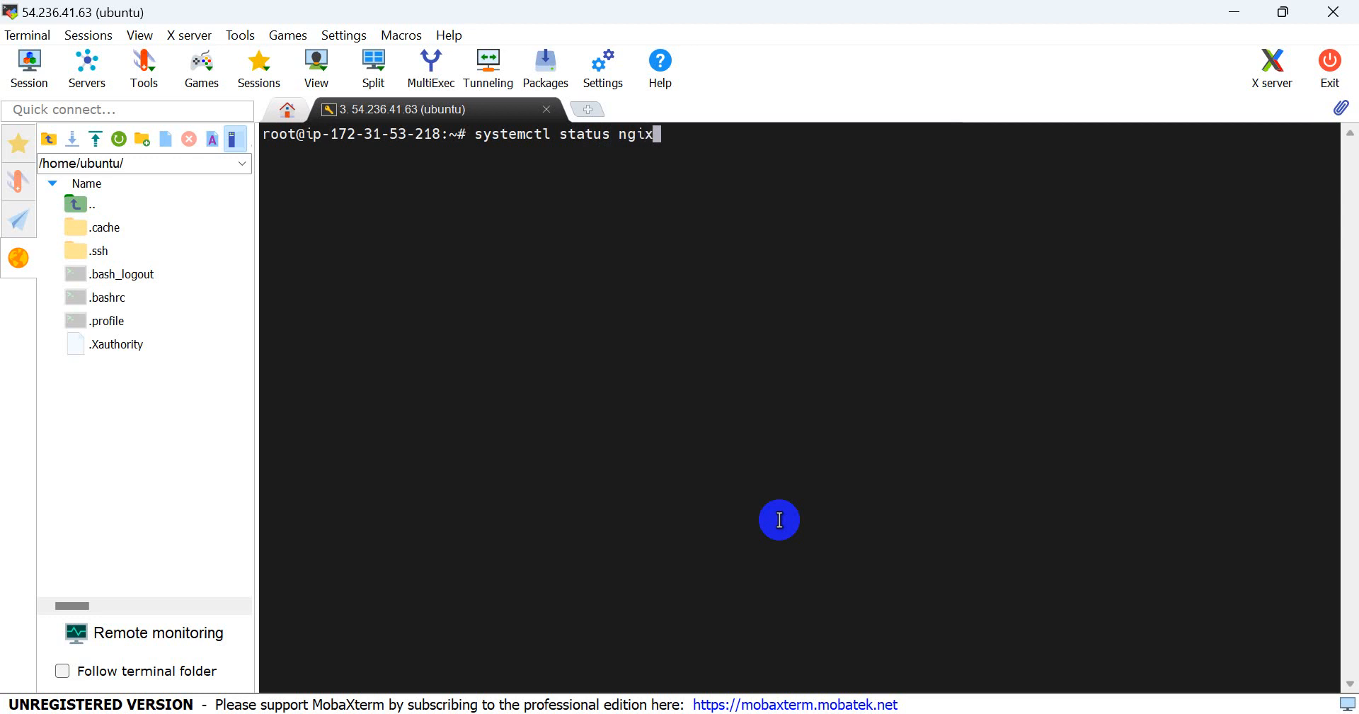
pyautogui.press('Return')
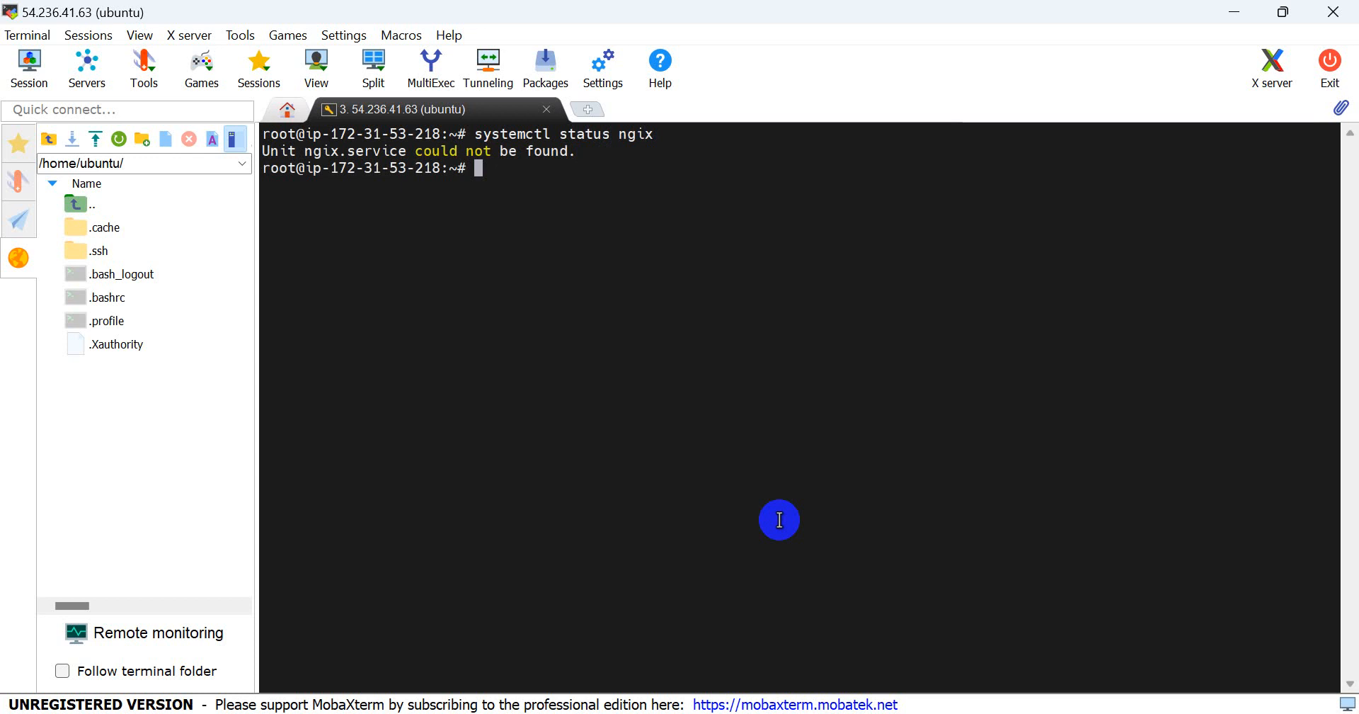
# Retry as systemctl status ngix.service; the unit is still not found.
pyautogui.write('systemctl status ngix')
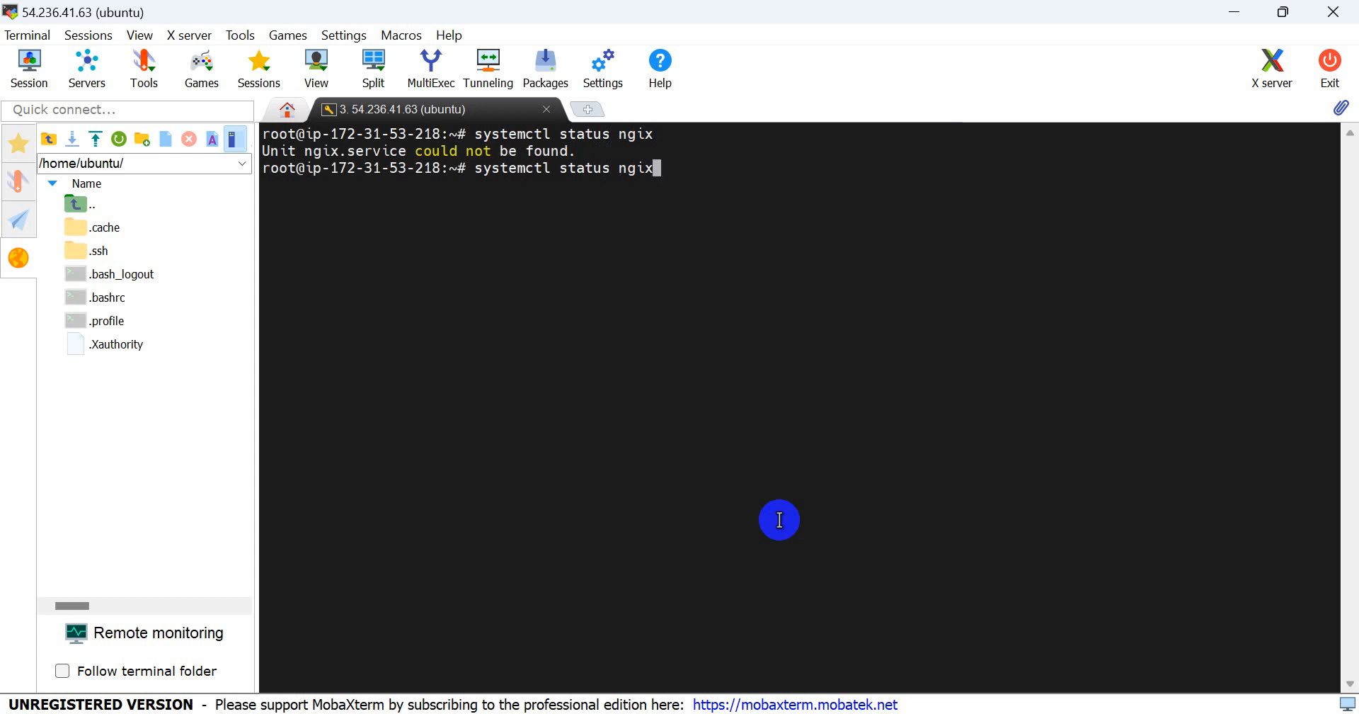
pyautogui.write('.')
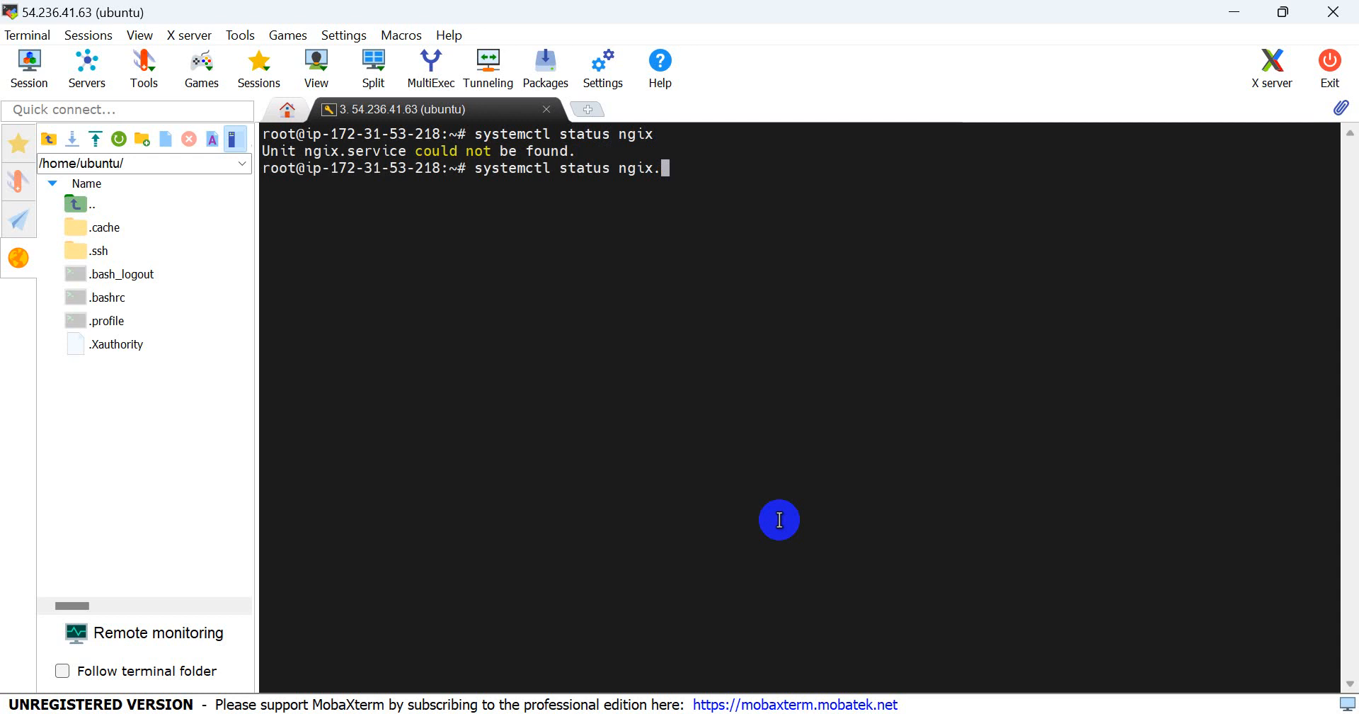
pyautogui.write('ser')
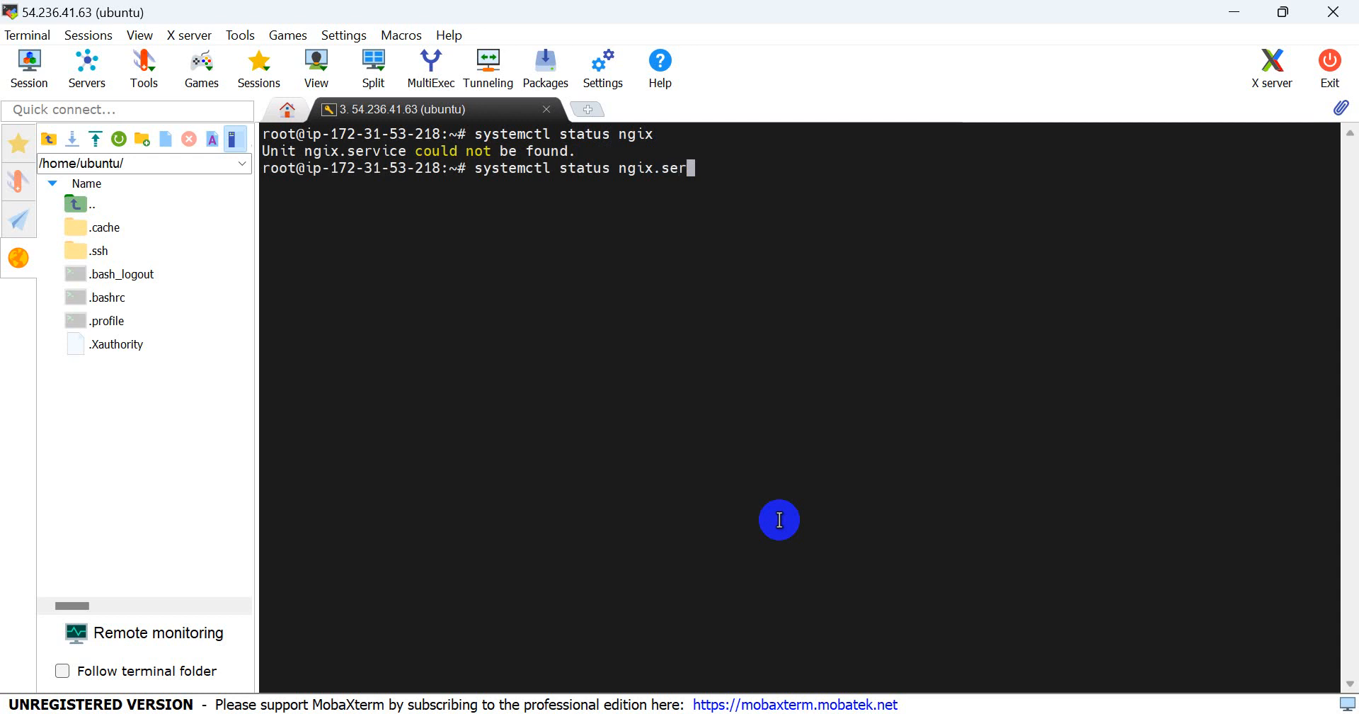
pyautogui.write('vice')
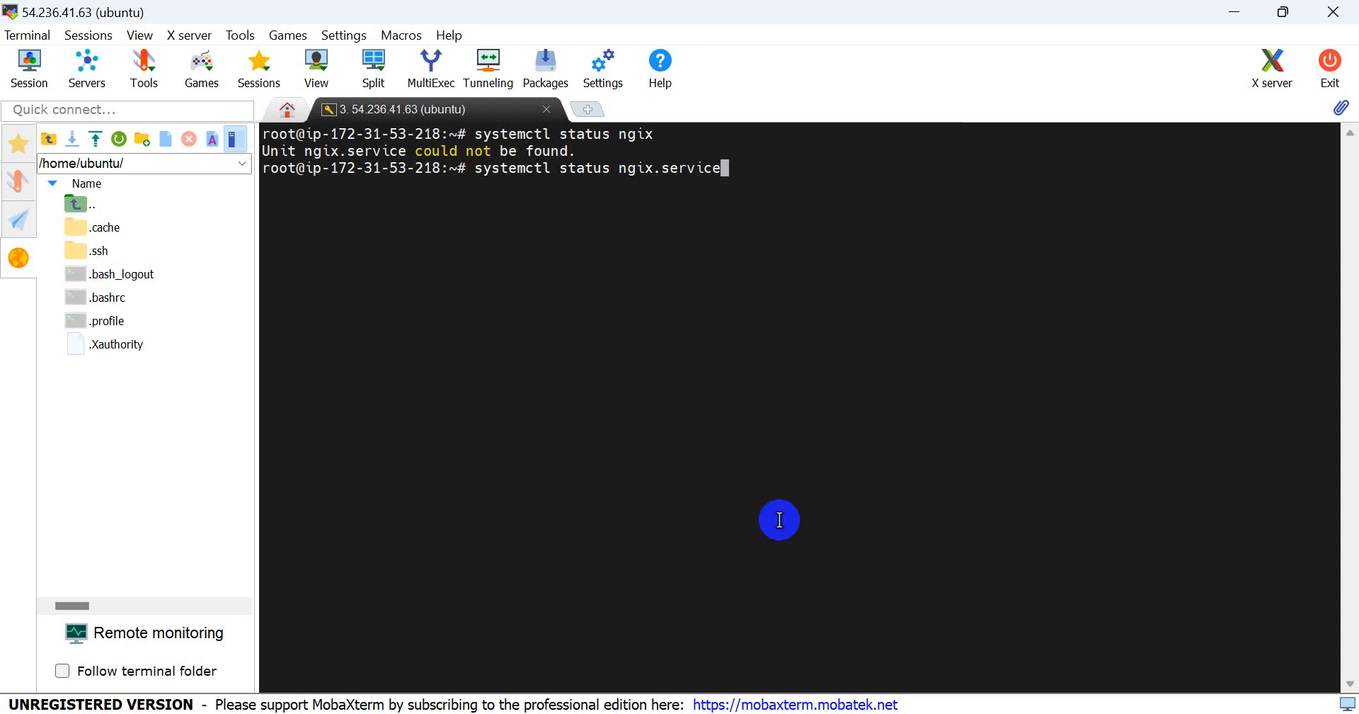
pyautogui.press('Return')
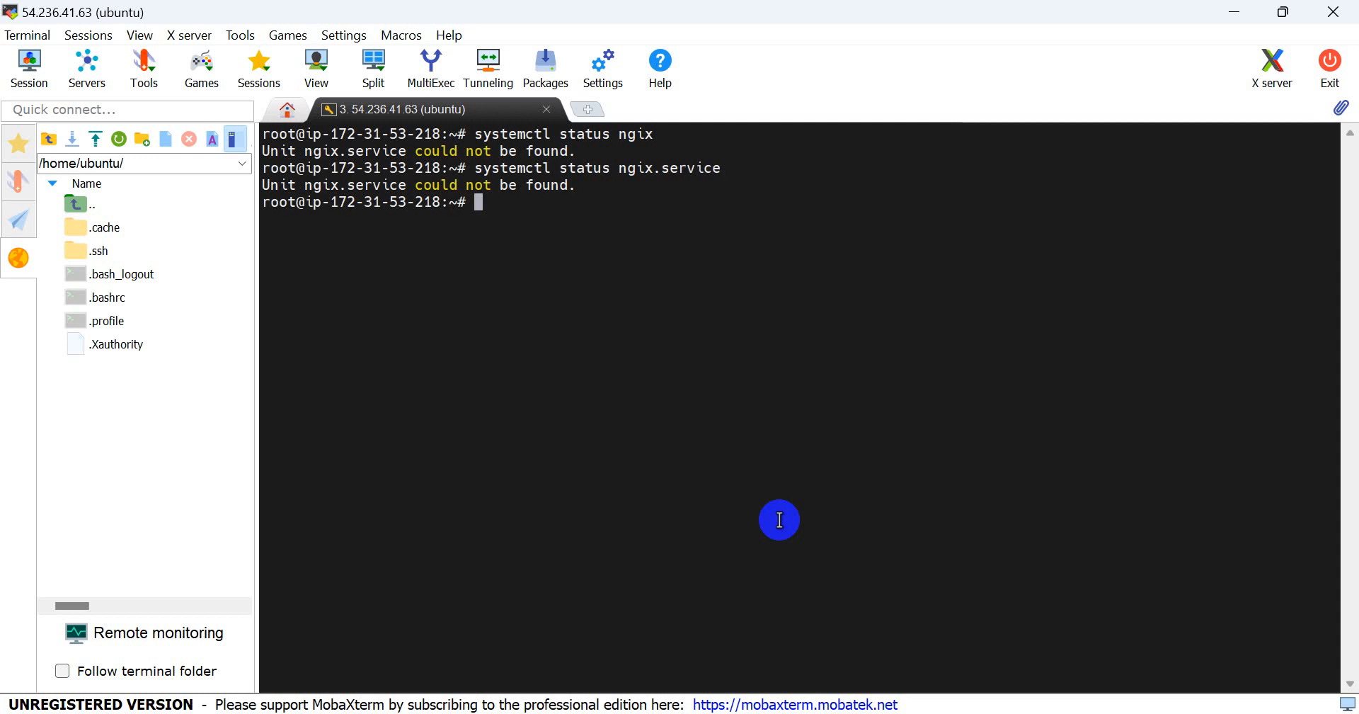
# Paste and run sudo service nginx status, showing nginx active and running.
pyautogui.rightClick(779, 519)
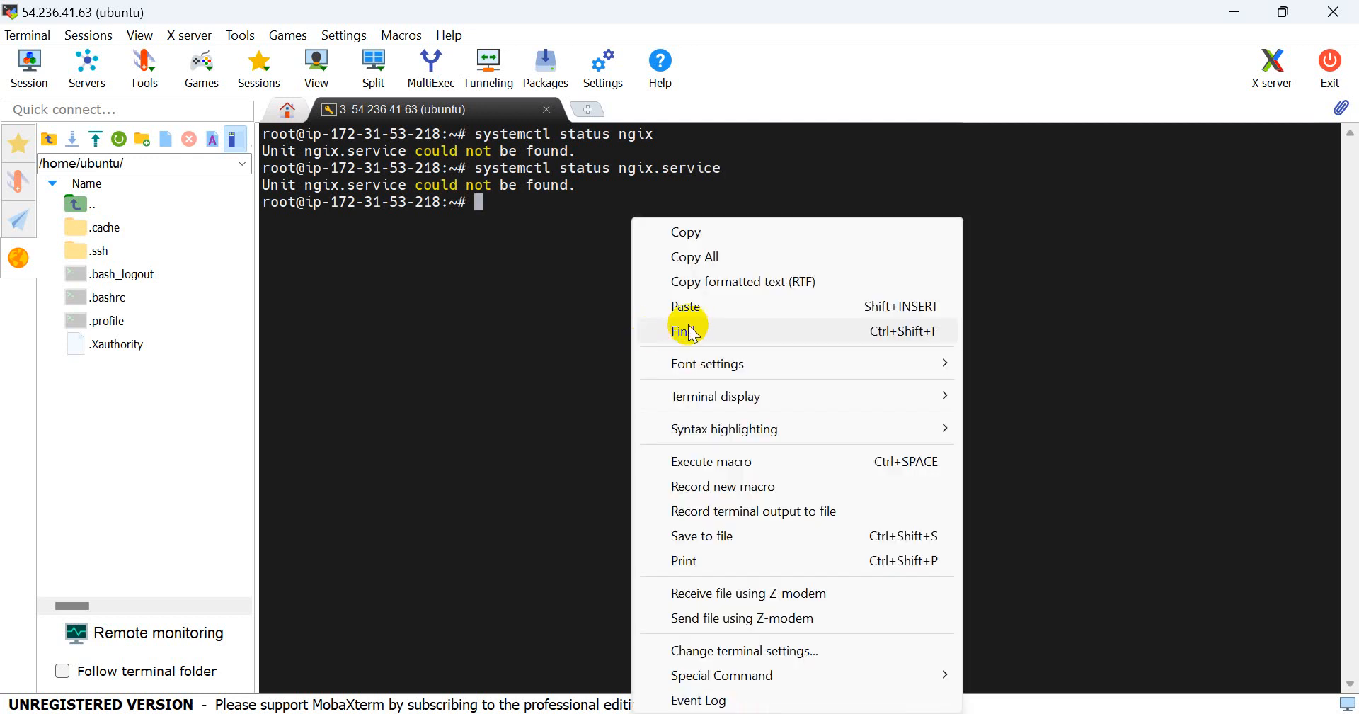
pyautogui.click(686, 305)
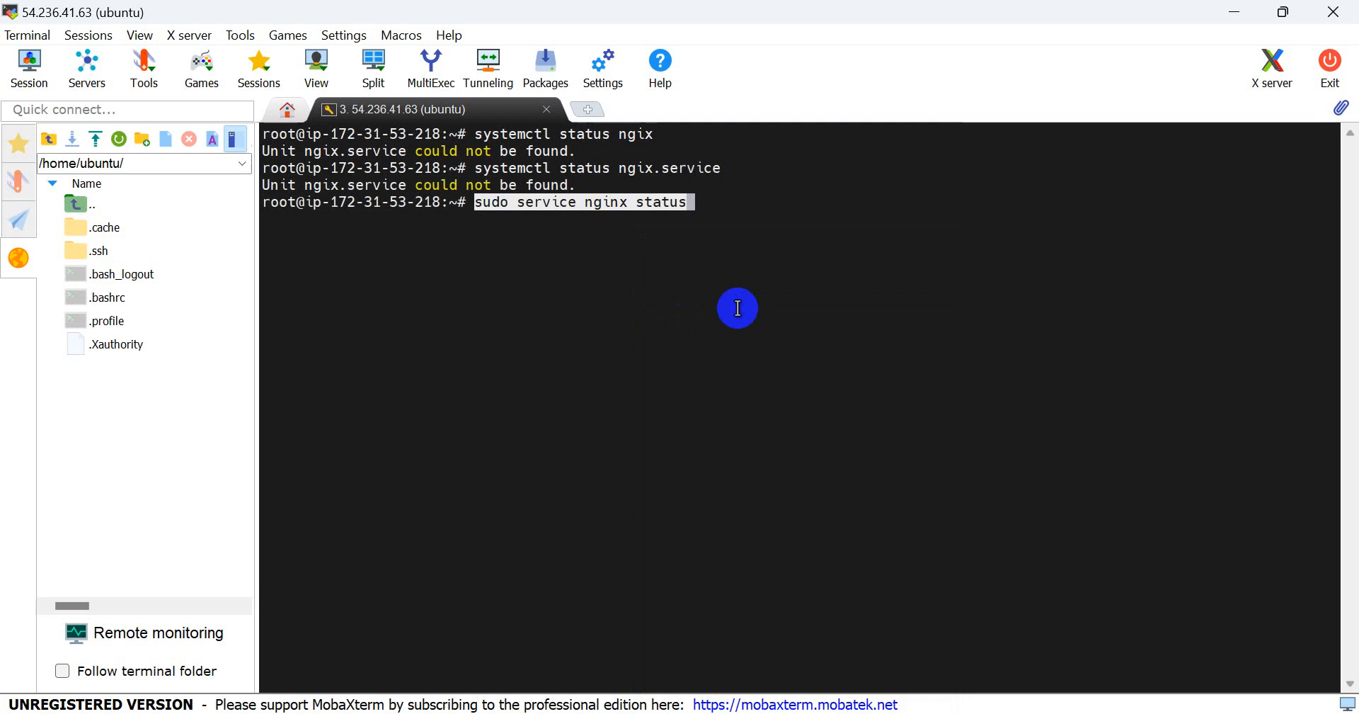
pyautogui.click(657, 202)
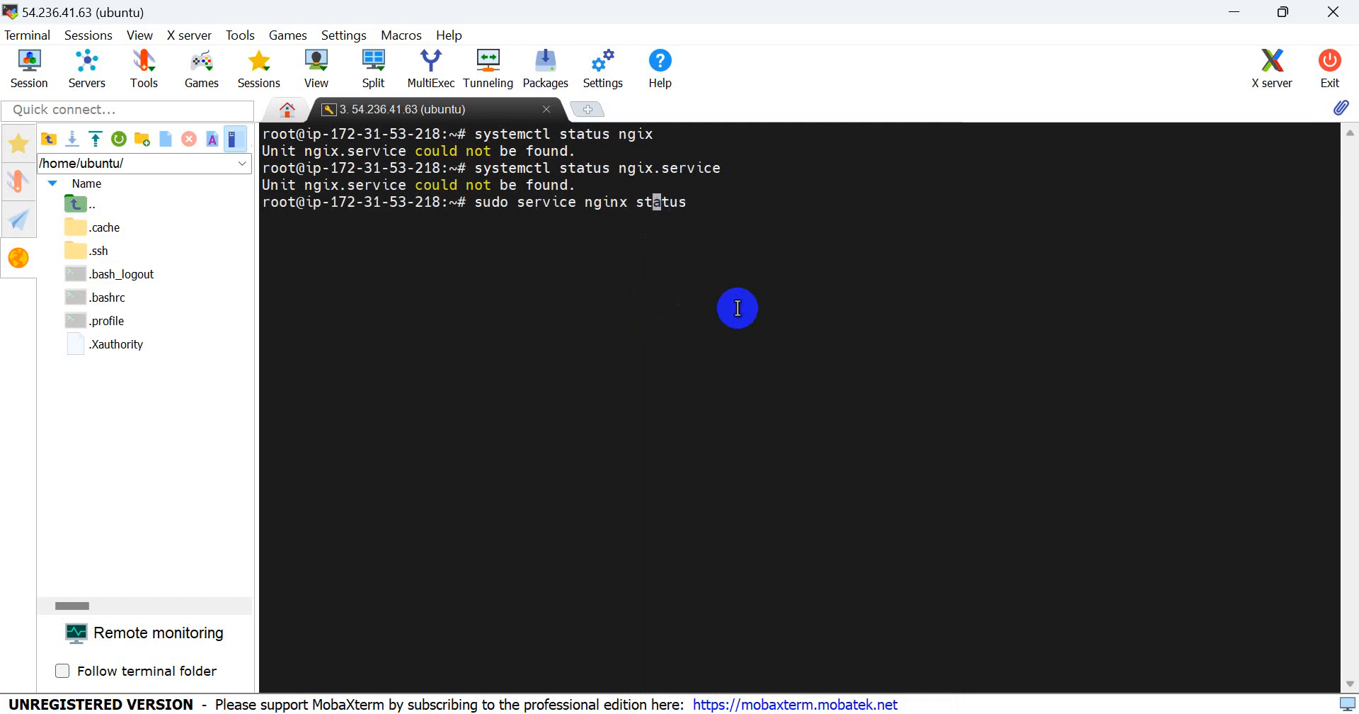
pyautogui.press('Return')
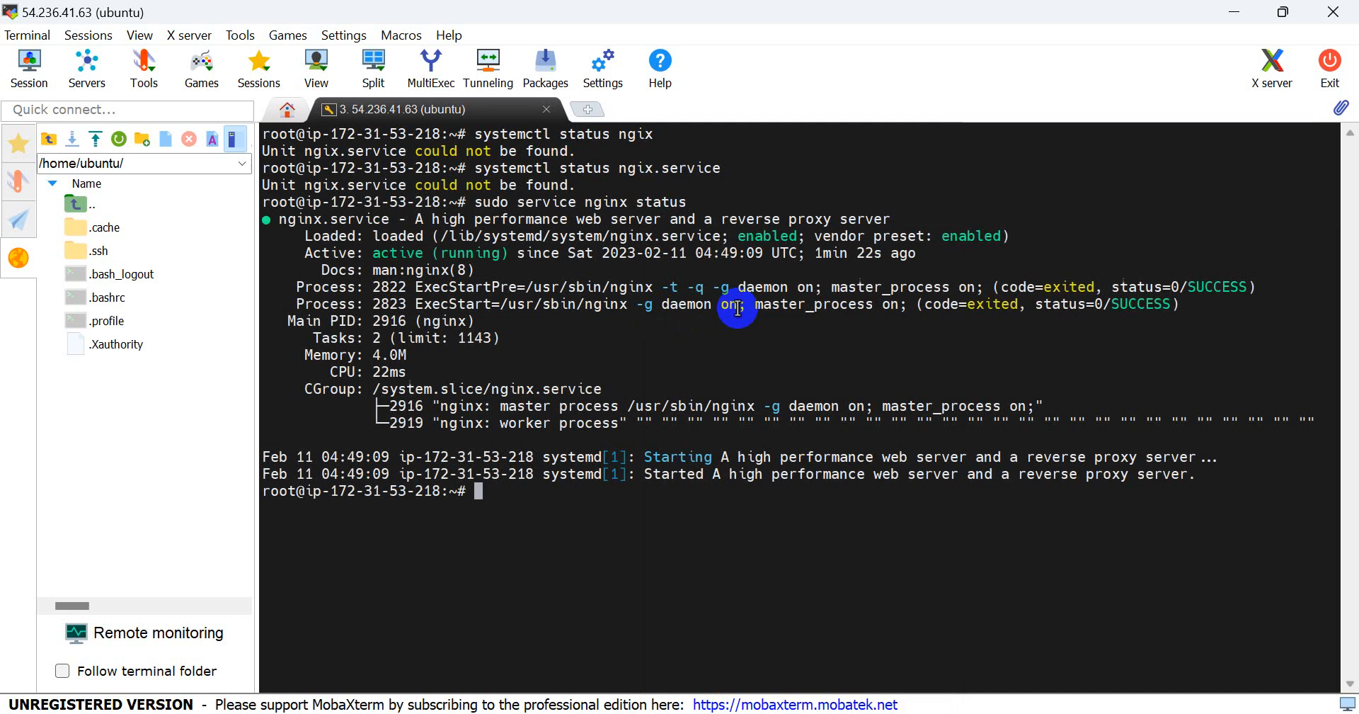
pyautogui.write('ip a')
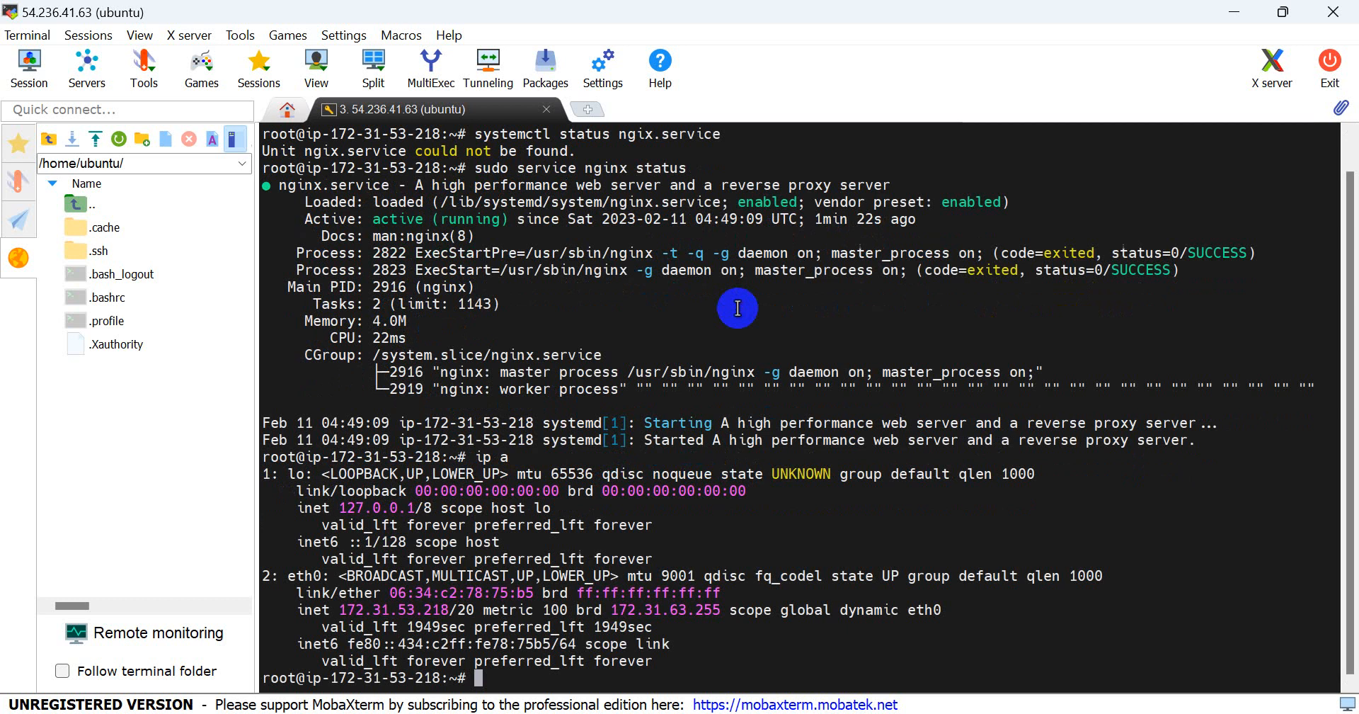
pyautogui.moveTo(327, 621)
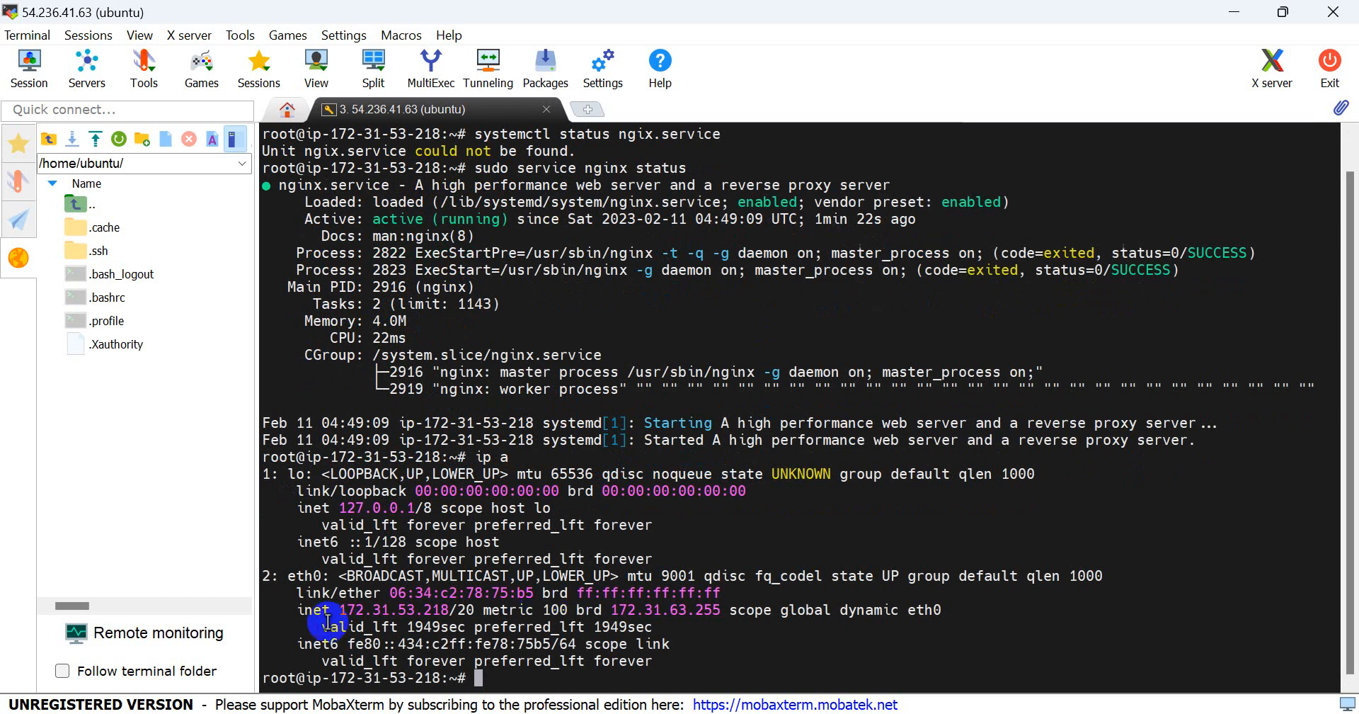
# Select the eth0 private IP address 172.31.53.218 from the ip a output.
pyautogui.doubleClick(381, 610)
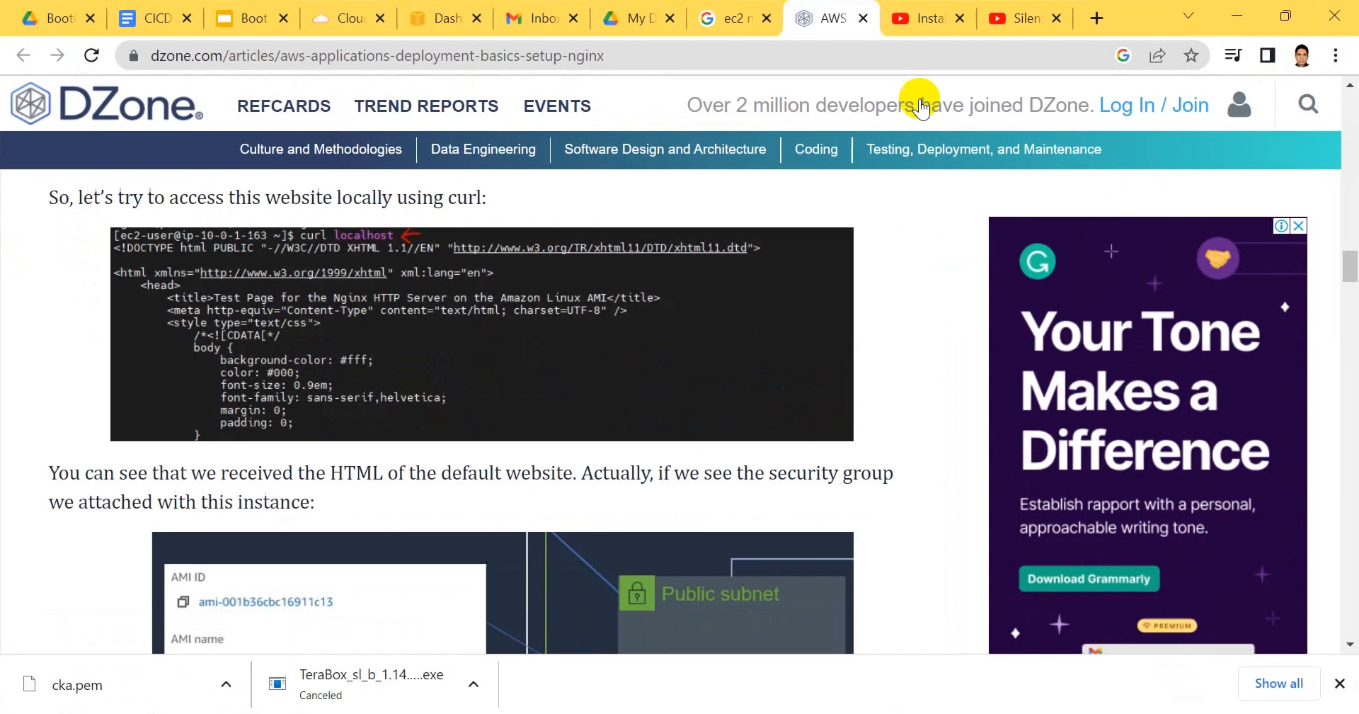
# Load the private address 172.31.53.218 in a new Chrome tab; the page hangs waiting.
pyautogui.click(1095, 17)
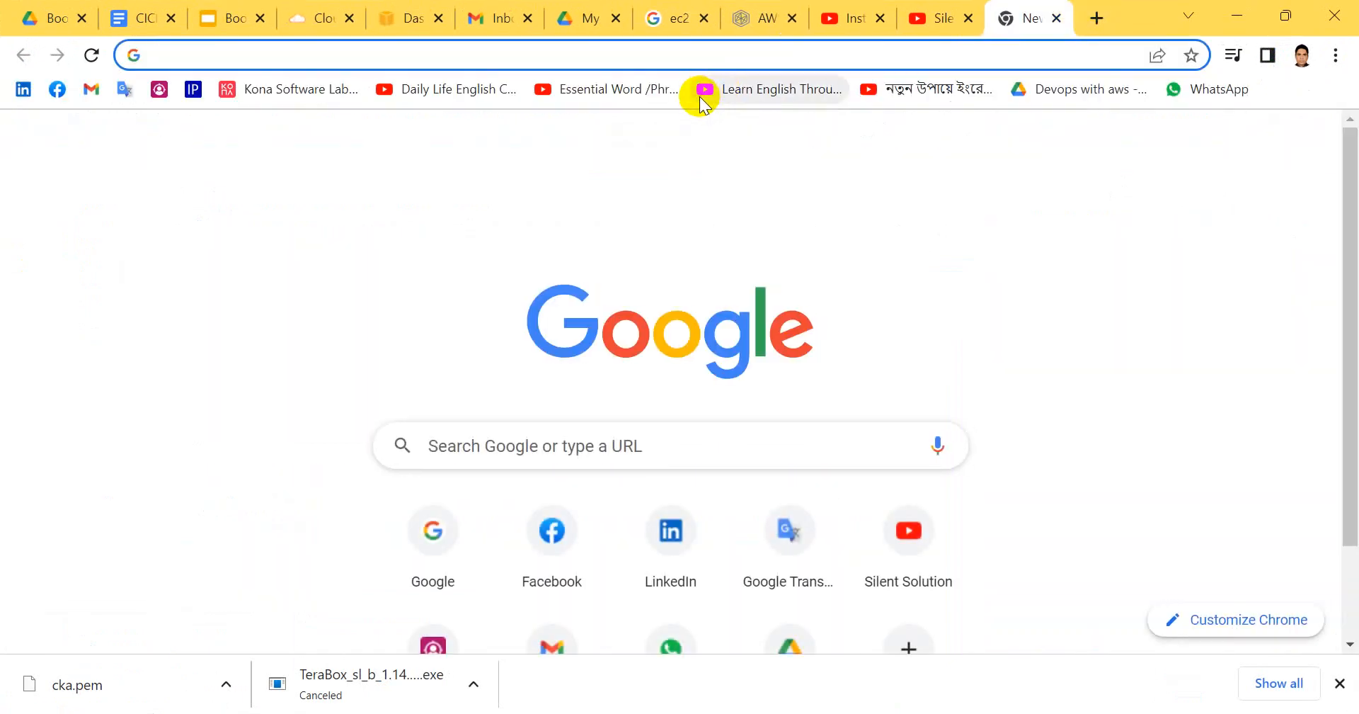
pyautogui.write('172.31.53.218>')
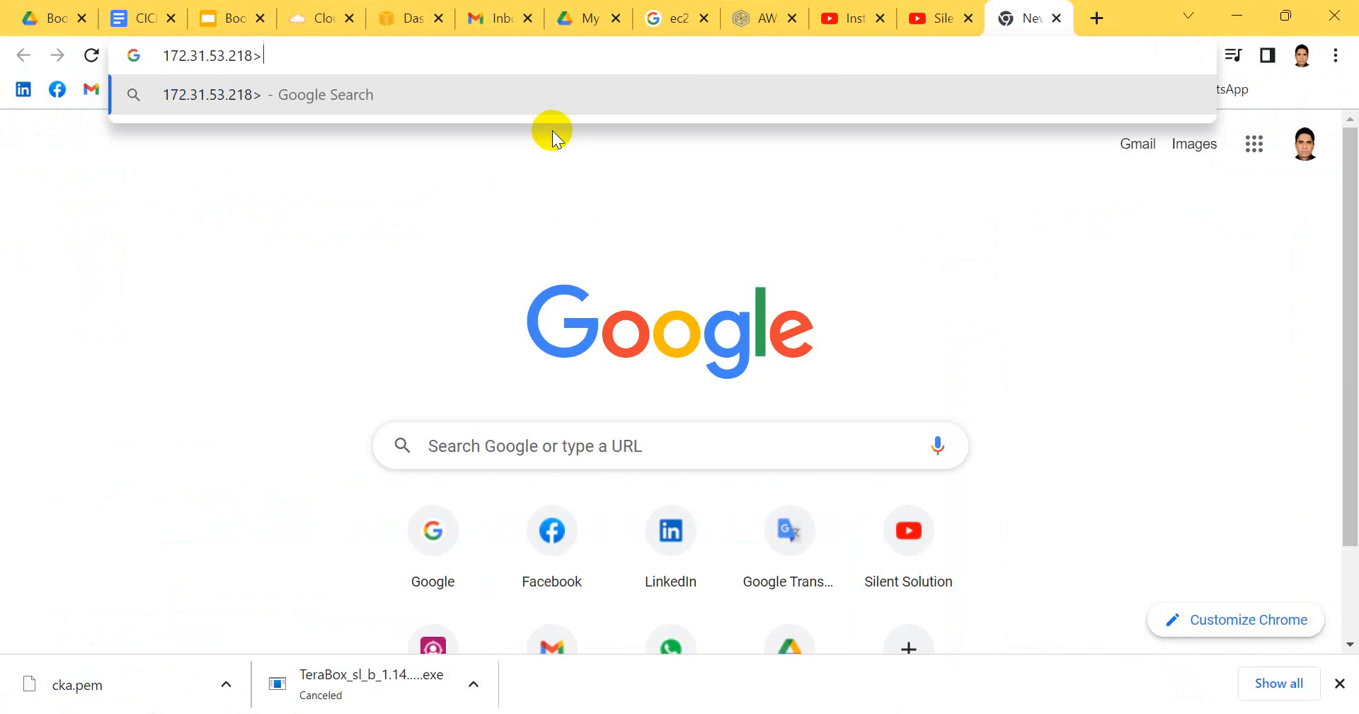
pyautogui.write('8')
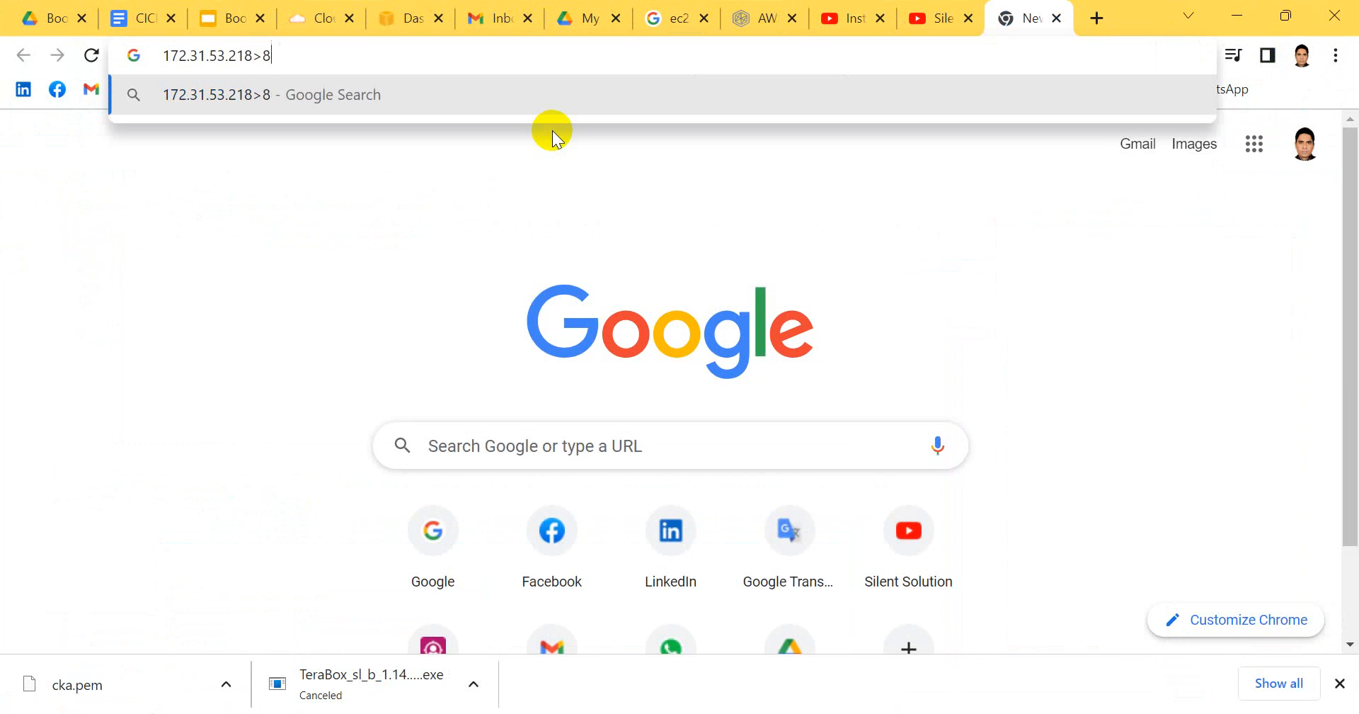
pyautogui.press('Backspace')
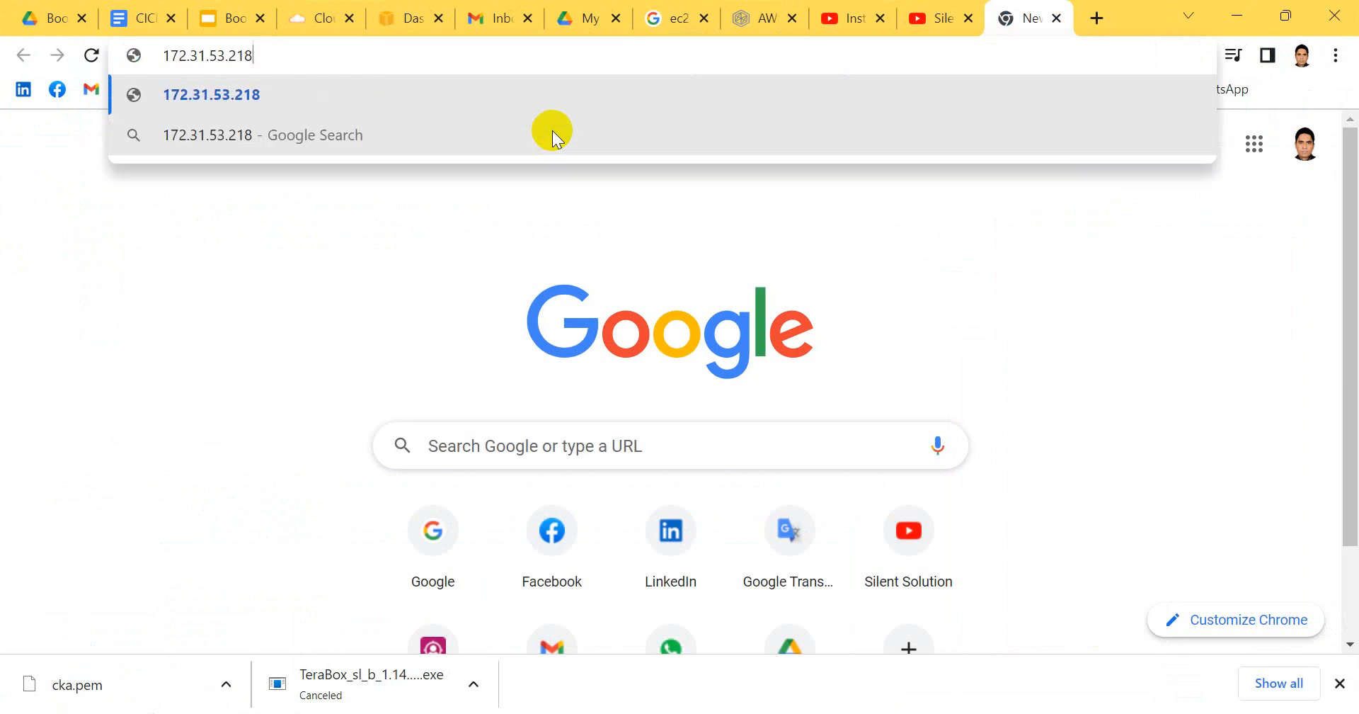
pyautogui.write('"')
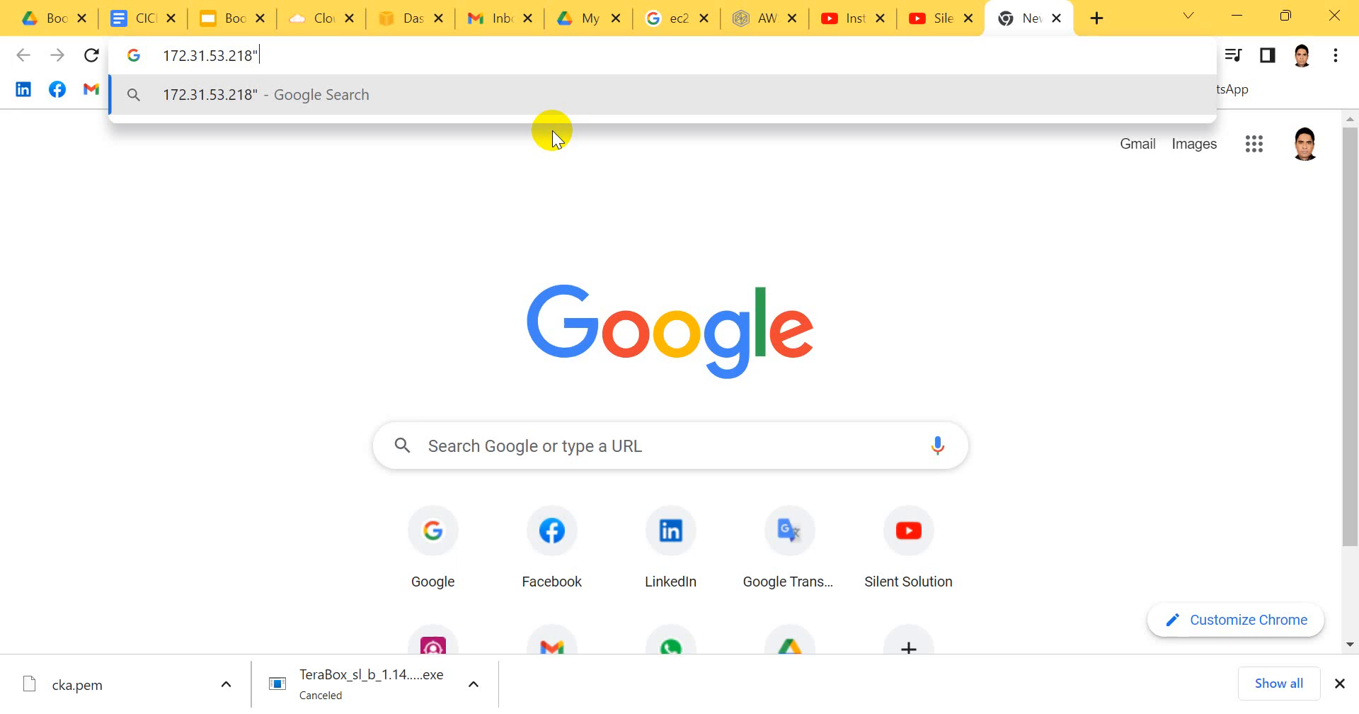
pyautogui.write(':')
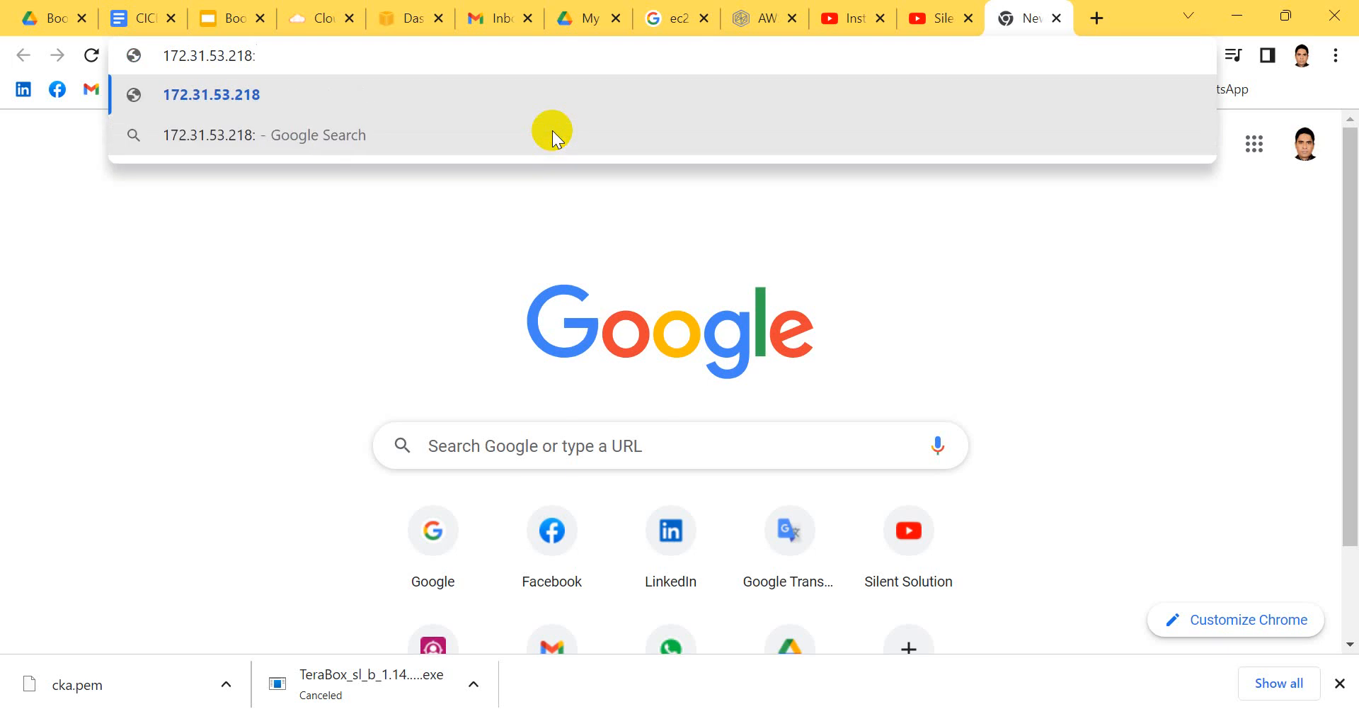
pyautogui.click(211, 95)
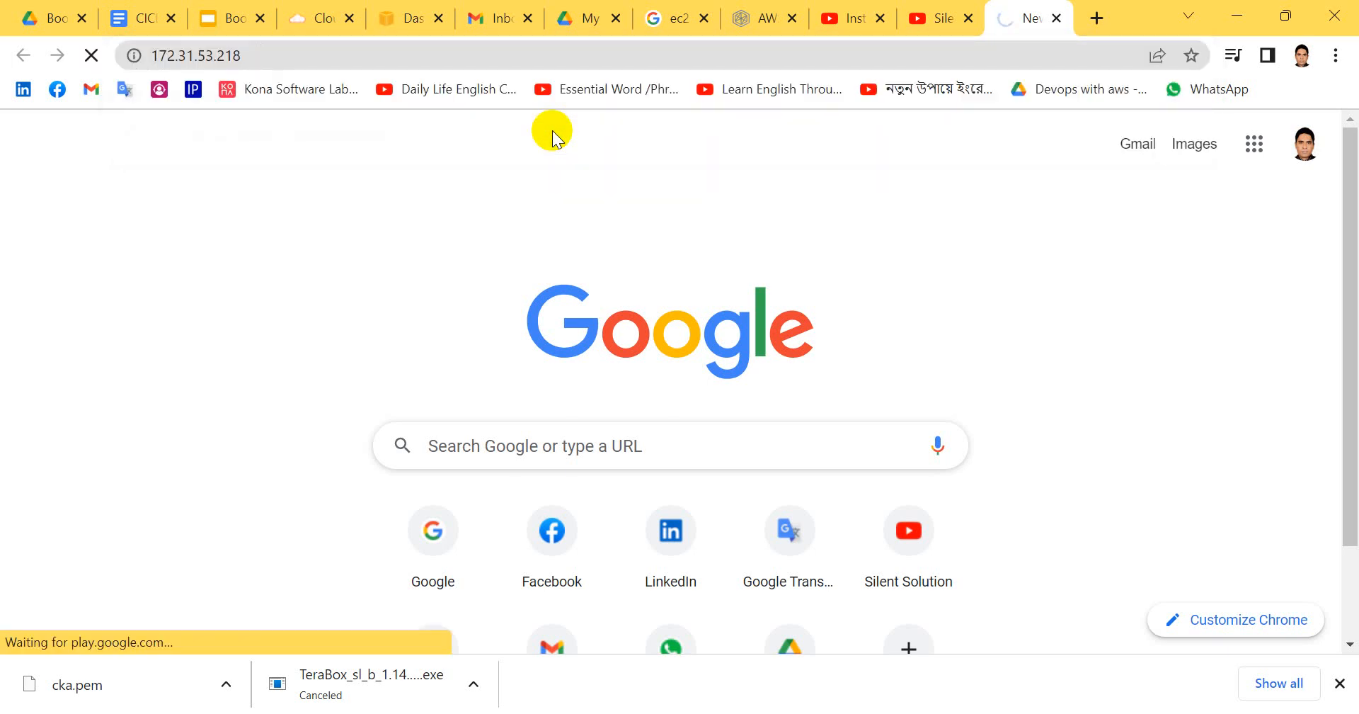
pyautogui.moveTo(656, 289)
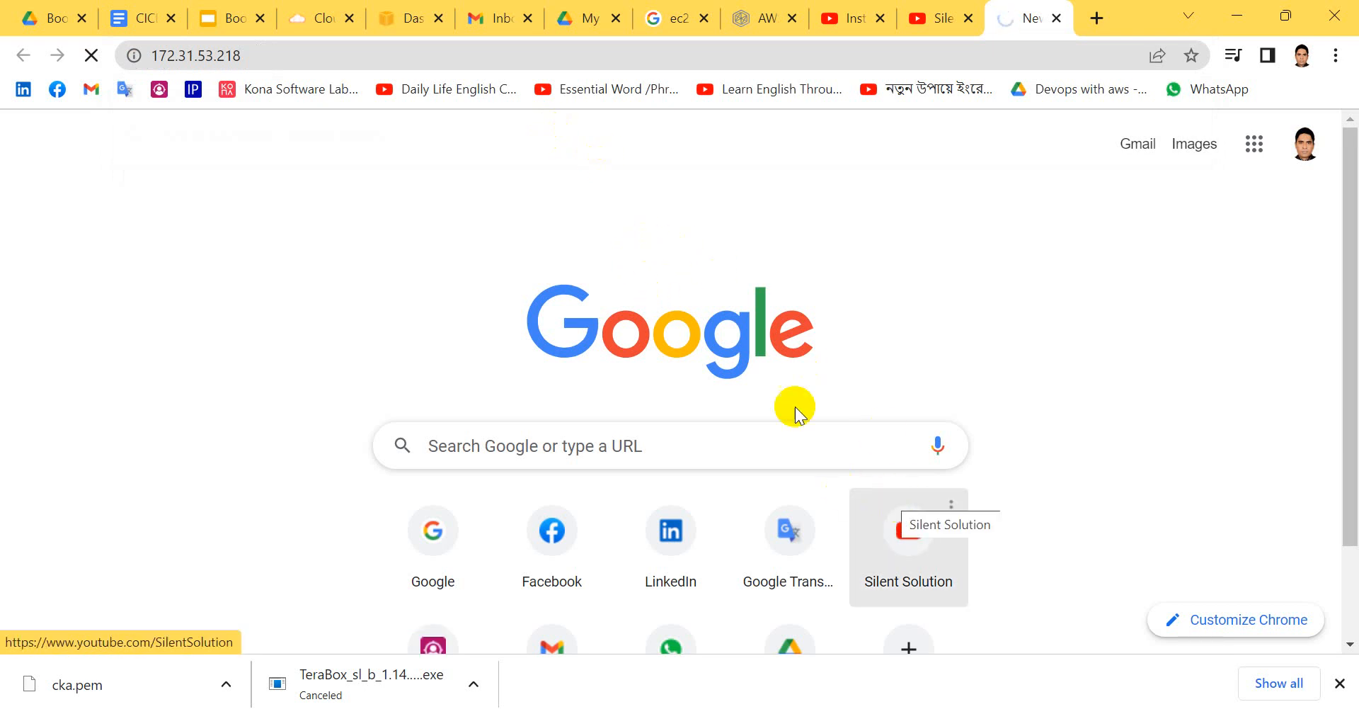
pyautogui.click(907, 530)
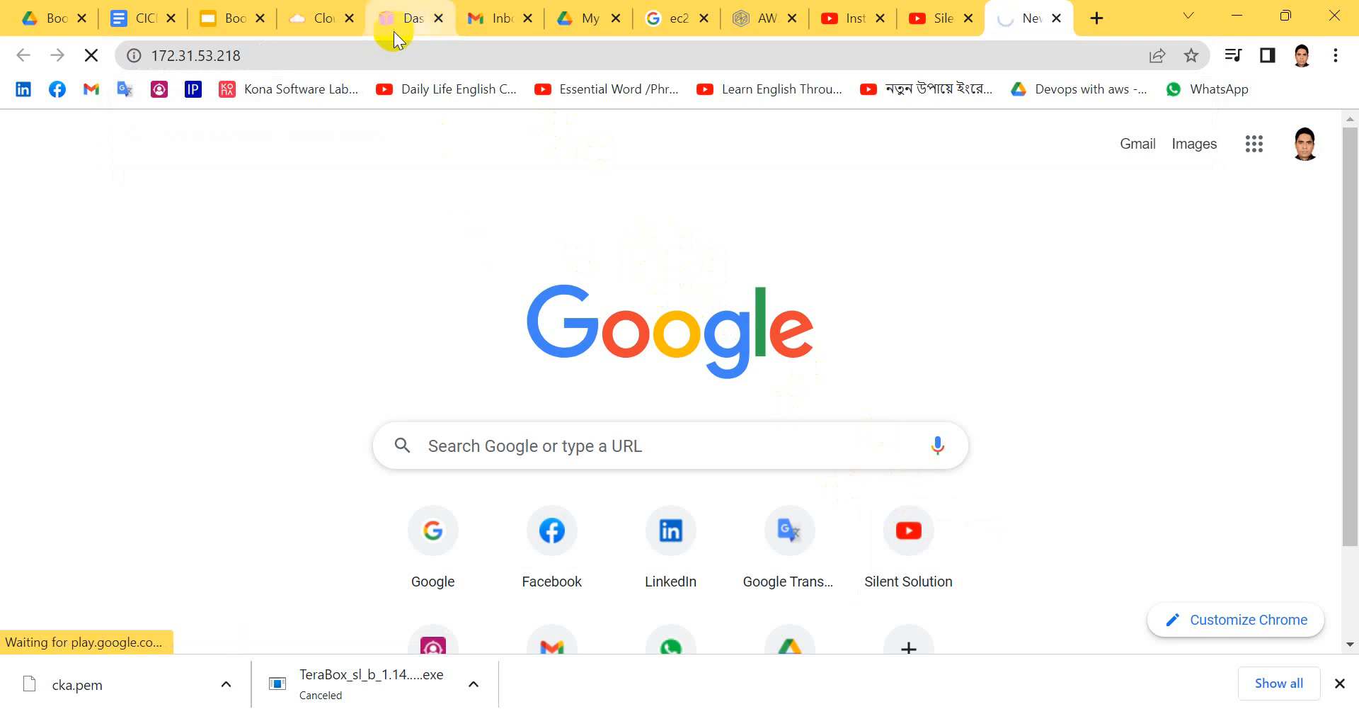
# Go to the EC2 running instances and open the CKA instance's details.
pyautogui.click(407, 17)
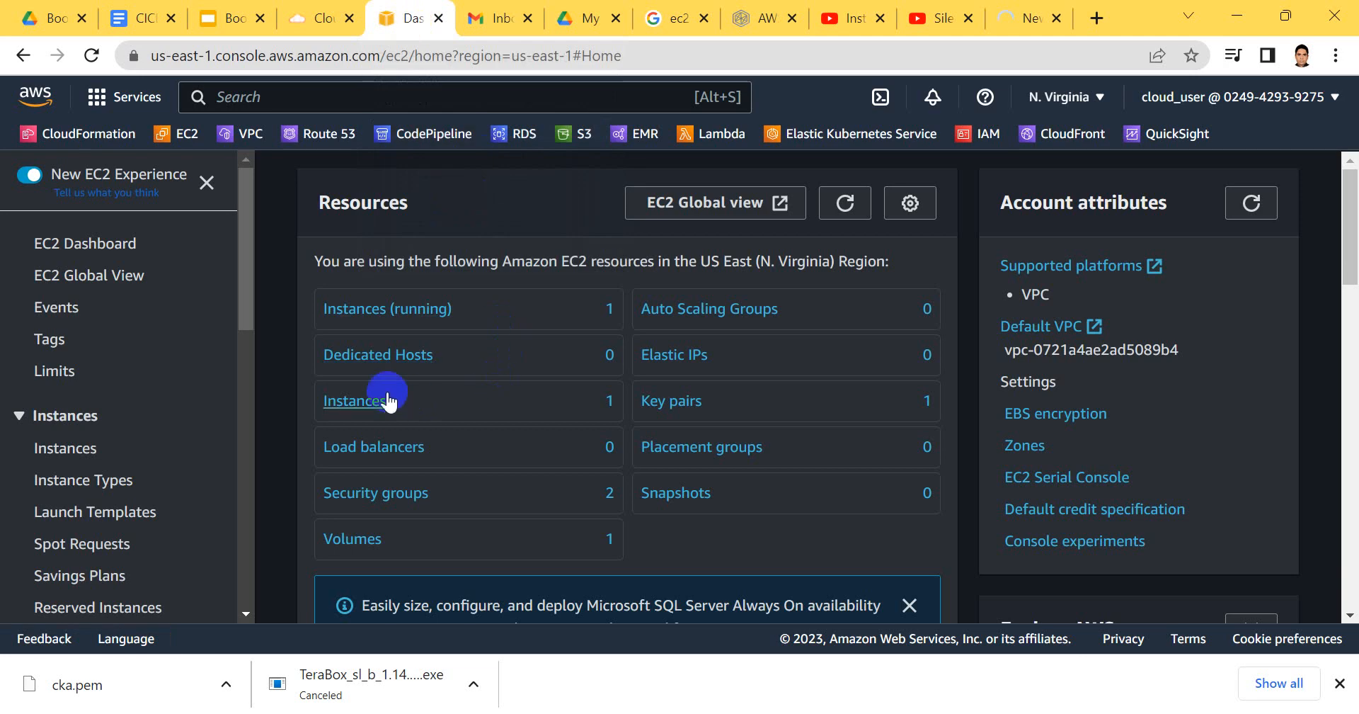
pyautogui.click(386, 307)
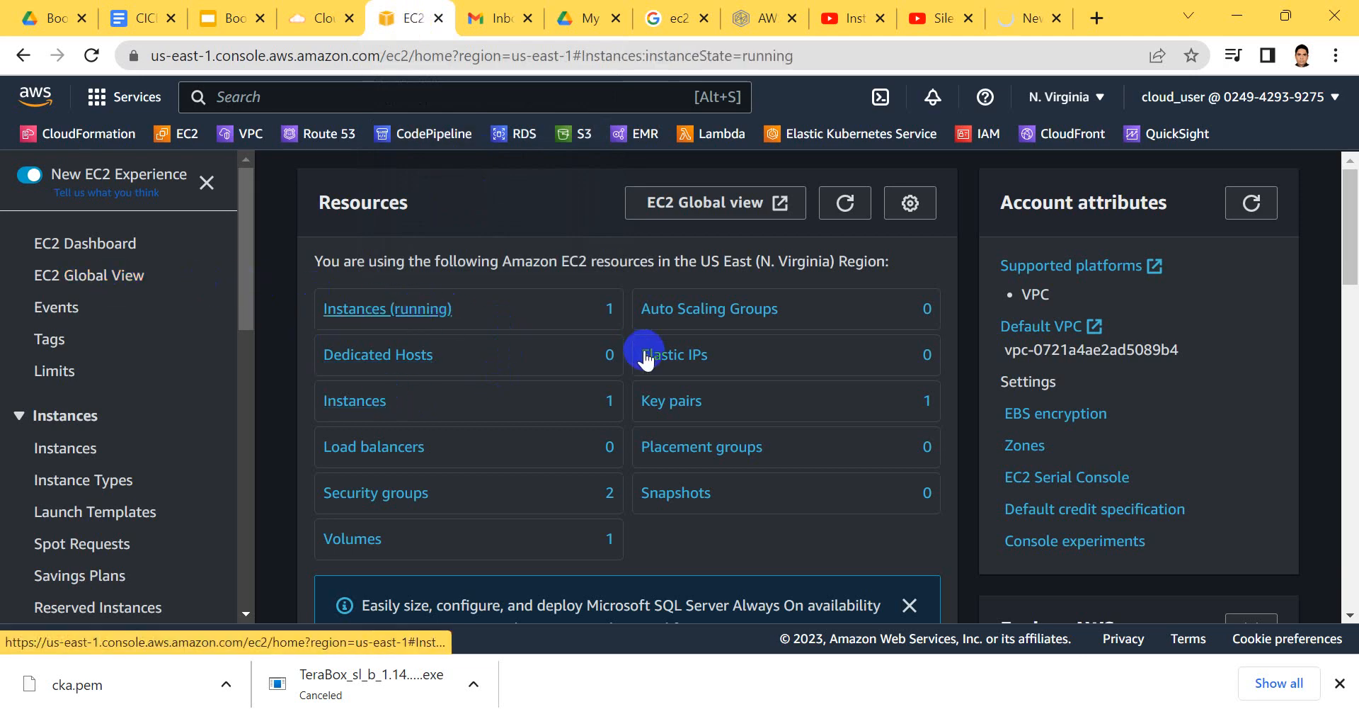
pyautogui.click(386, 307)
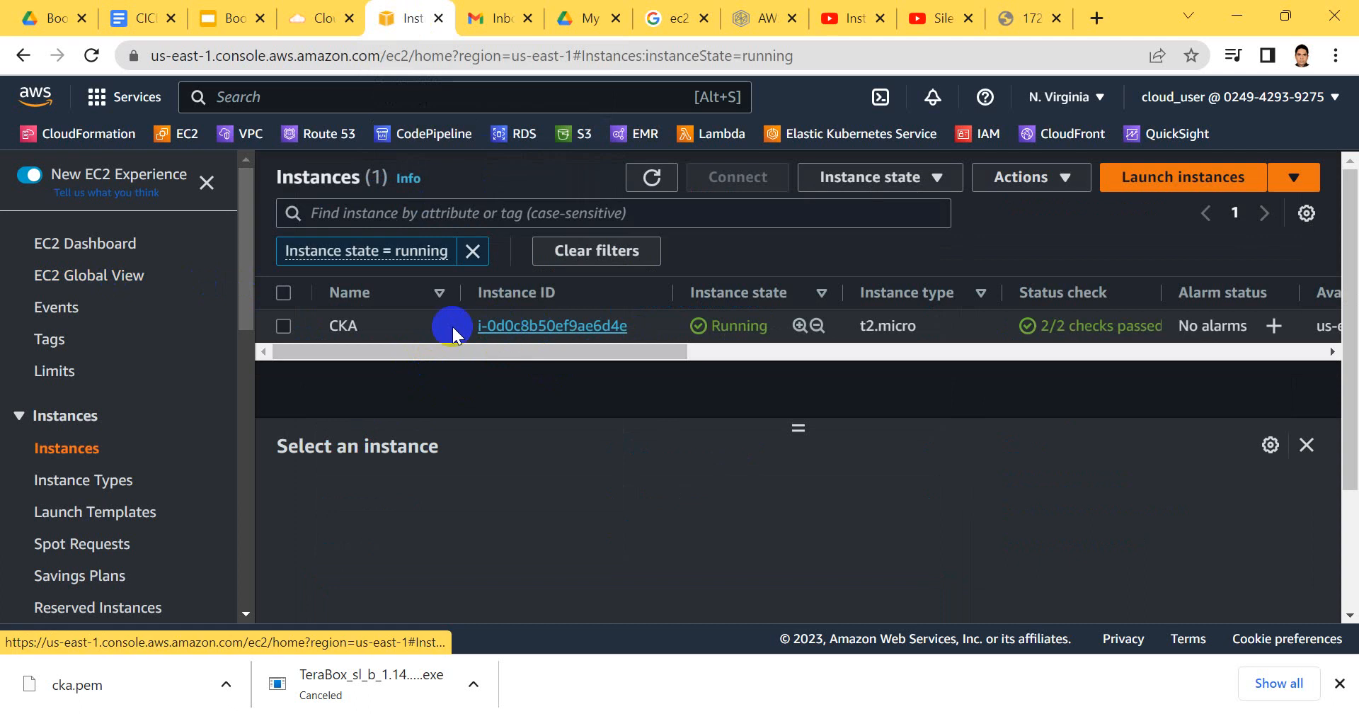
pyautogui.click(552, 326)
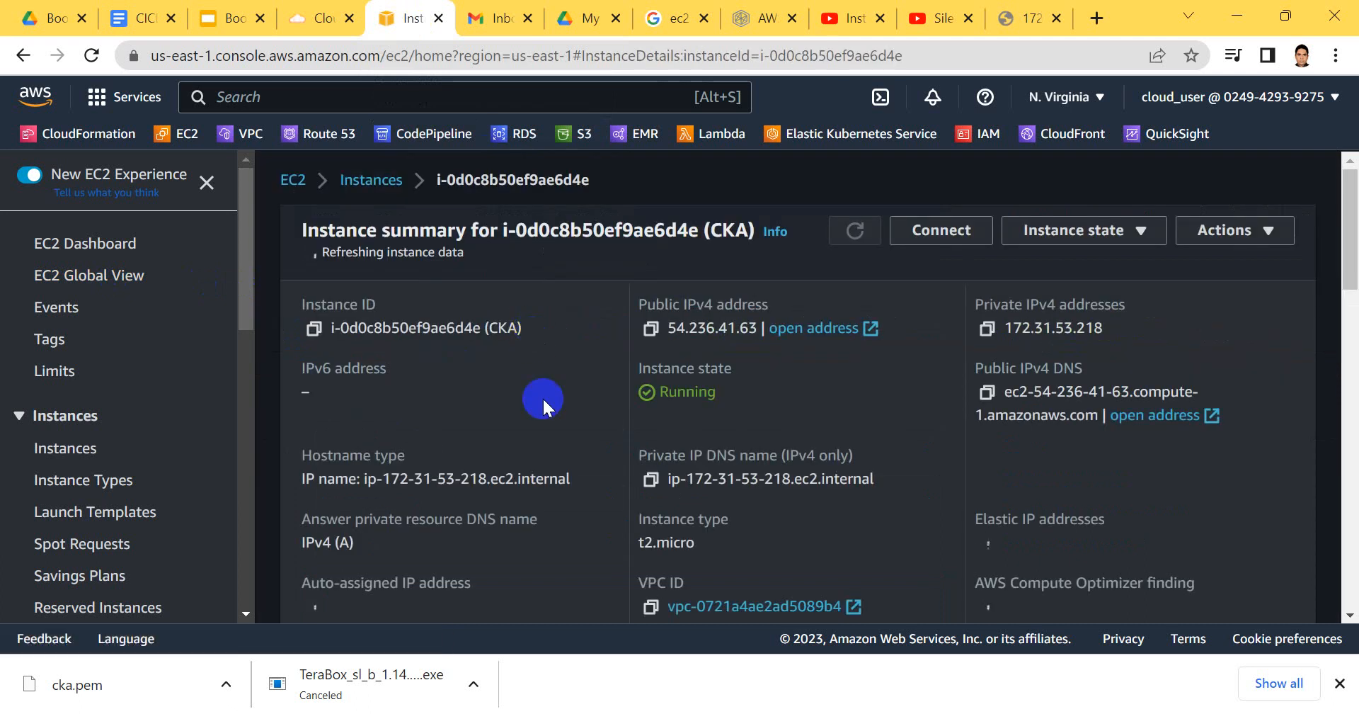
# From the Security details, open the launch-wizard-1 security group and its inbound rules.
pyautogui.scroll(-3)
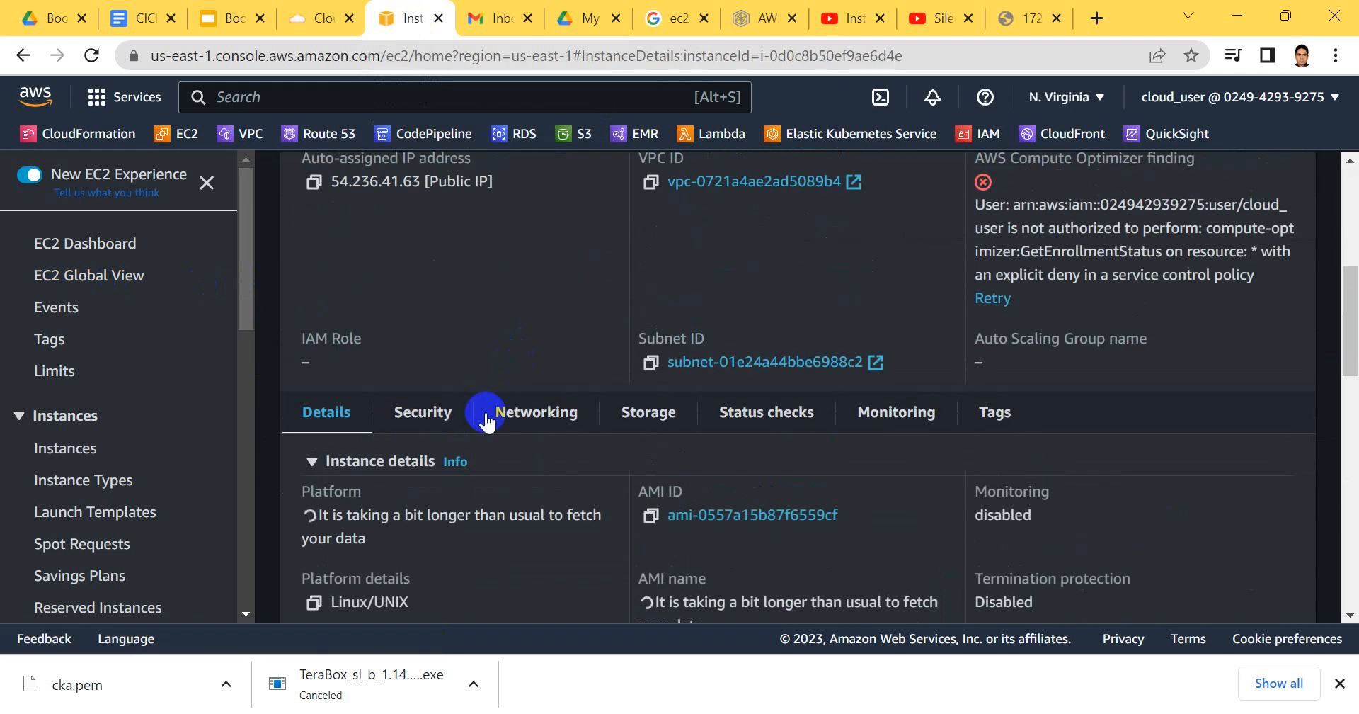
pyautogui.click(422, 411)
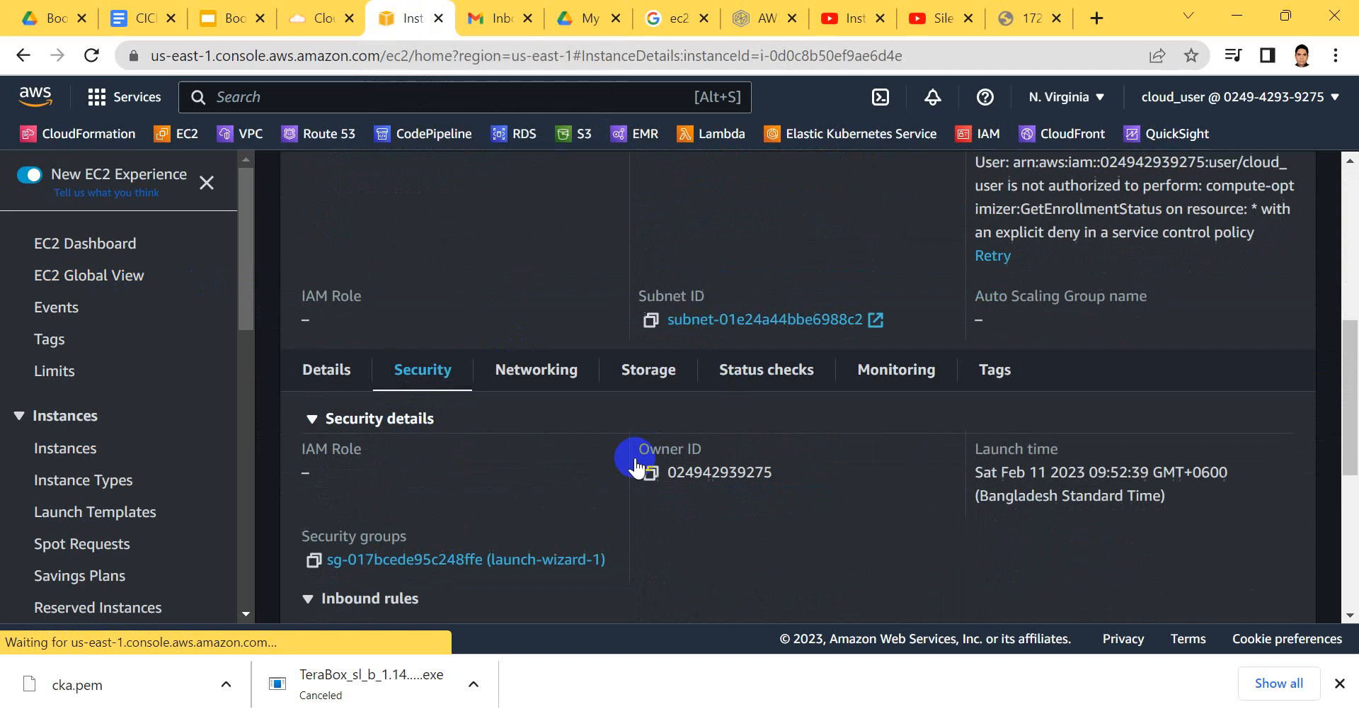
pyautogui.scroll(-3)
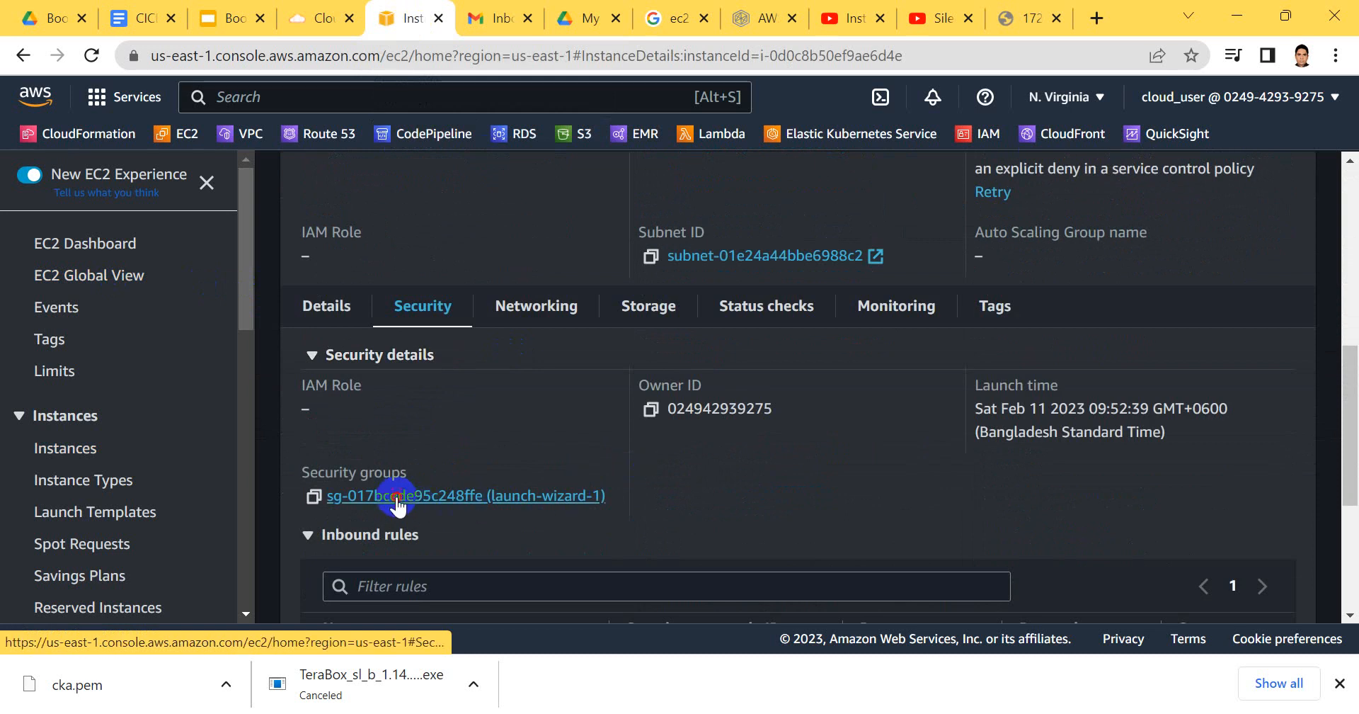
pyautogui.click(398, 496)
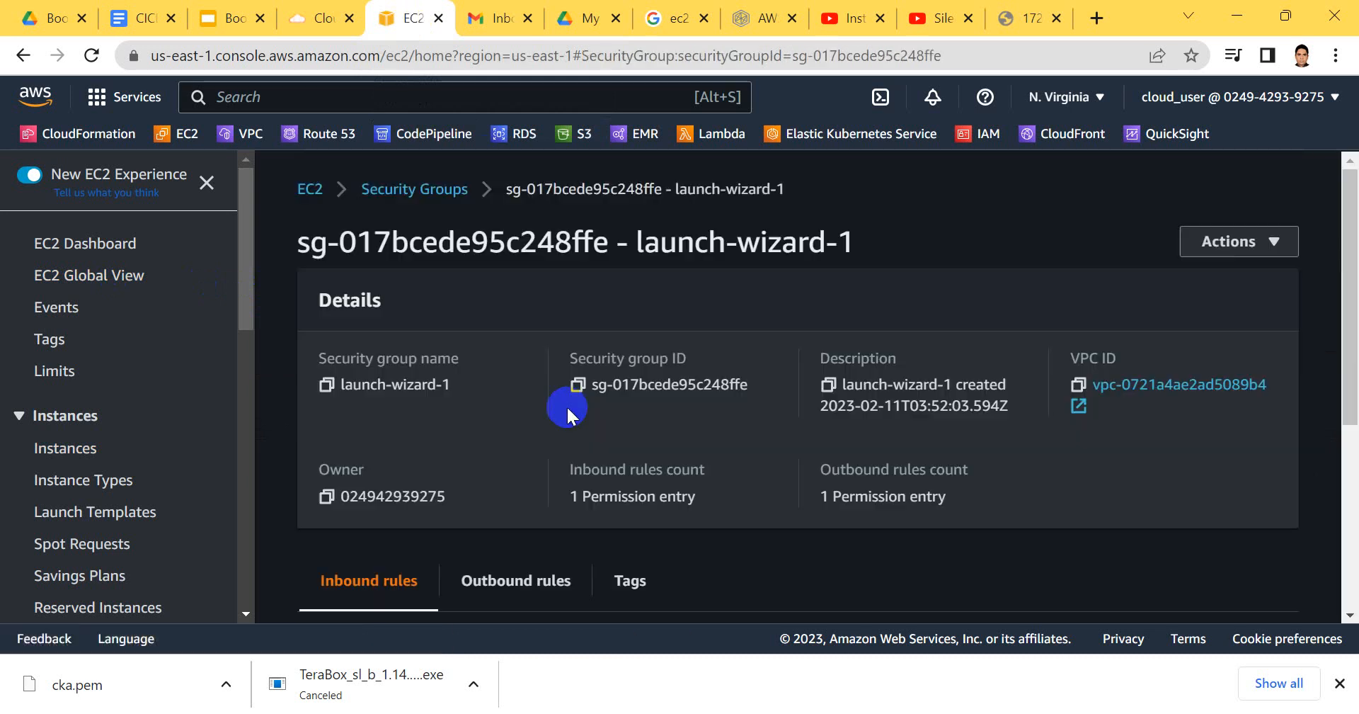
pyautogui.scroll(-3)
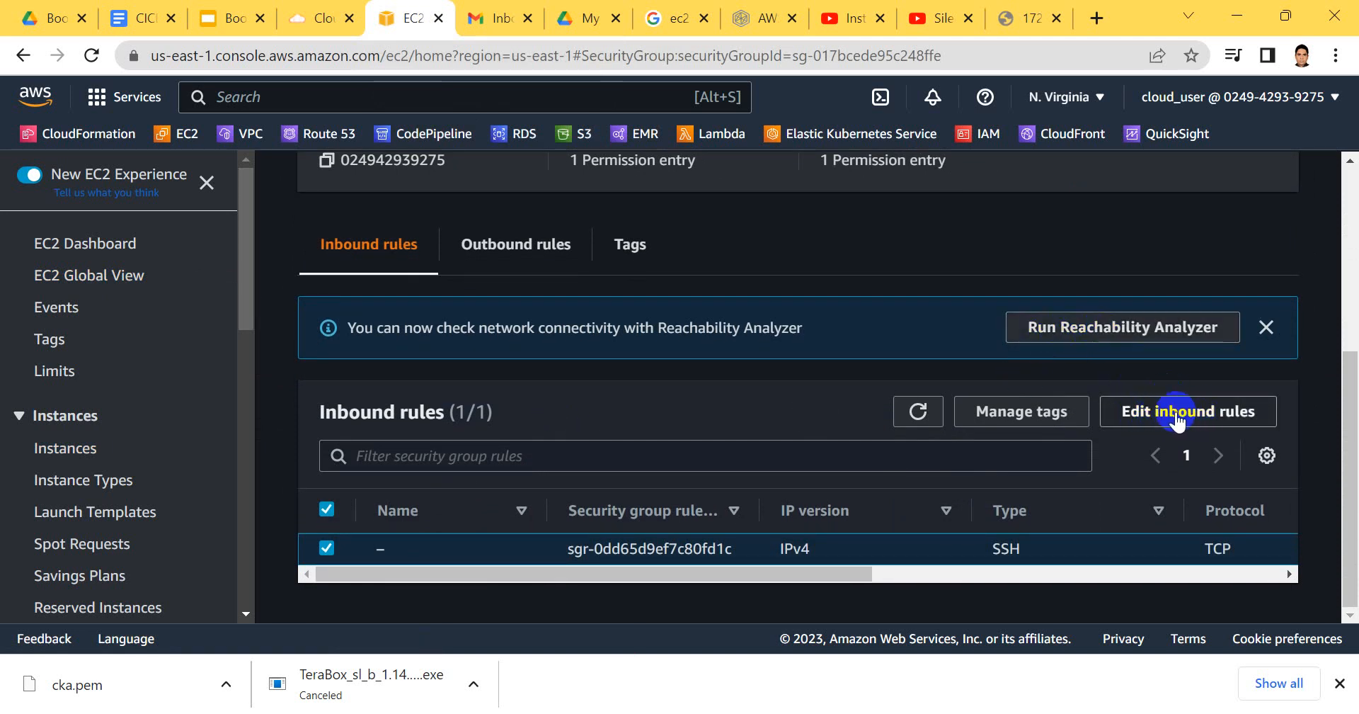
# Add an inbound rule of type All TCP from Anywhere-IPv4 and save the rules.
pyautogui.click(1188, 411)
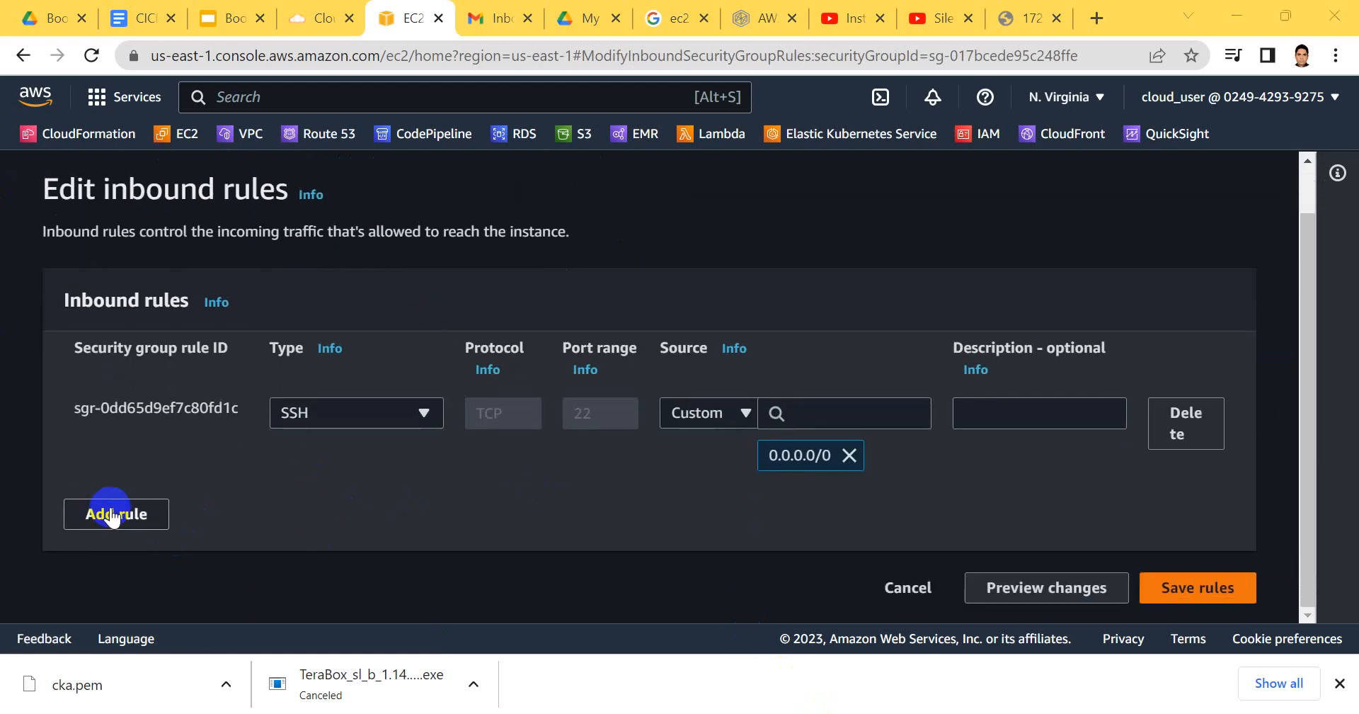
pyautogui.click(115, 514)
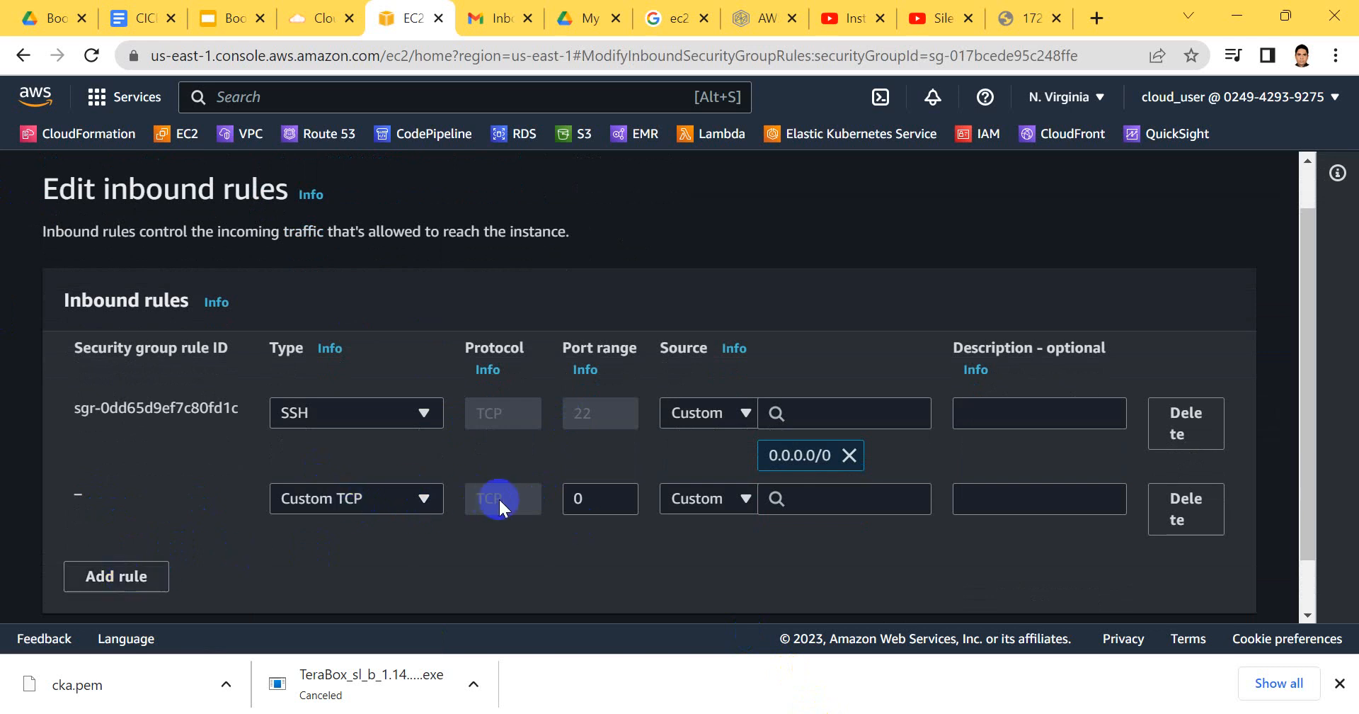
pyautogui.click(356, 498)
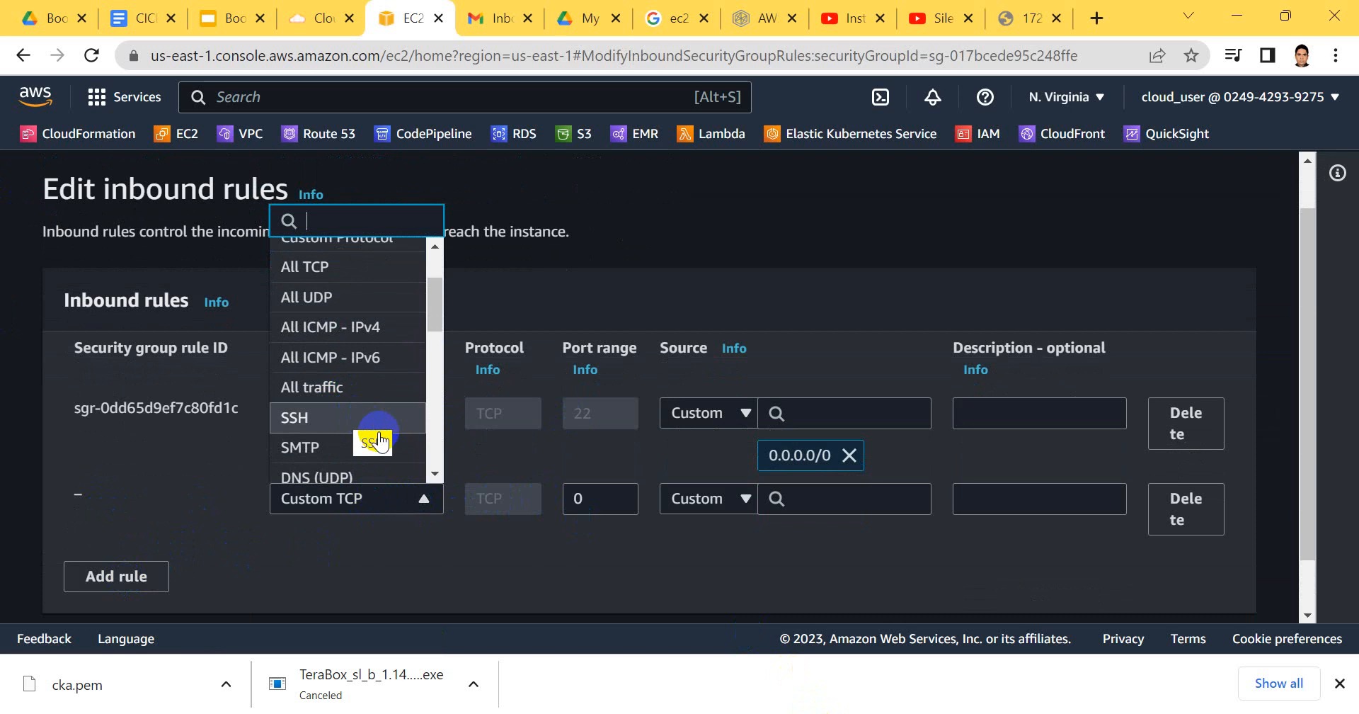
pyautogui.moveTo(371, 334)
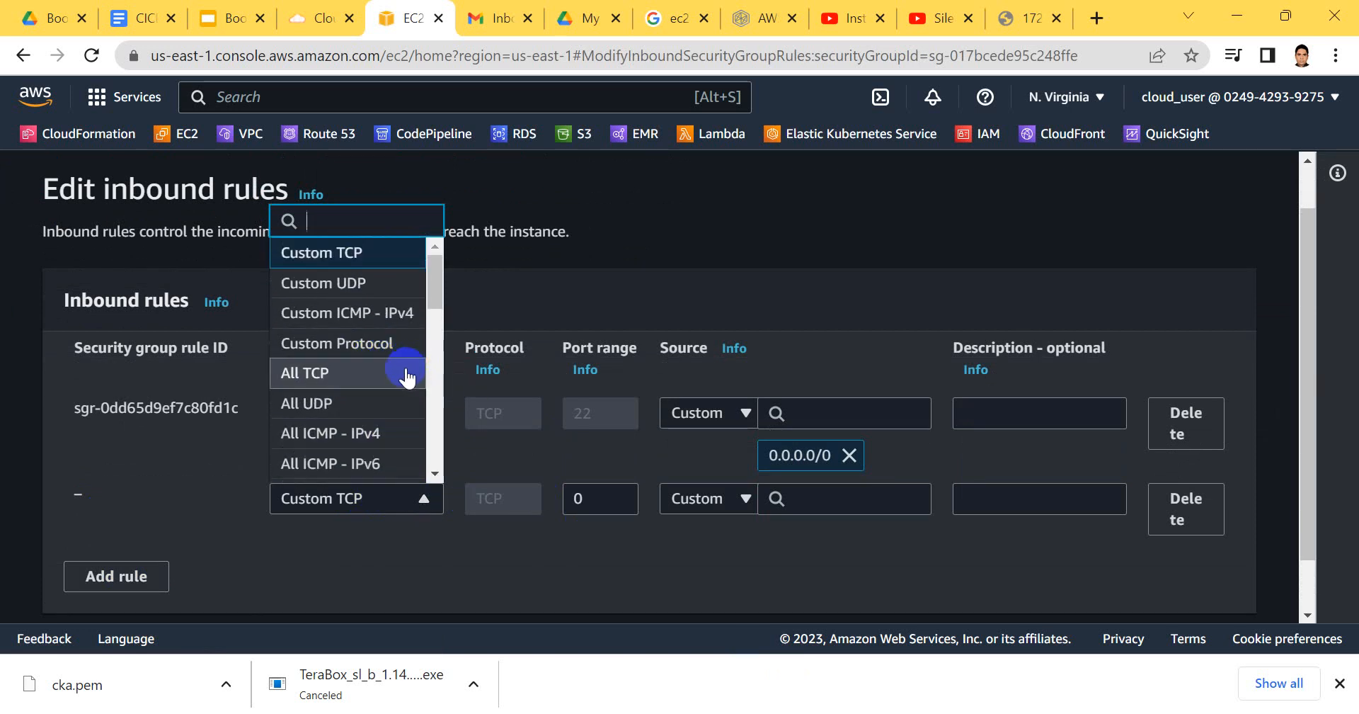
pyautogui.click(304, 373)
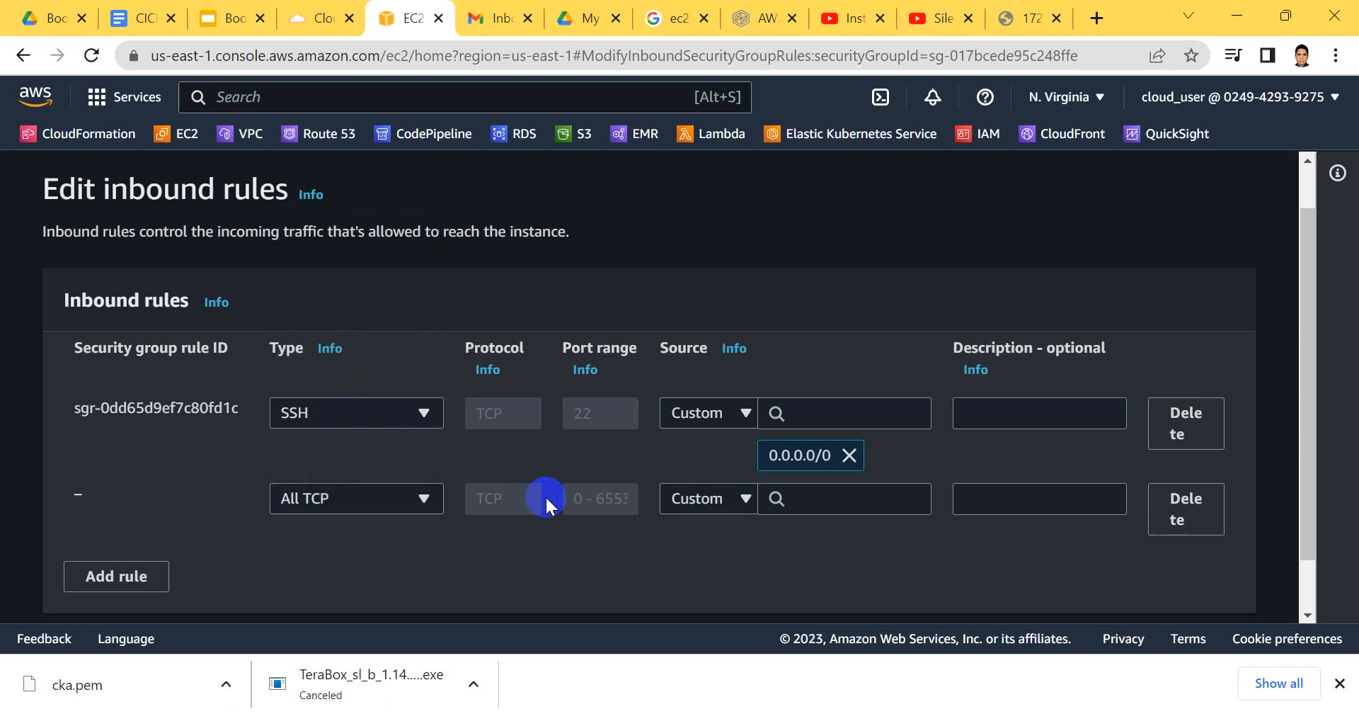
pyautogui.moveTo(492, 499)
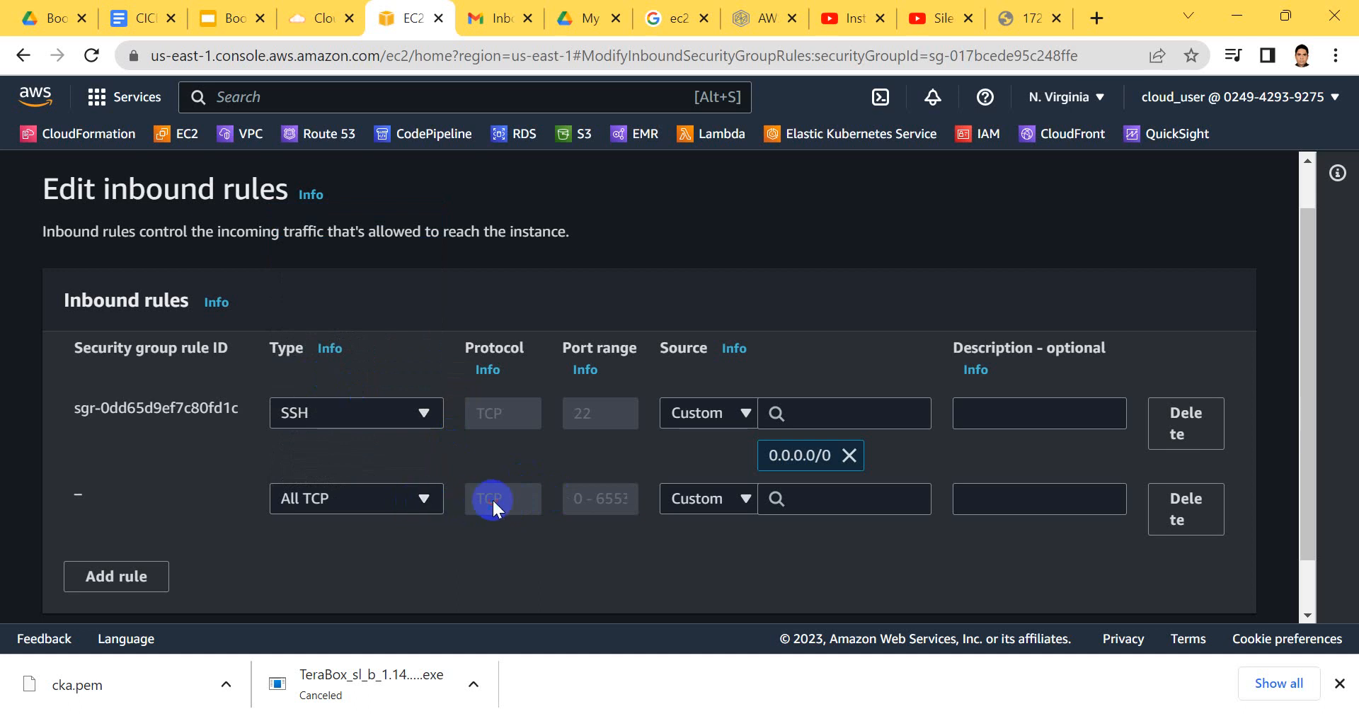
pyautogui.click(707, 499)
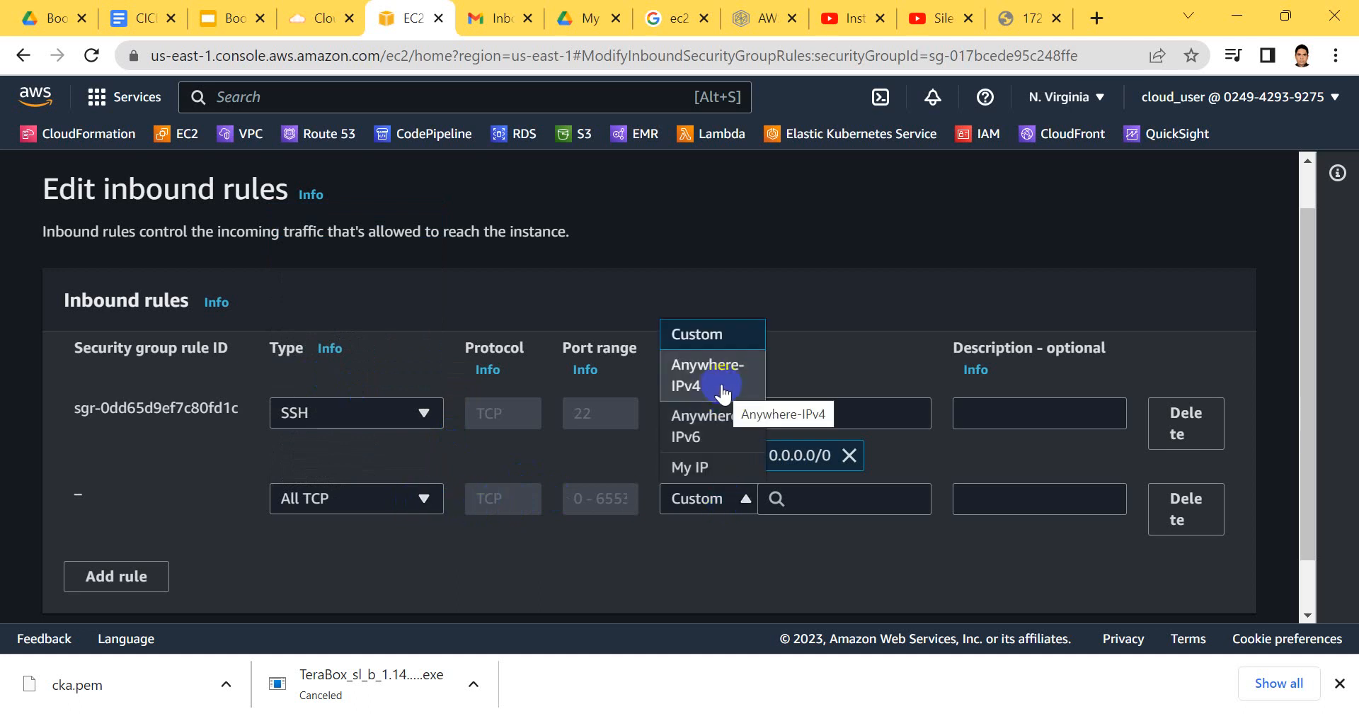
pyautogui.click(709, 375)
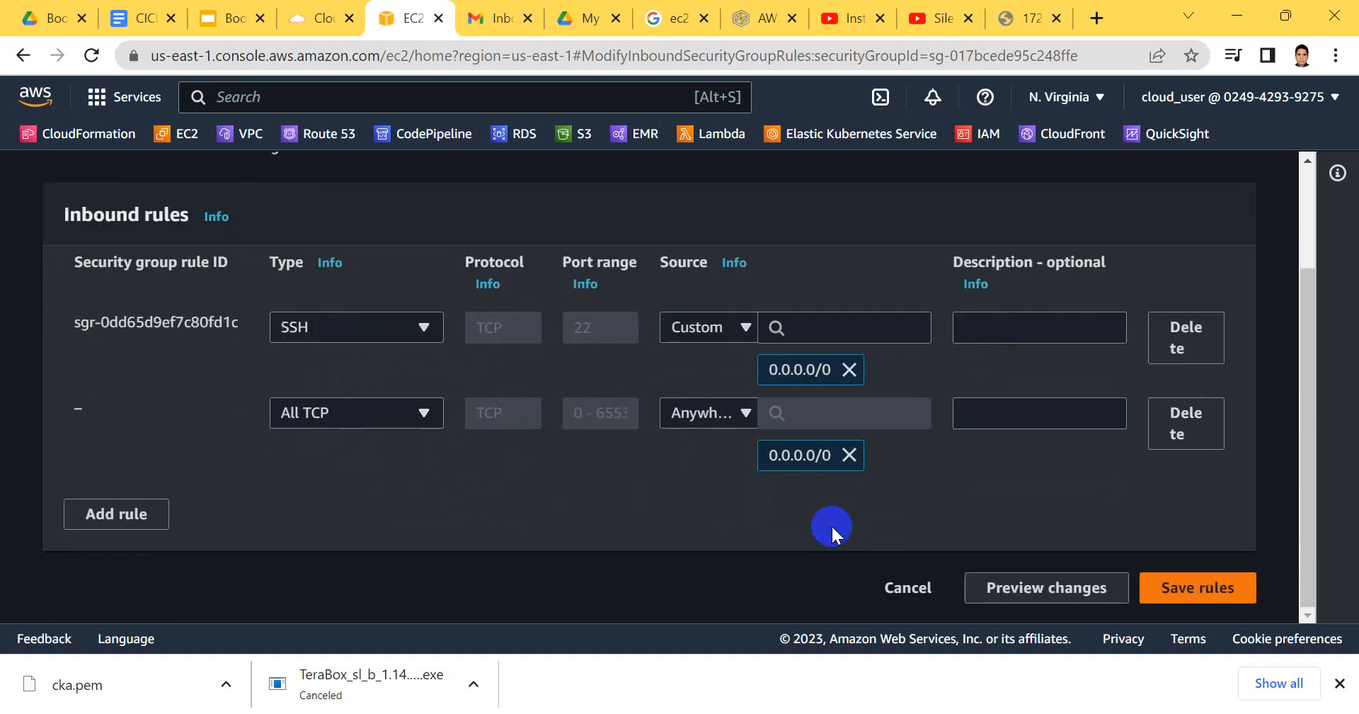
pyautogui.click(1197, 587)
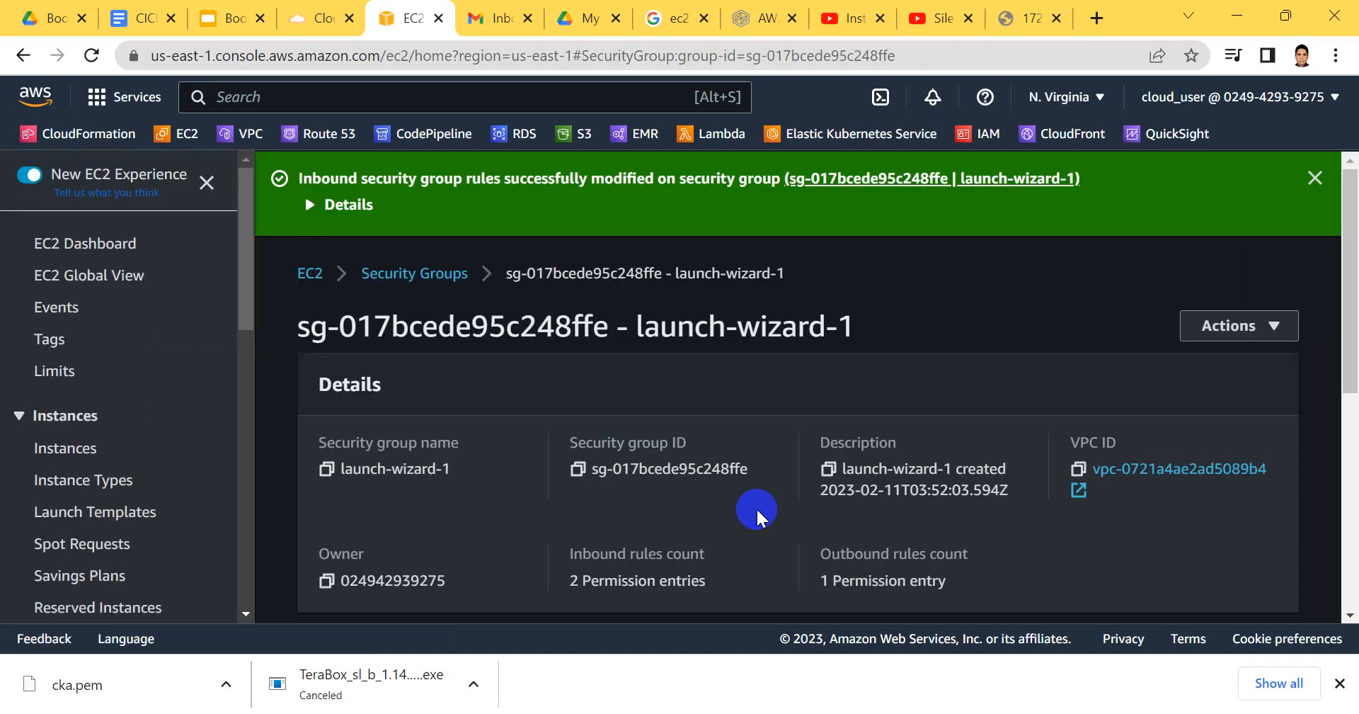
pyautogui.click(1028, 17)
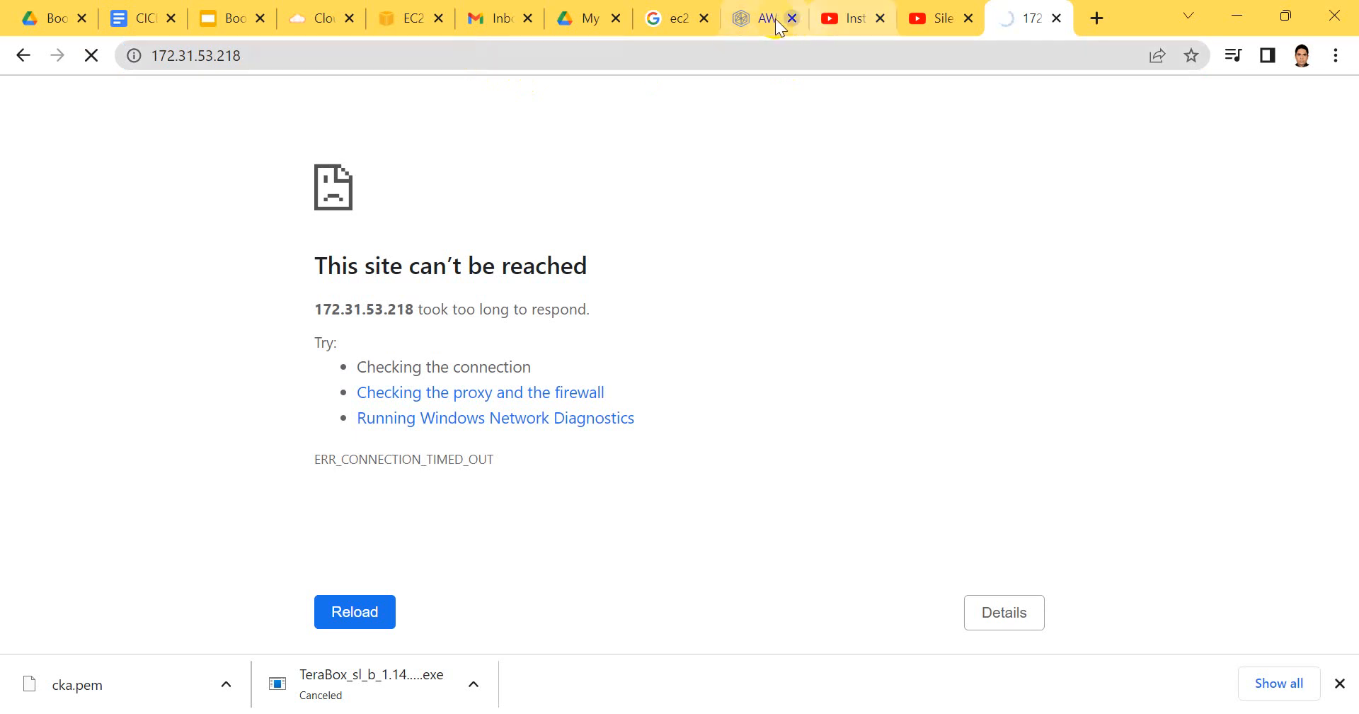
pyautogui.moveTo(762, 19)
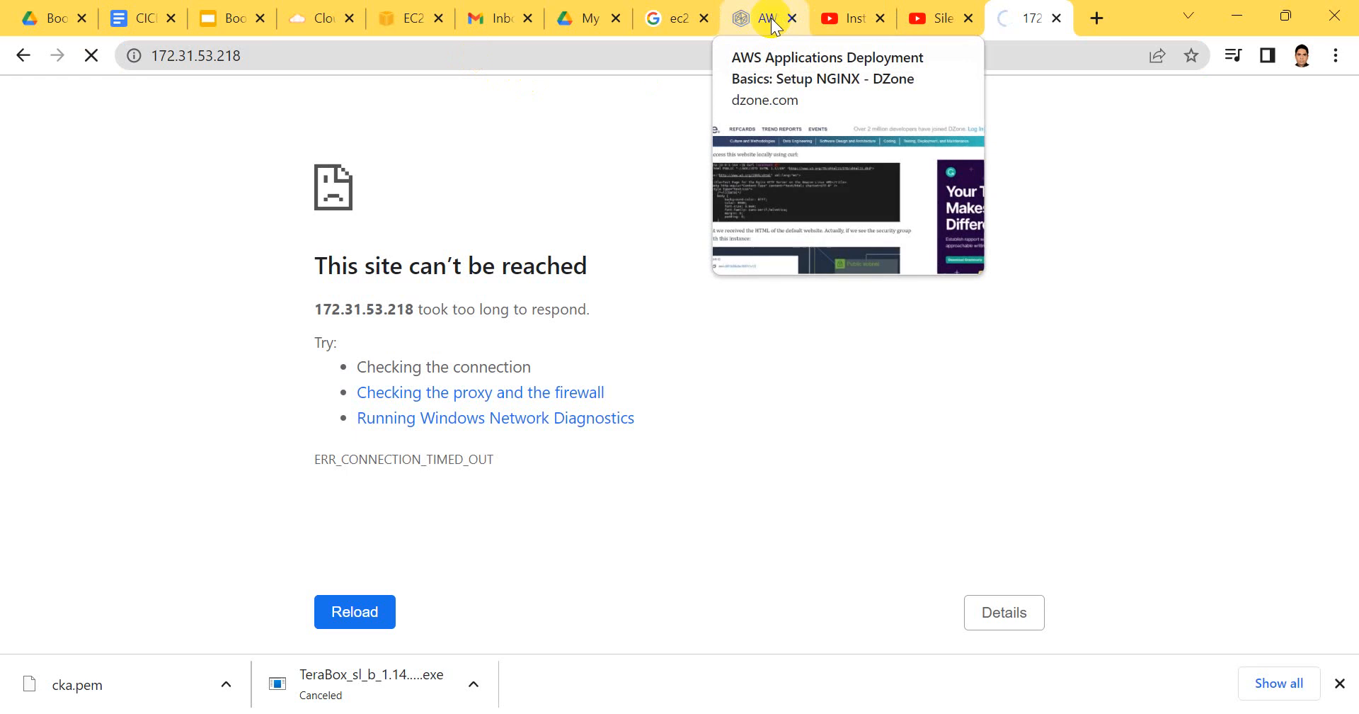
pyautogui.moveTo(412, 19)
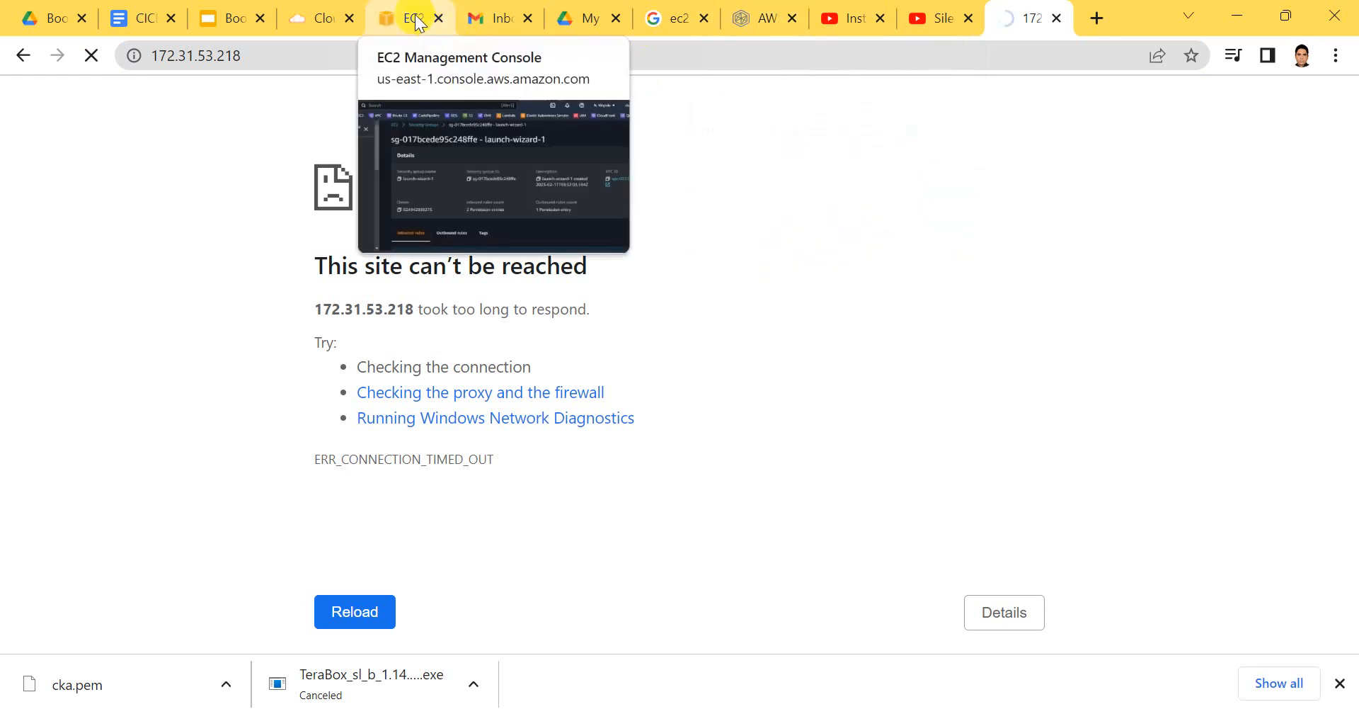
# Return from the timed-out private-address tab to the EC2 Management Console.
pyautogui.click(412, 17)
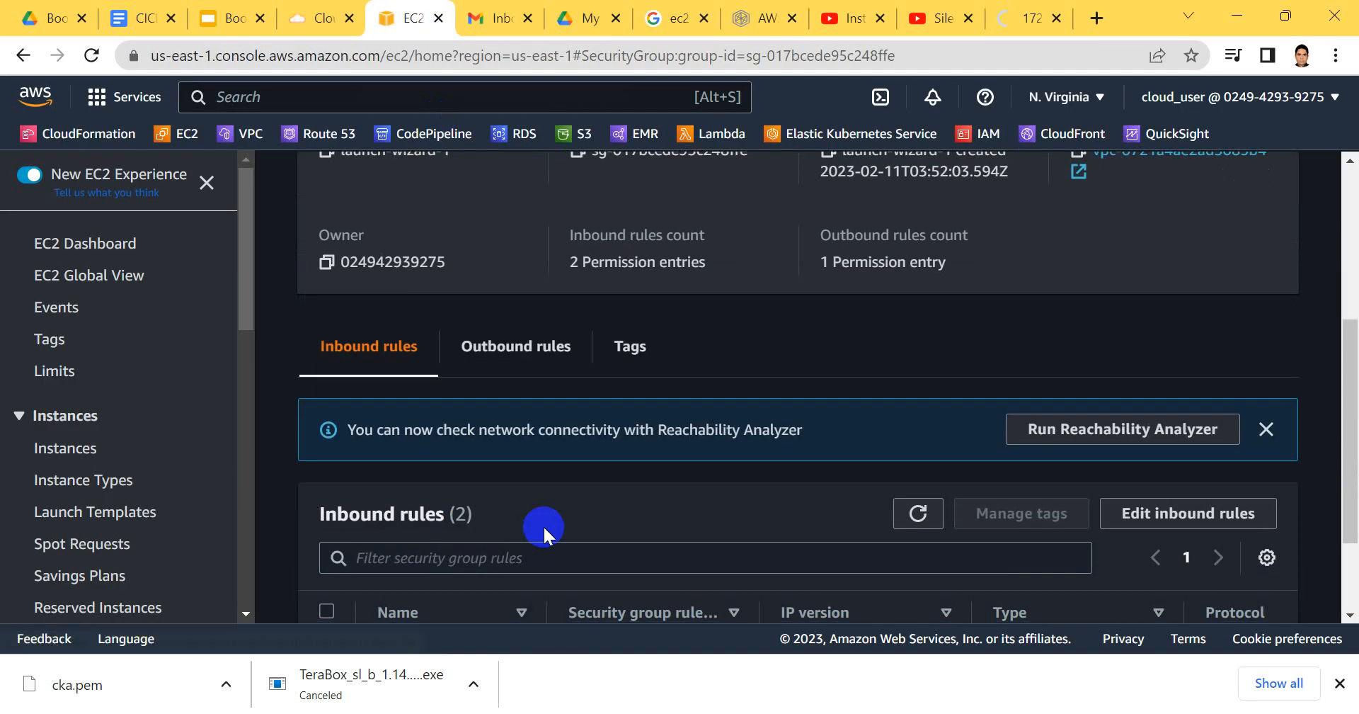
# Add and save a third inbound rule allowing TCP port 80 from Anywhere-IPv4.
pyautogui.click(1188, 513)
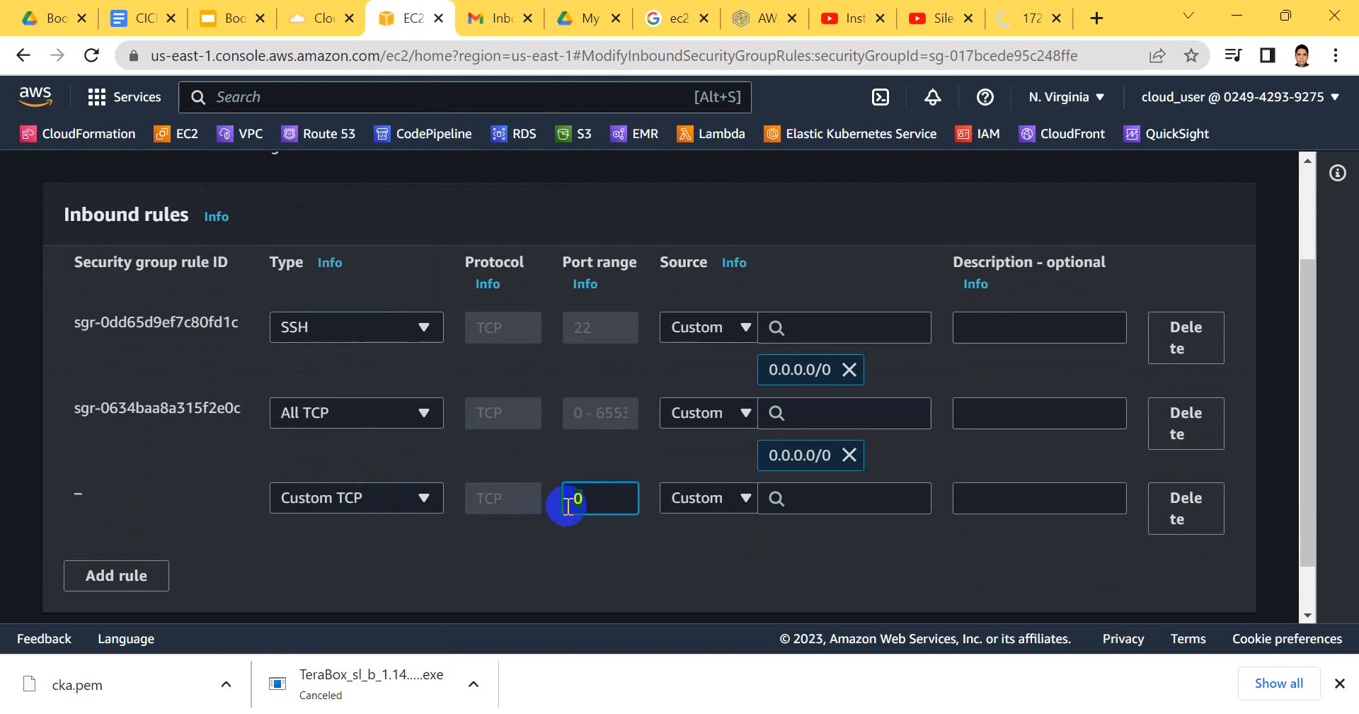
pyautogui.write('80')
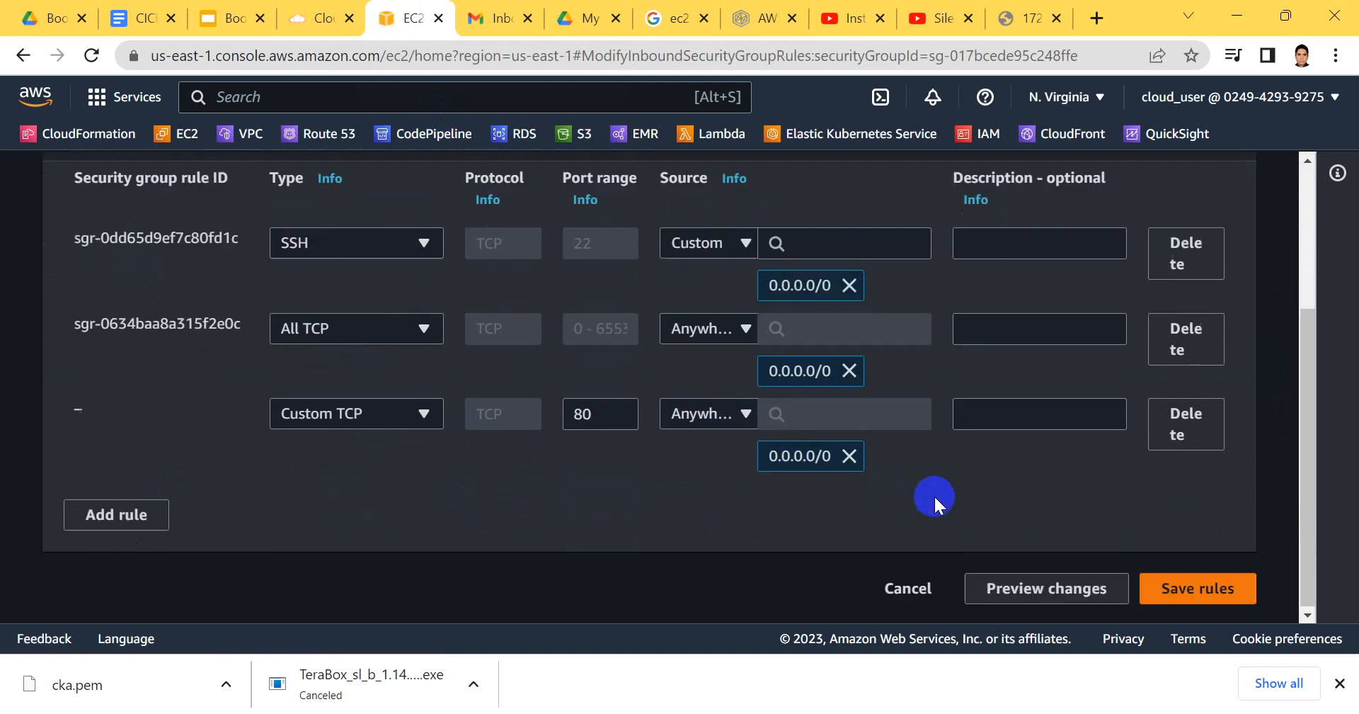
pyautogui.moveTo(694, 430)
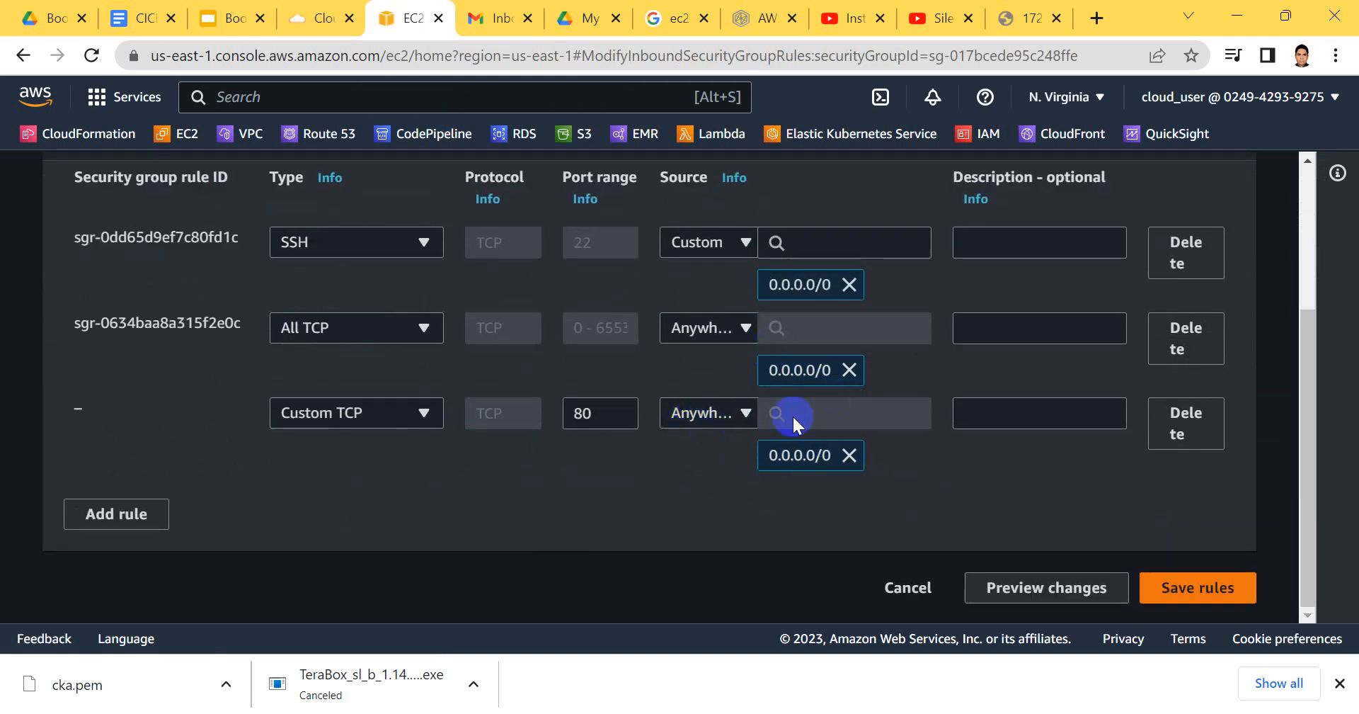
pyautogui.moveTo(727, 426)
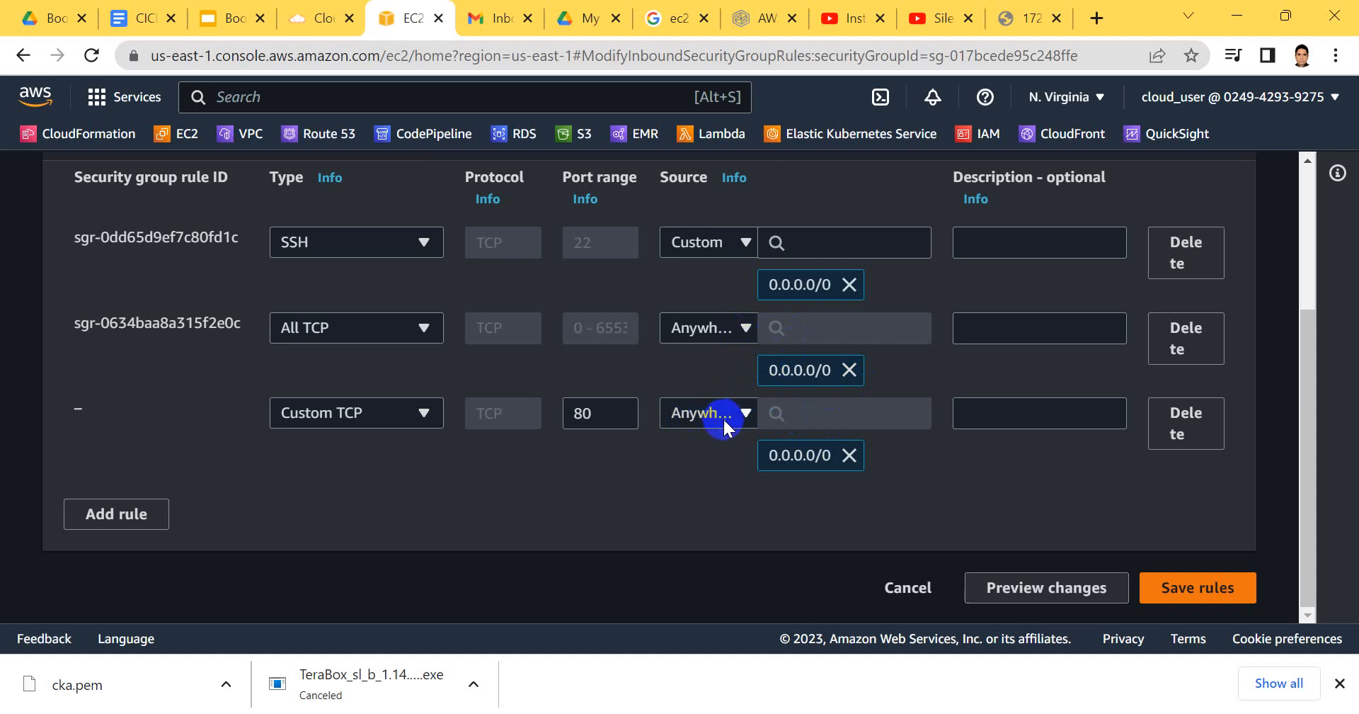
pyautogui.moveTo(697, 388)
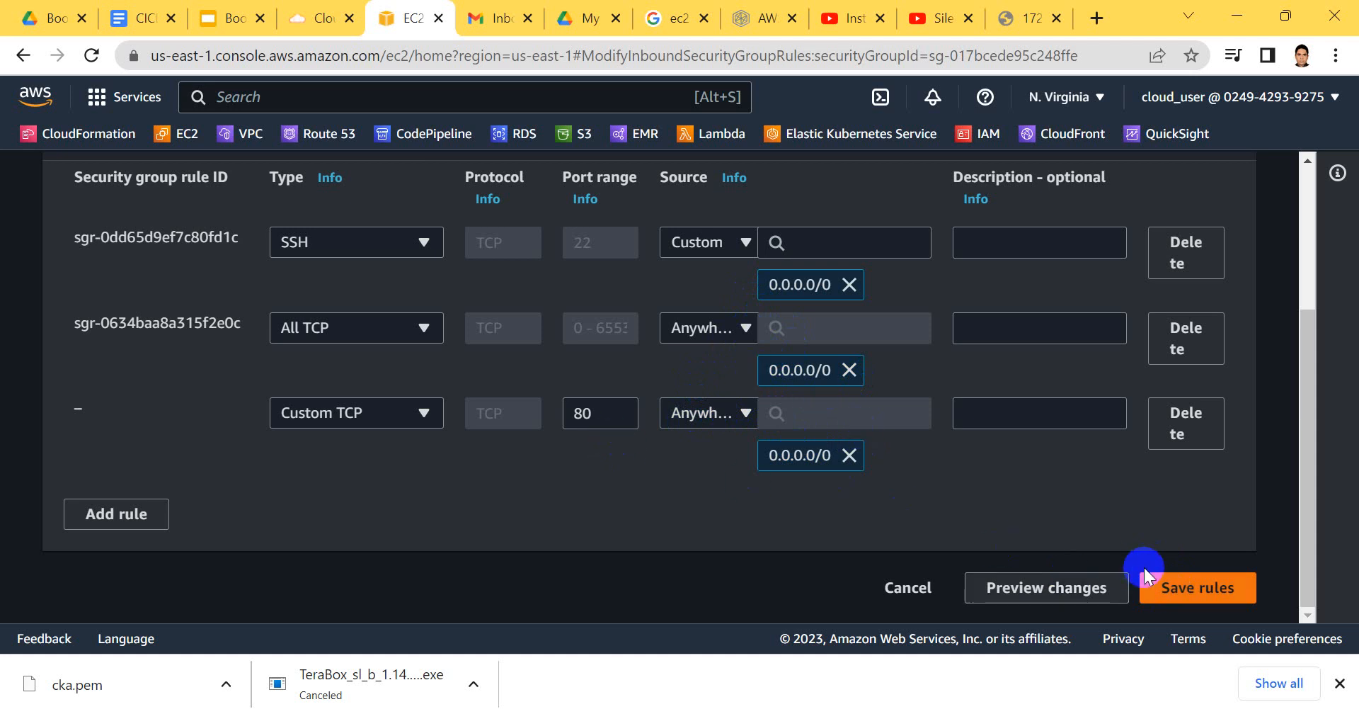
pyautogui.click(1196, 588)
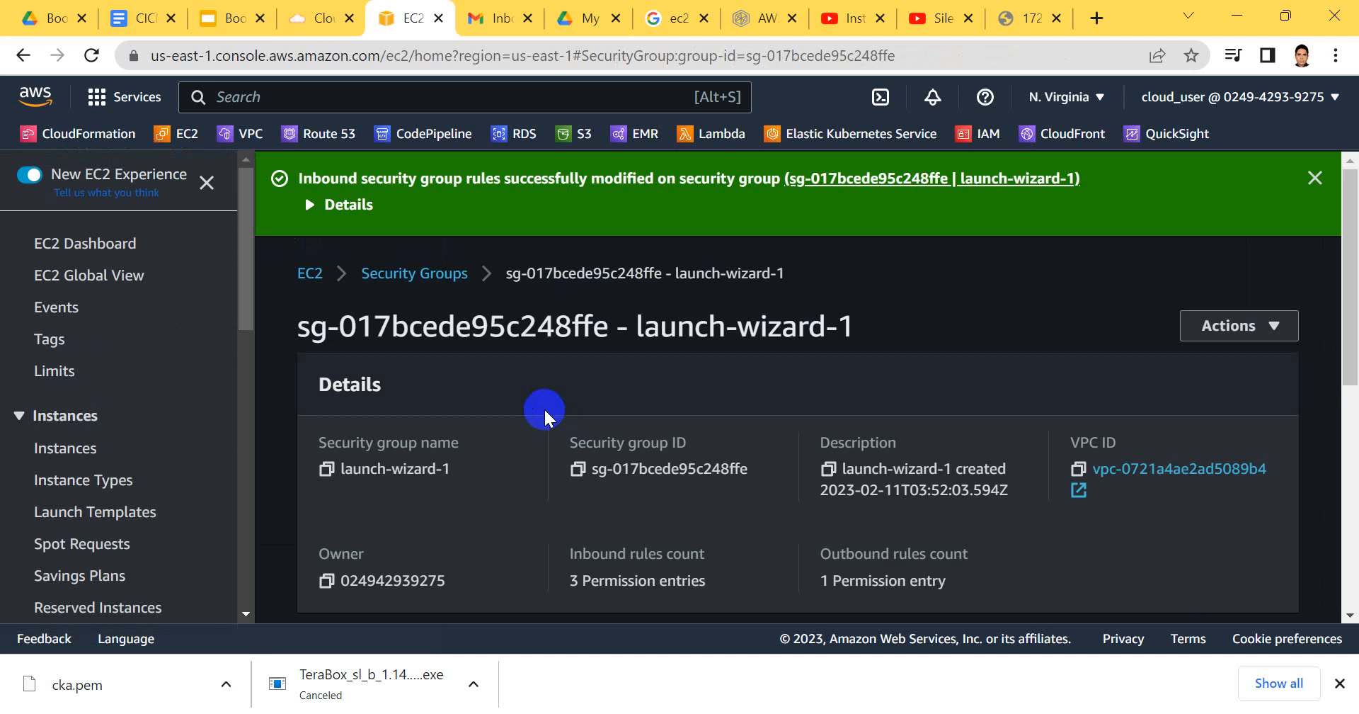
pyautogui.click(1028, 17)
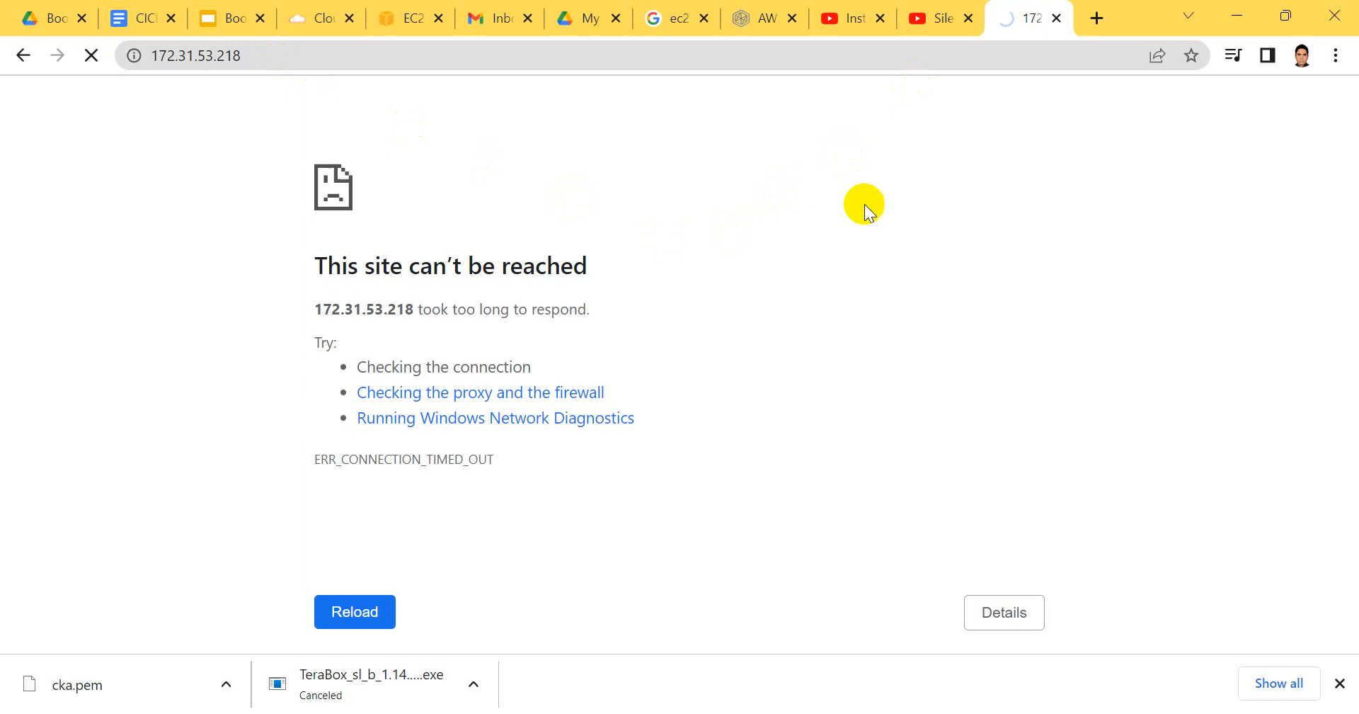
pyautogui.moveTo(815, 494)
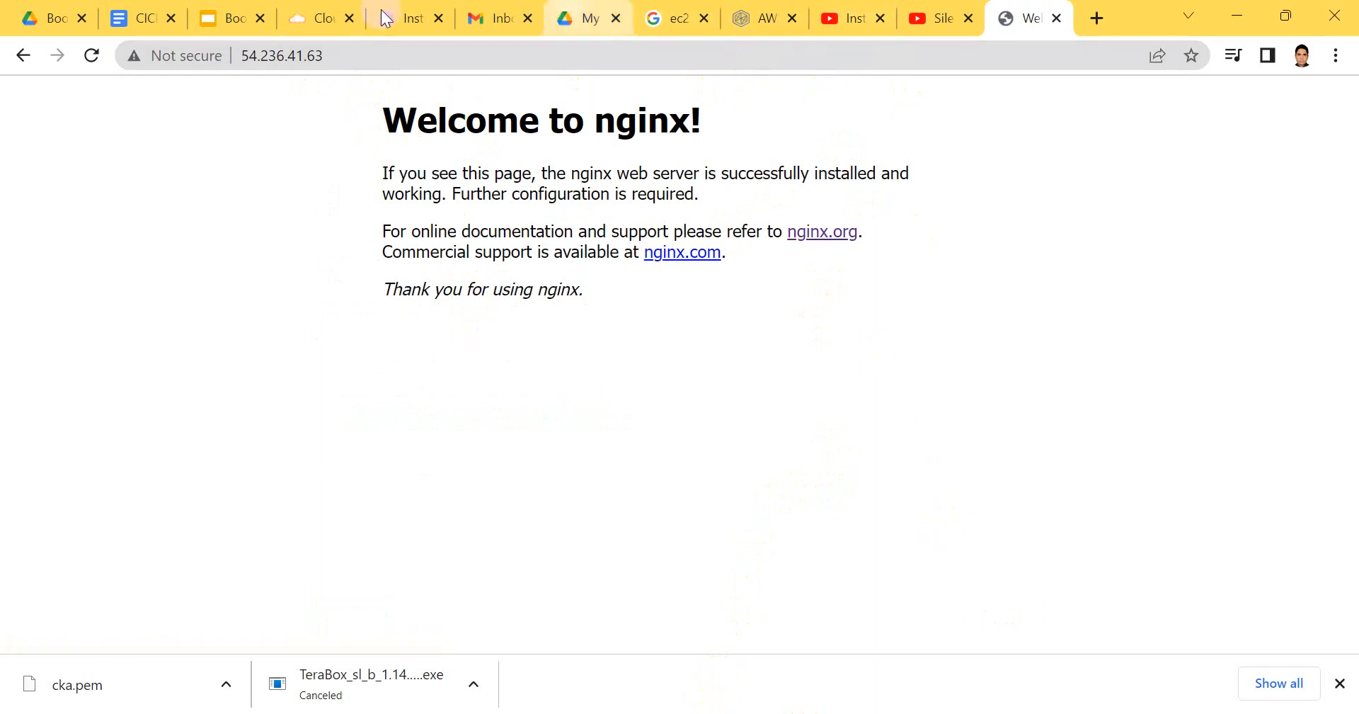
# Load the nginx welcome page at 54.236.41.63, then return to the EC2 Instances tab.
pyautogui.click(408, 17)
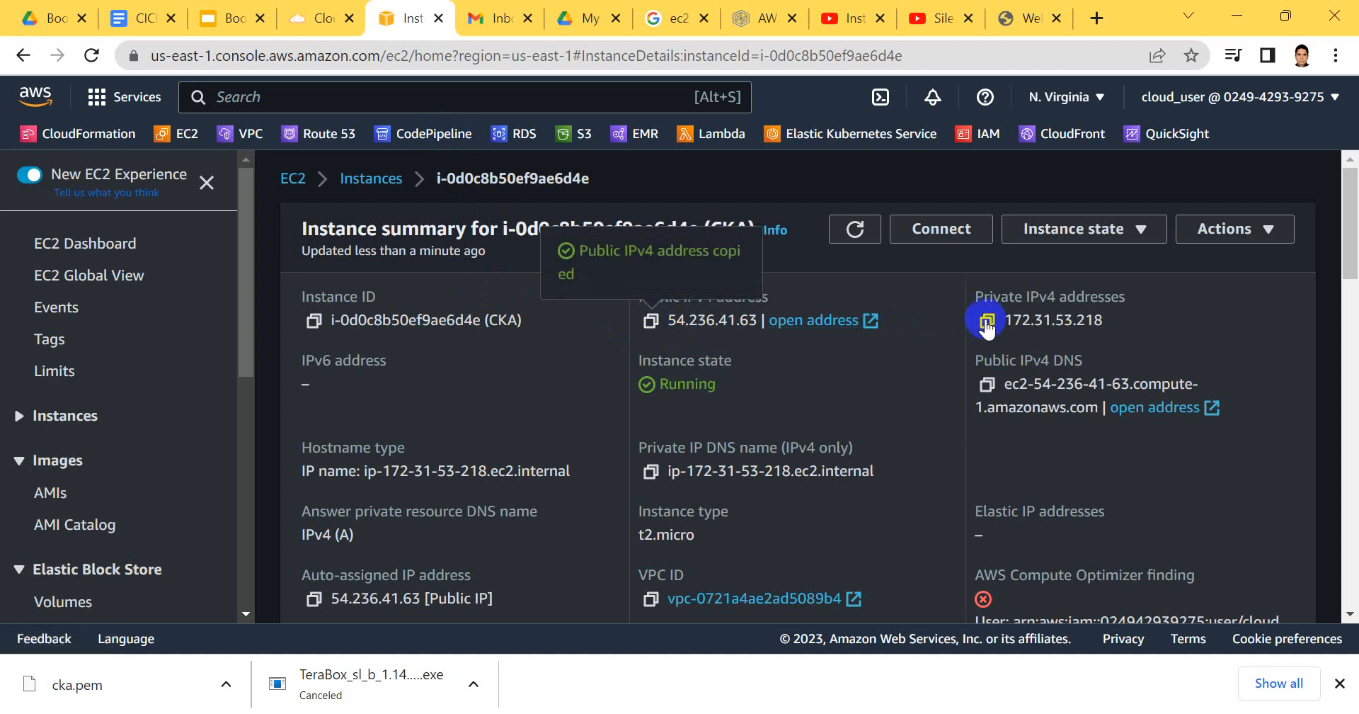
pyautogui.moveTo(698, 320)
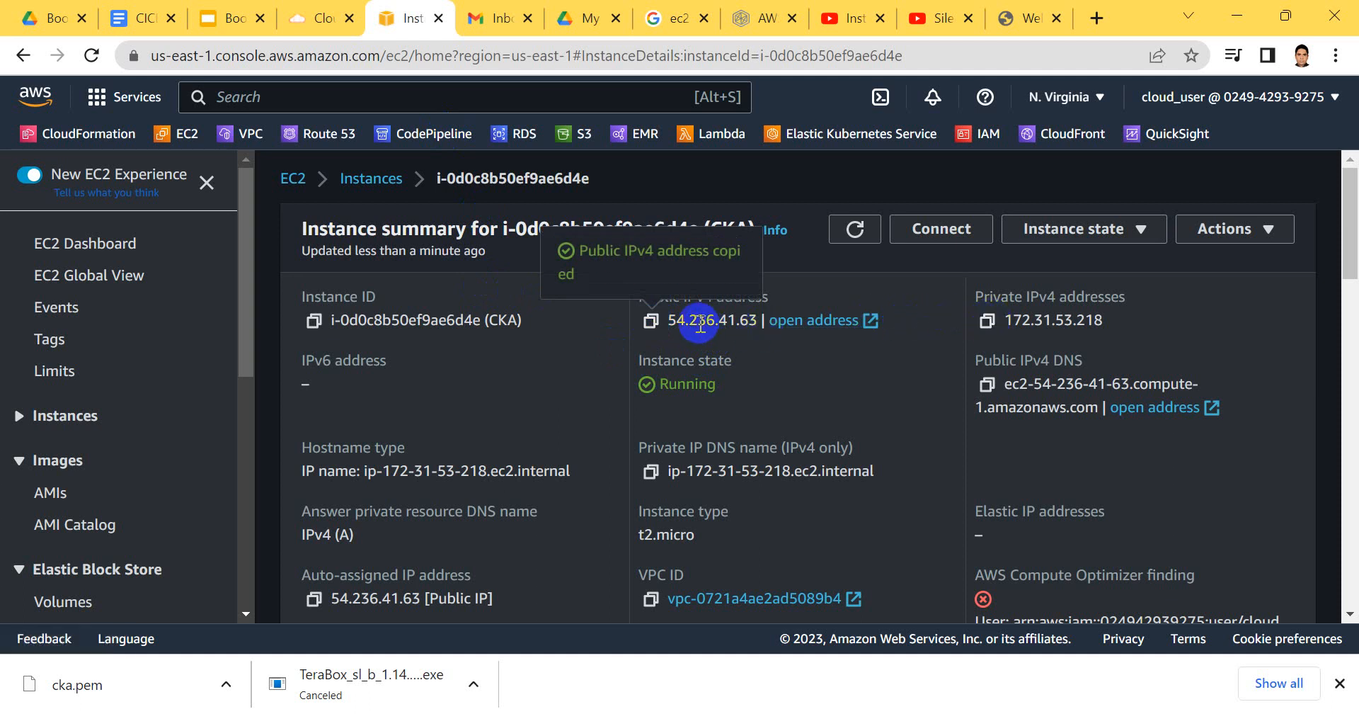